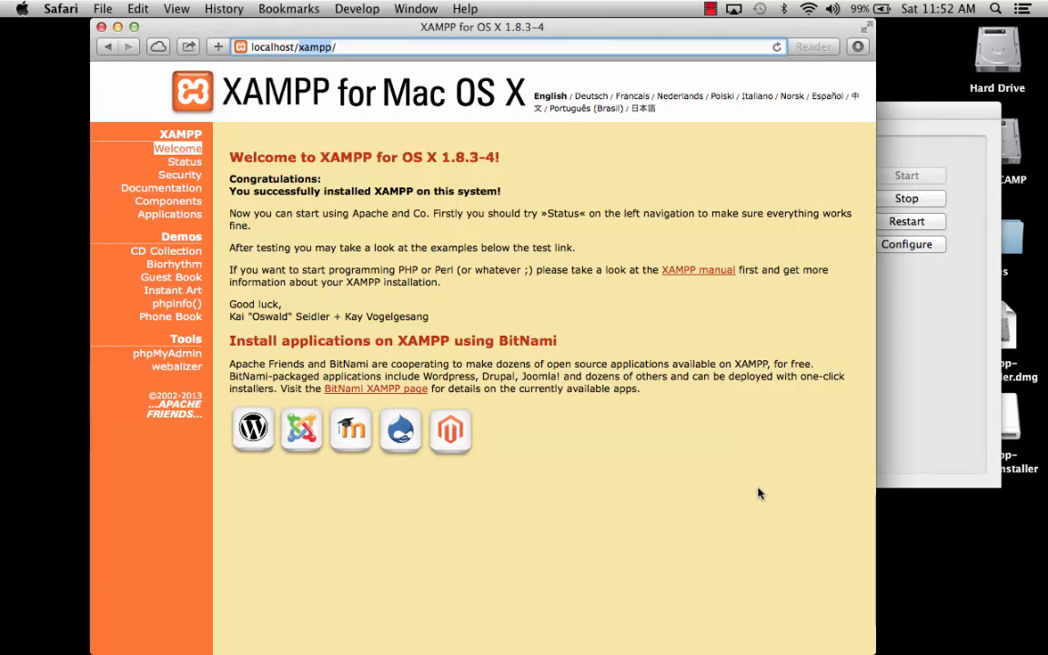
Open the Hard Drive, show Applications, and scroll down to the XAMPP folder.
click(272, 46)
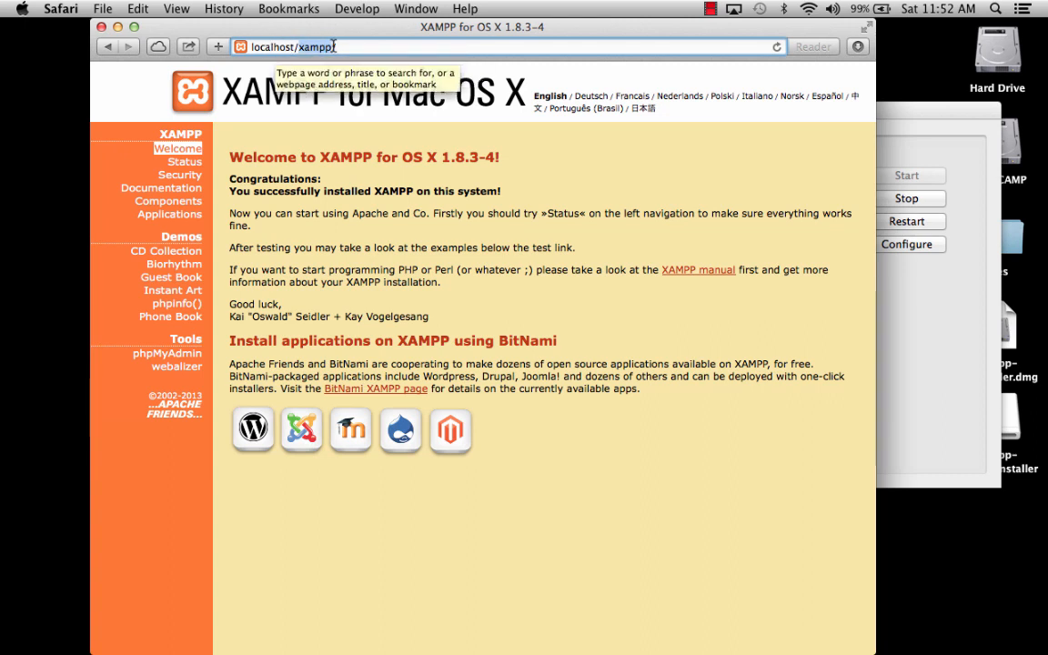
mouse_move(755, 138)
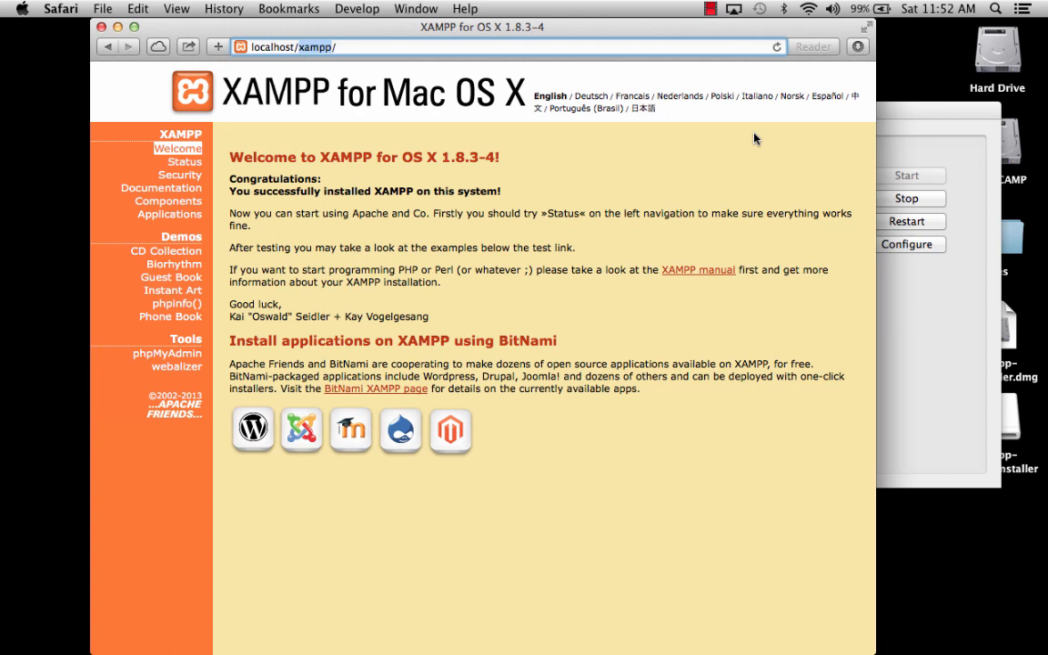
click(997, 50)
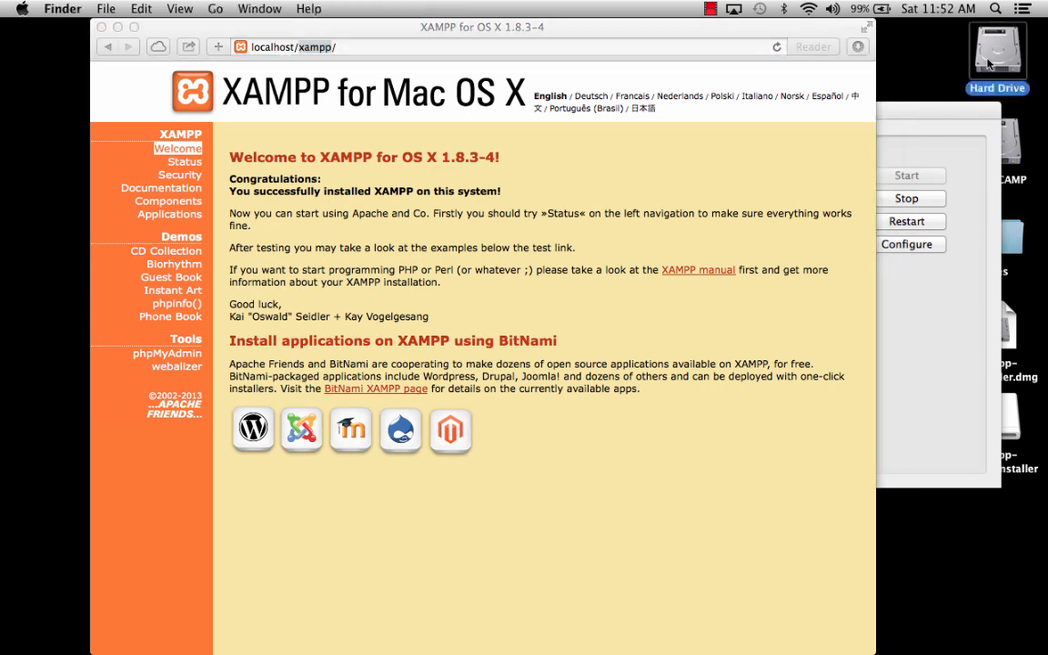
double_click(996, 50)
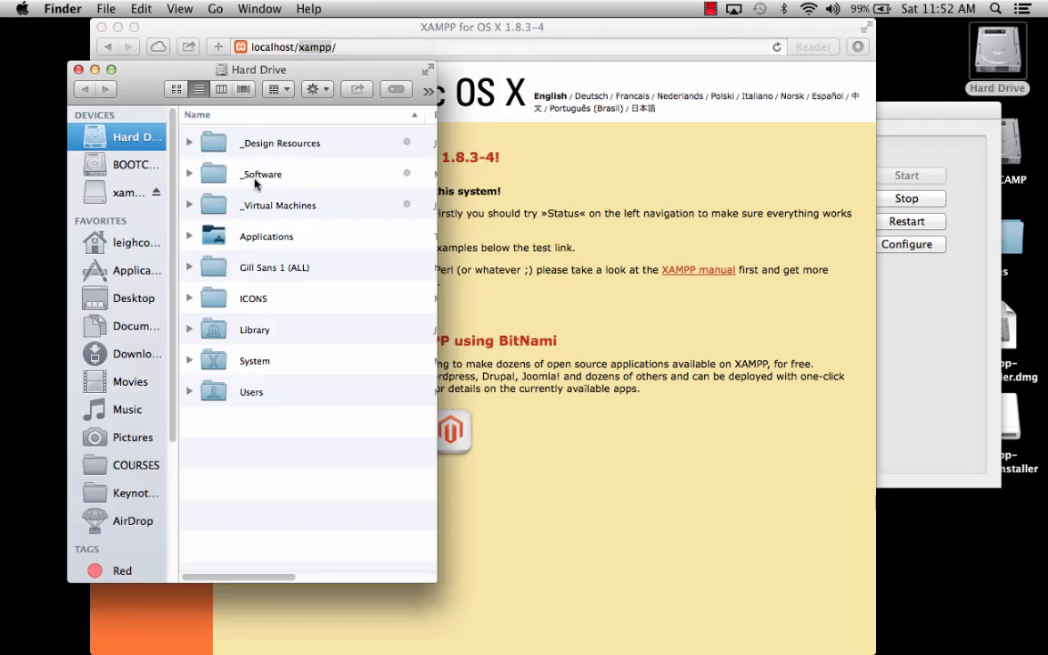
mouse_move(120, 382)
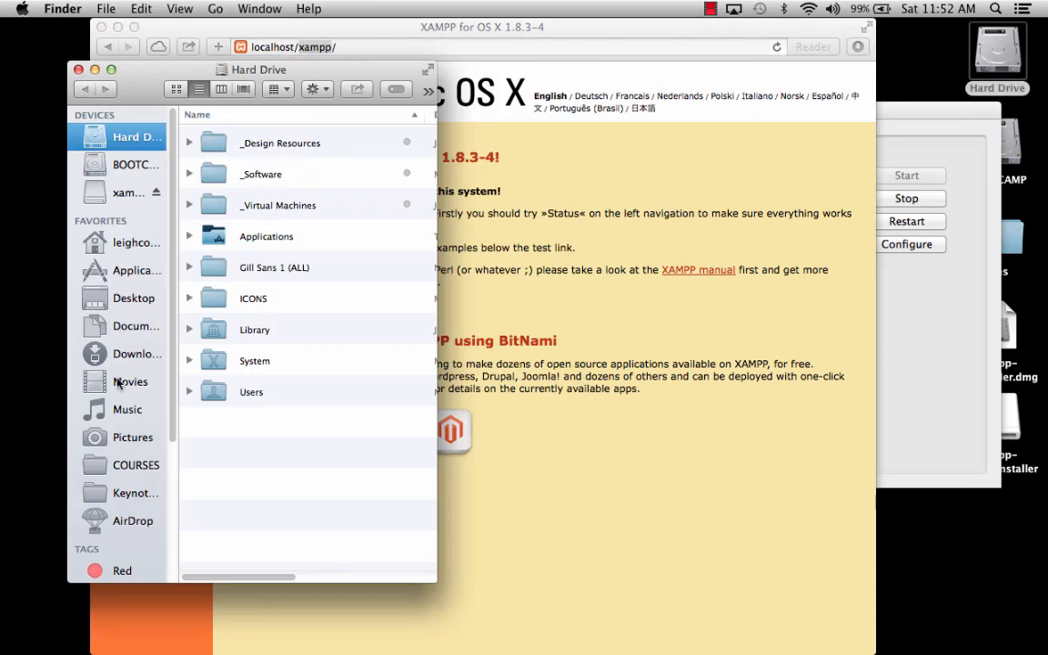
click(134, 270)
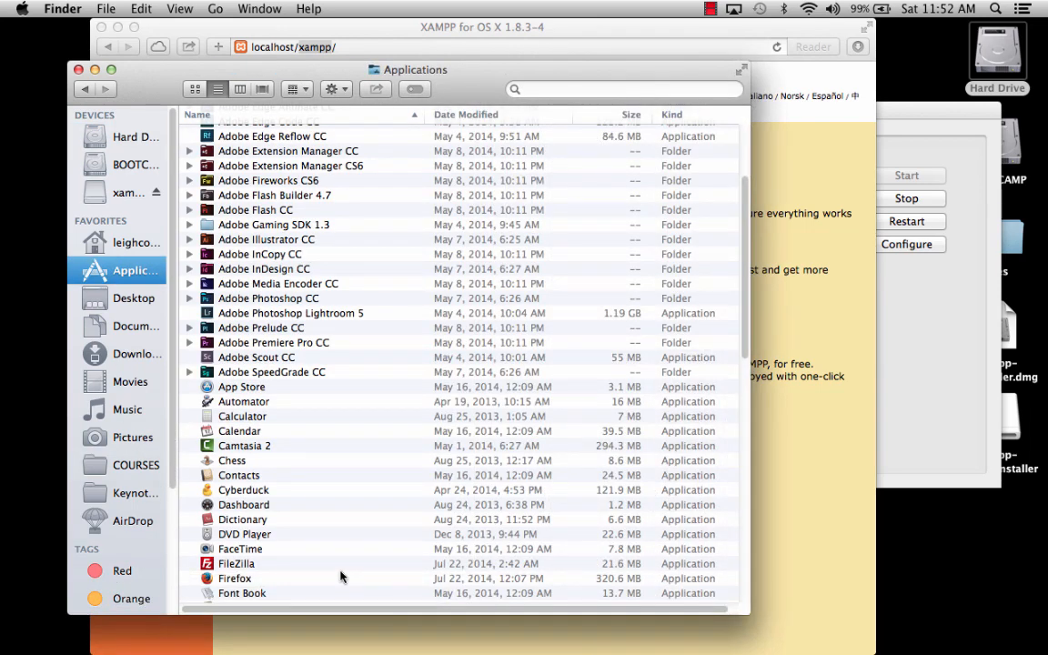
scroll(down, 3)
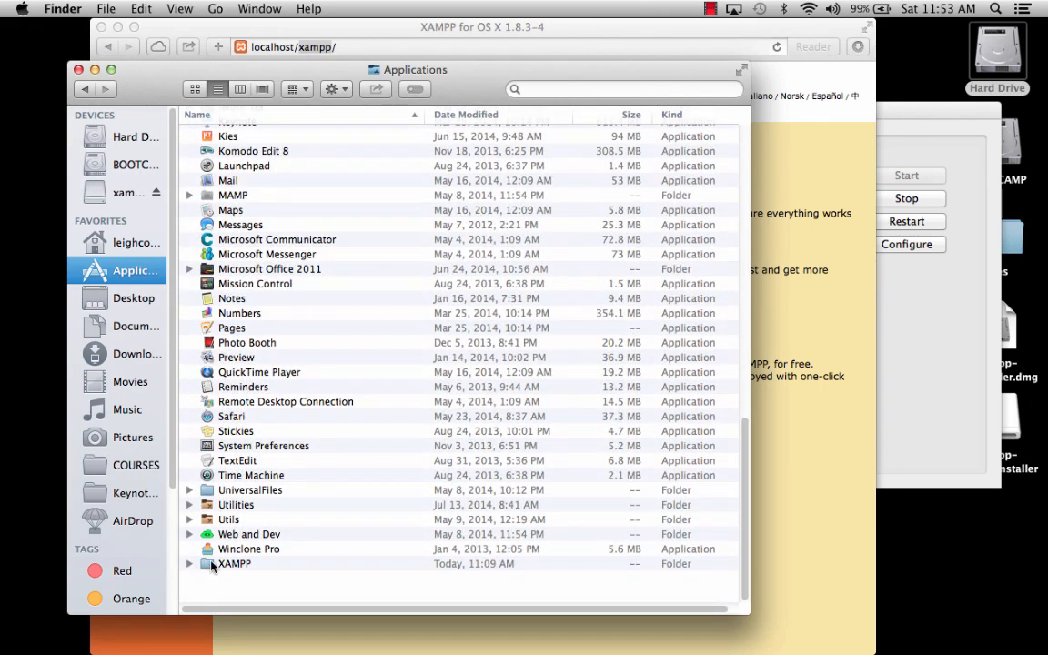
Open the XAMPP folder from Applications.
double_click(234, 563)
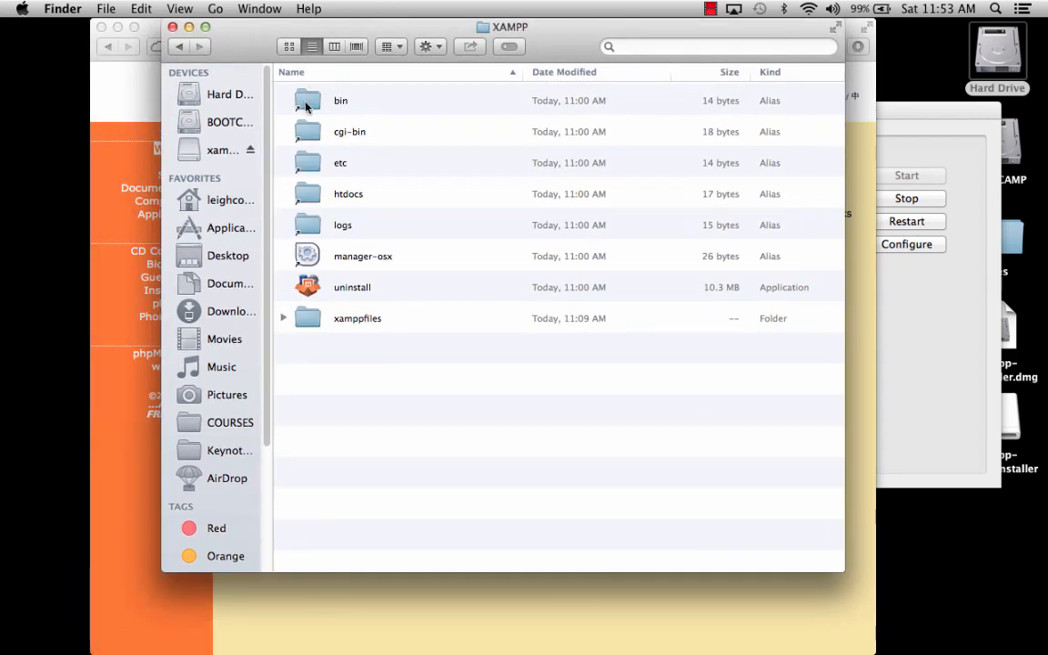
mouse_move(308, 202)
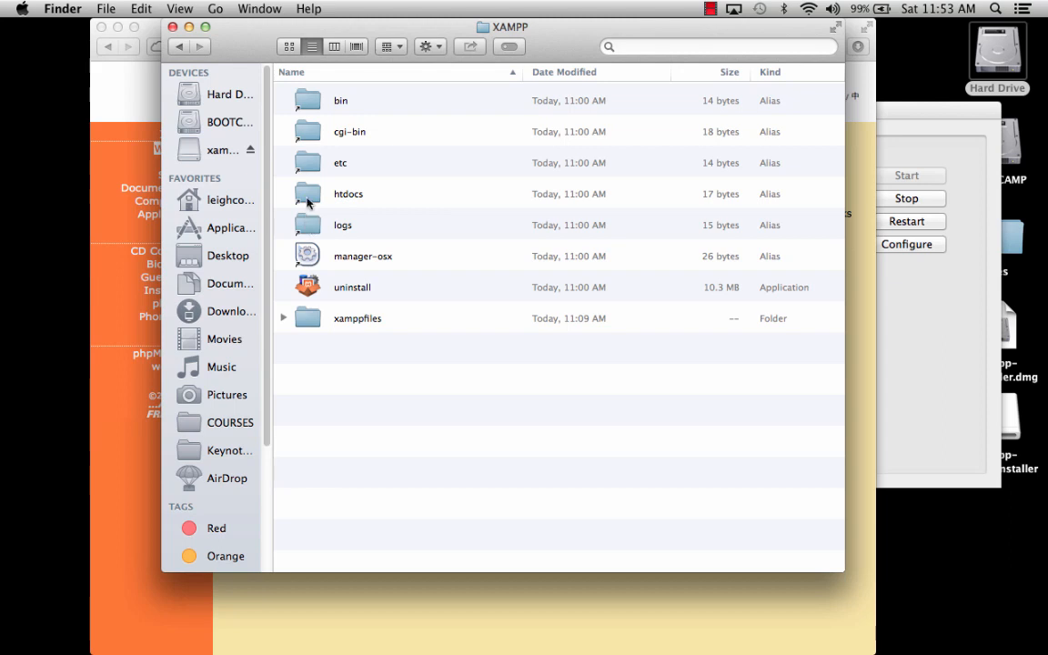
mouse_move(355, 268)
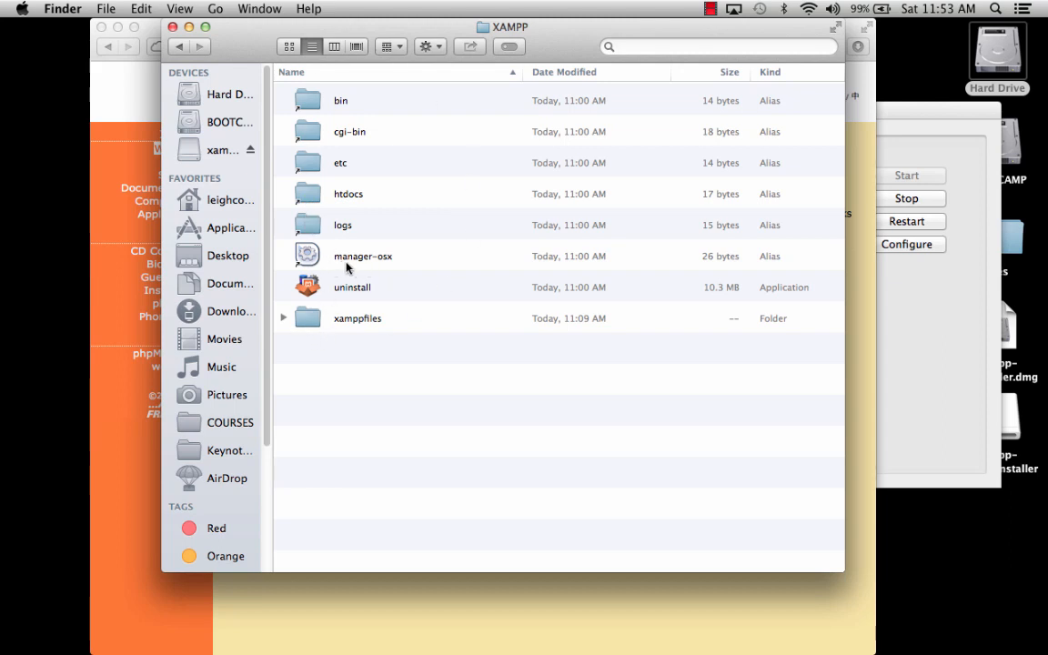
mouse_move(343, 252)
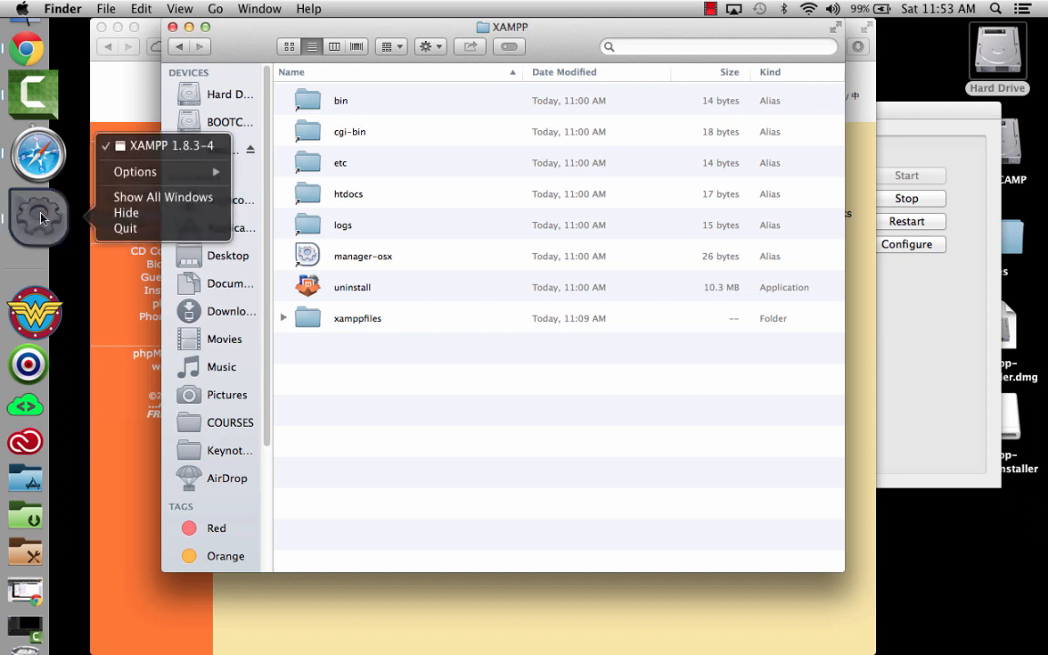
mouse_move(44, 223)
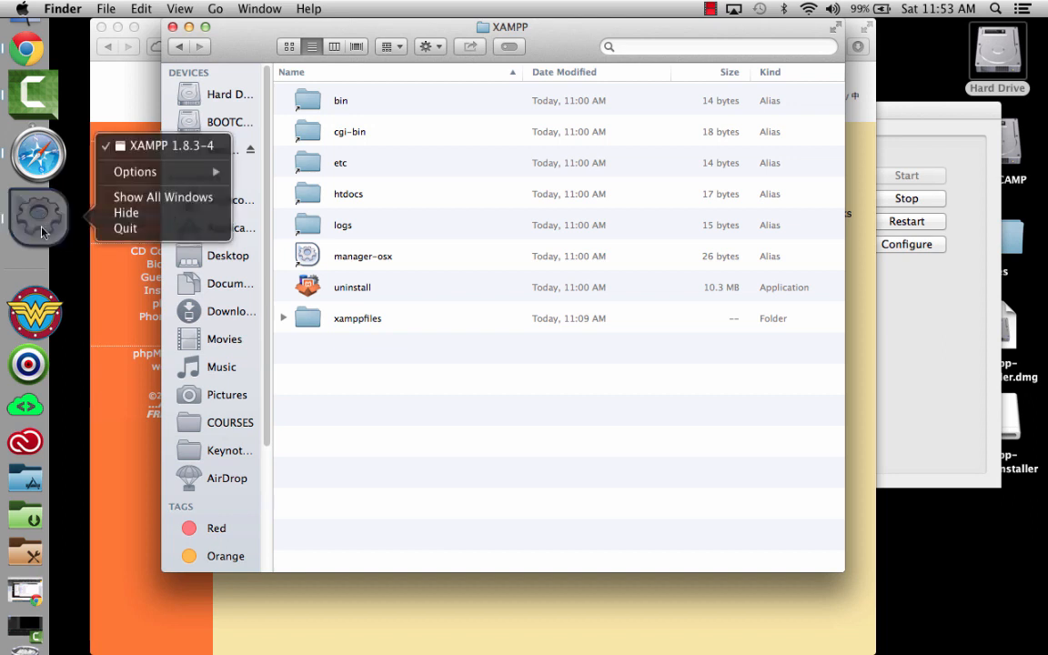
mouse_move(134, 172)
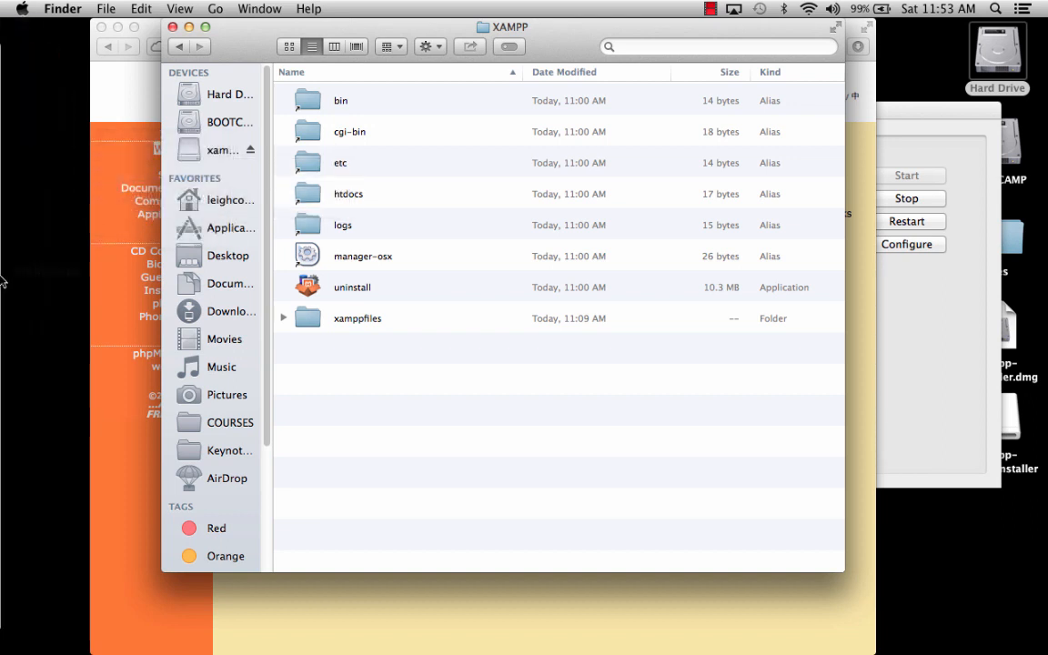
mouse_move(355, 407)
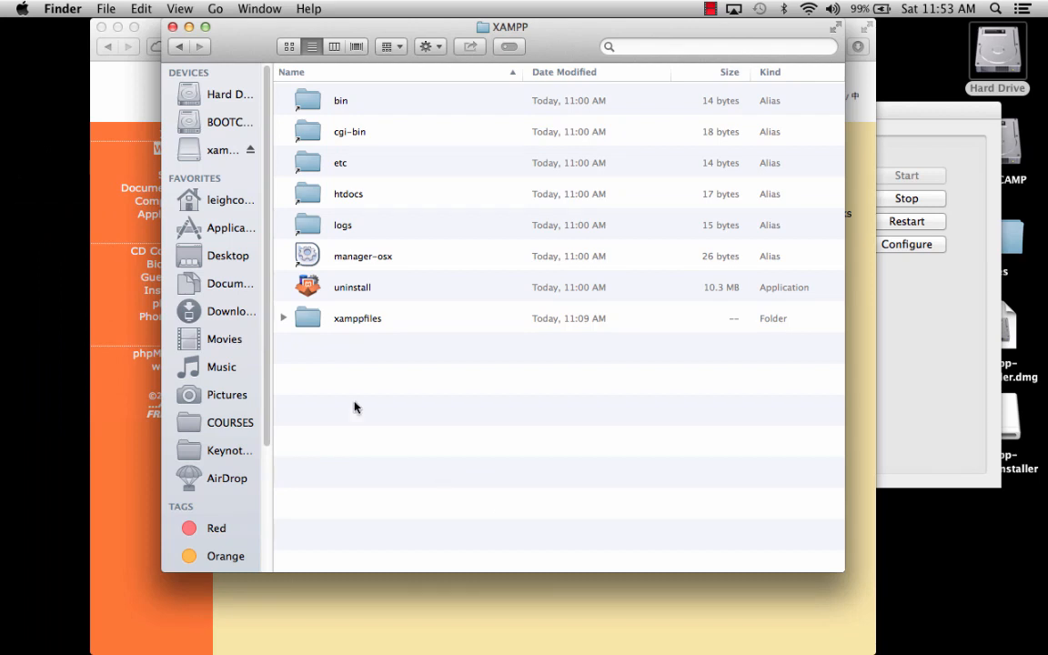
Point out the uninstall app, then expand the xamppfiles folder in list view.
click(352, 286)
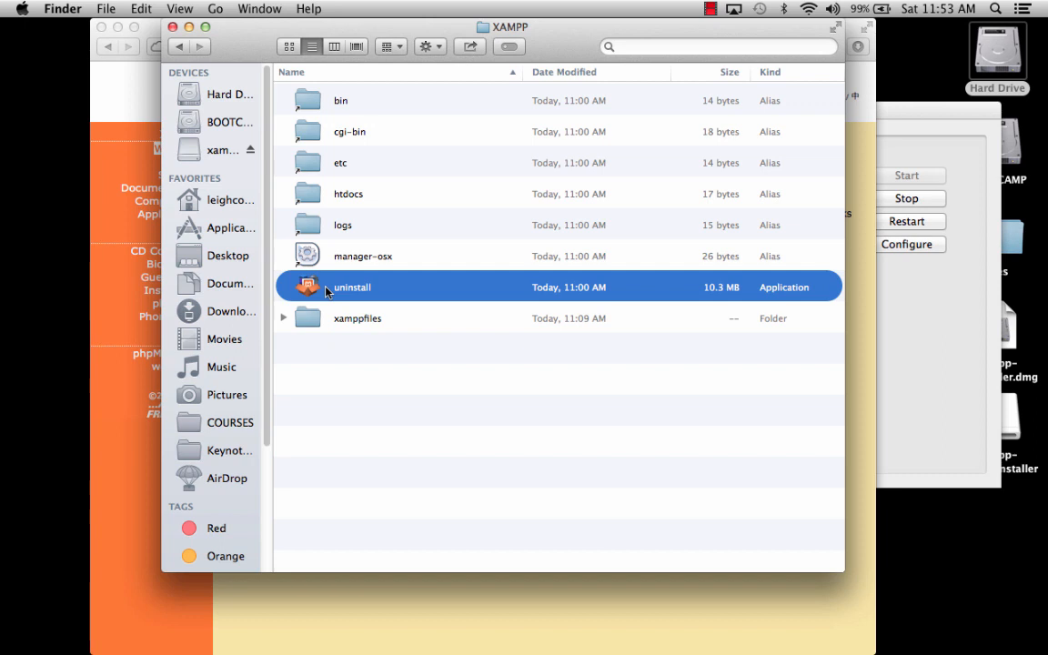
mouse_move(328, 304)
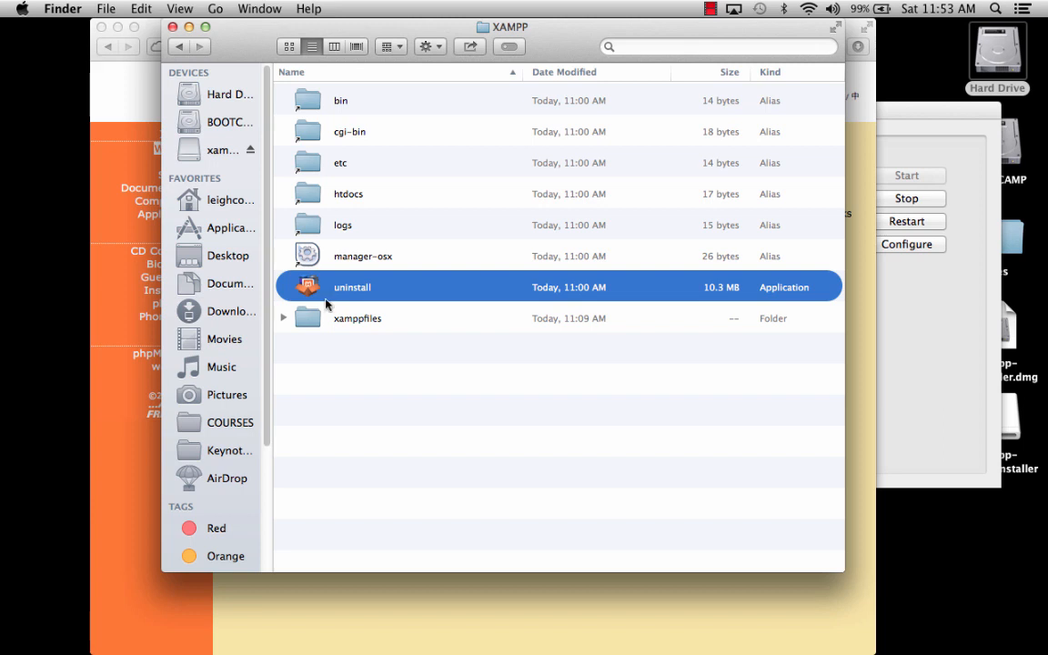
click(356, 318)
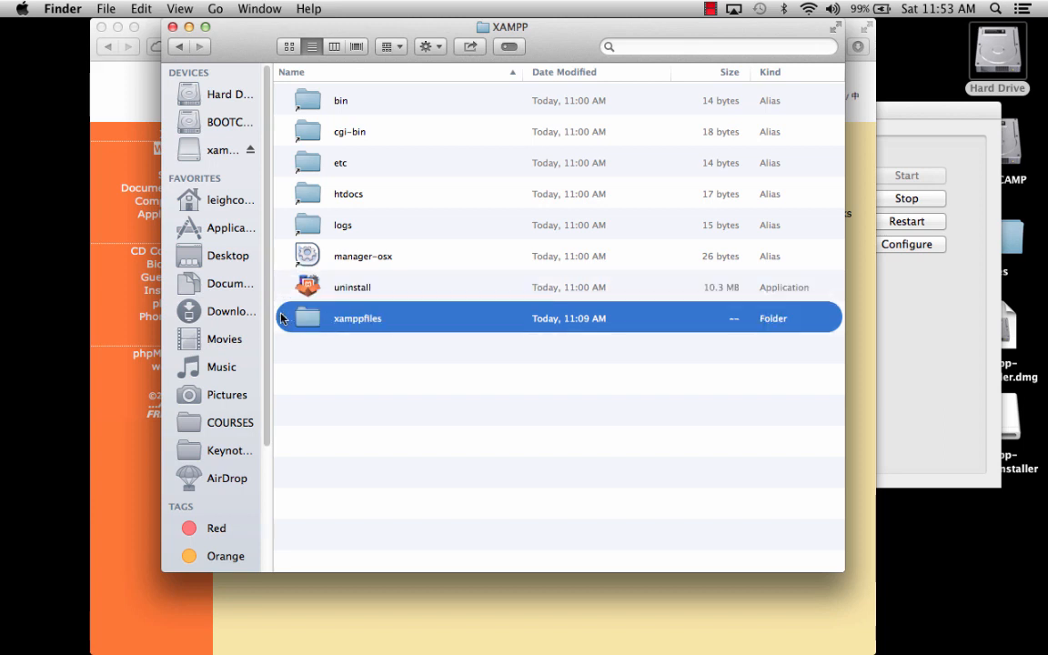
click(283, 318)
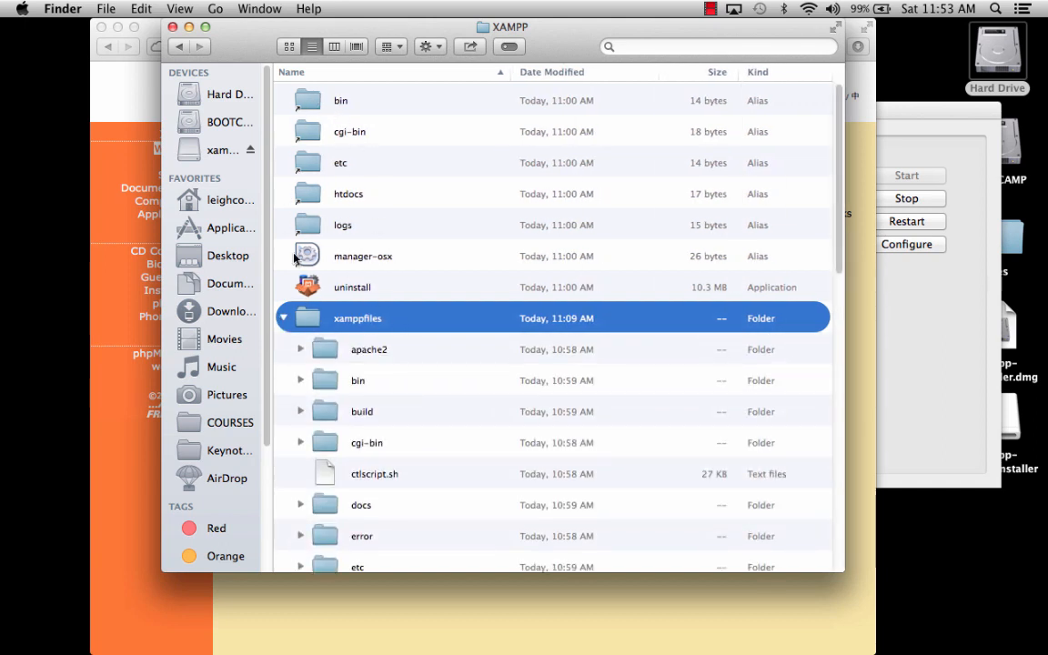
Review the bin, etc and logs aliases and scroll through xamppfiles' subfolders.
click(340, 100)
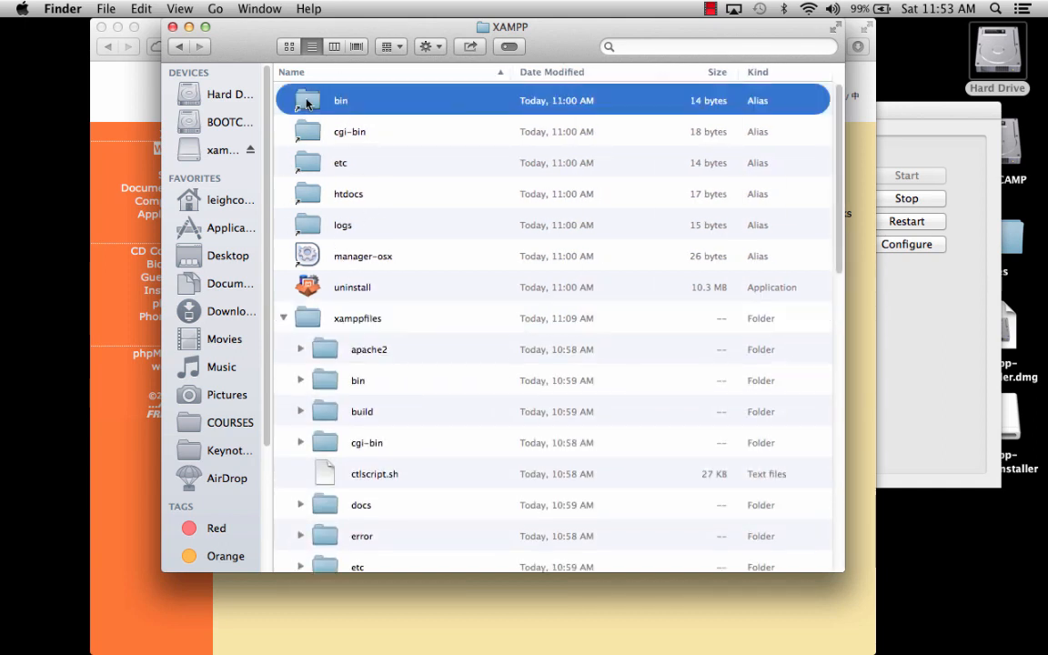
click(340, 161)
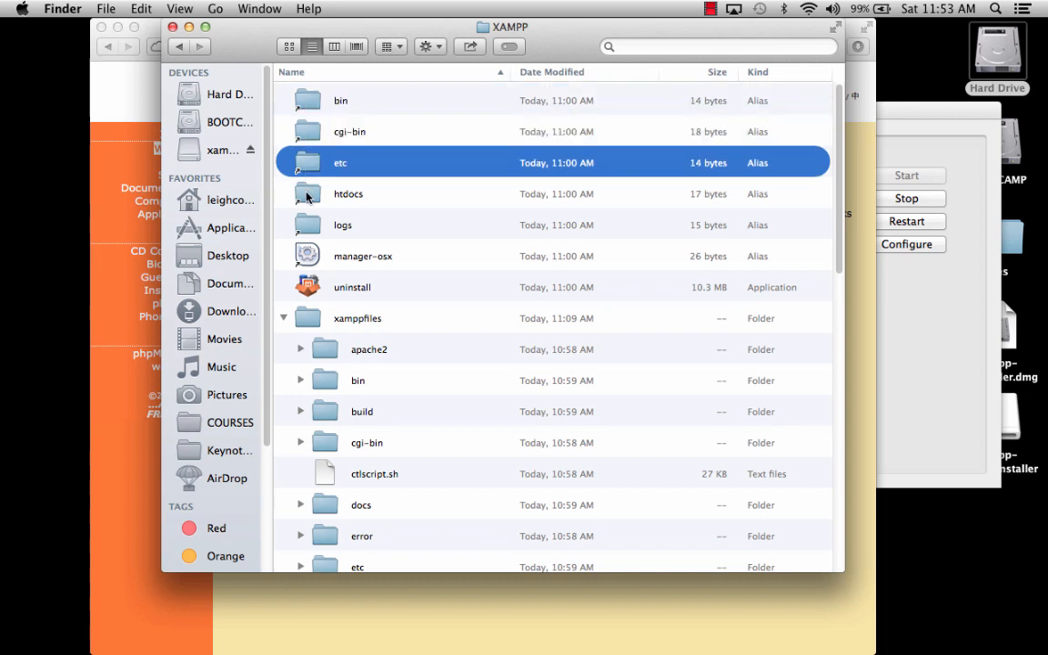
click(343, 224)
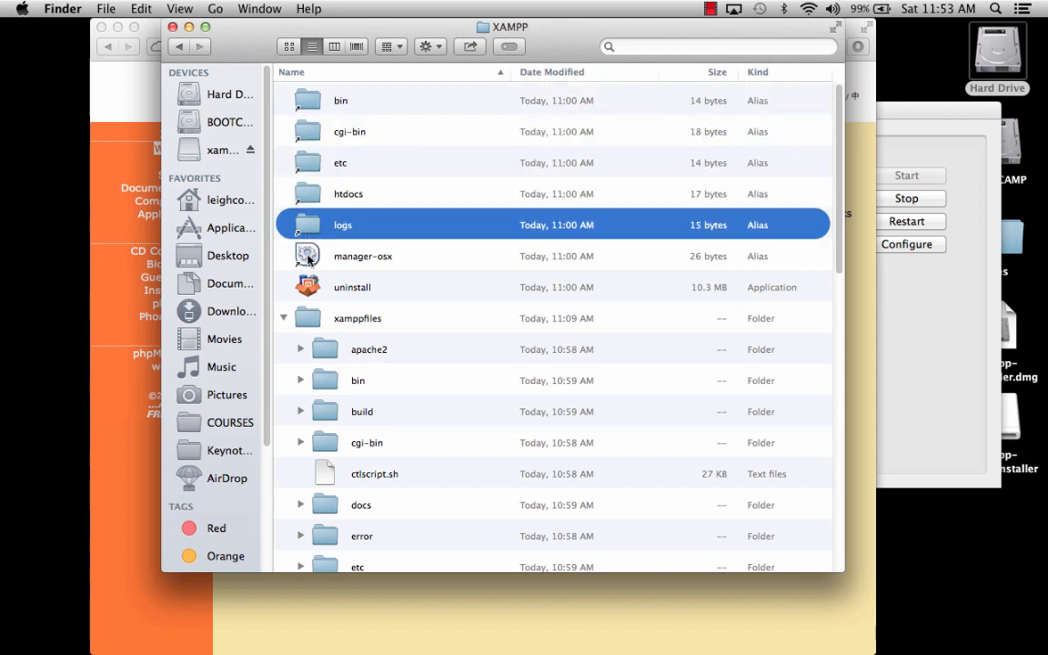
scroll(down, 3)
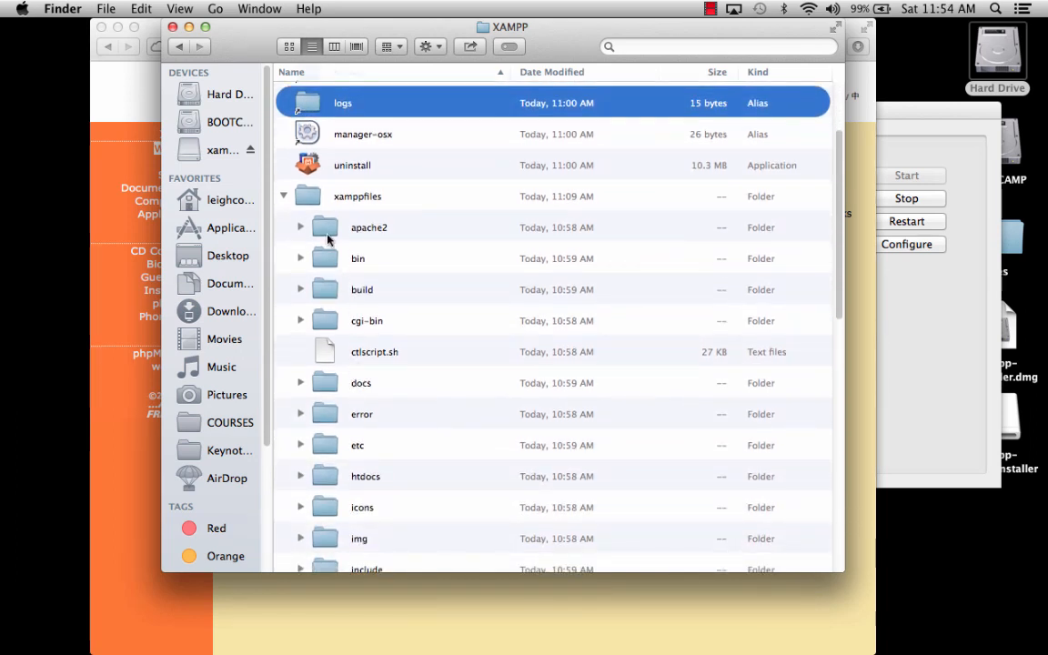
click(357, 196)
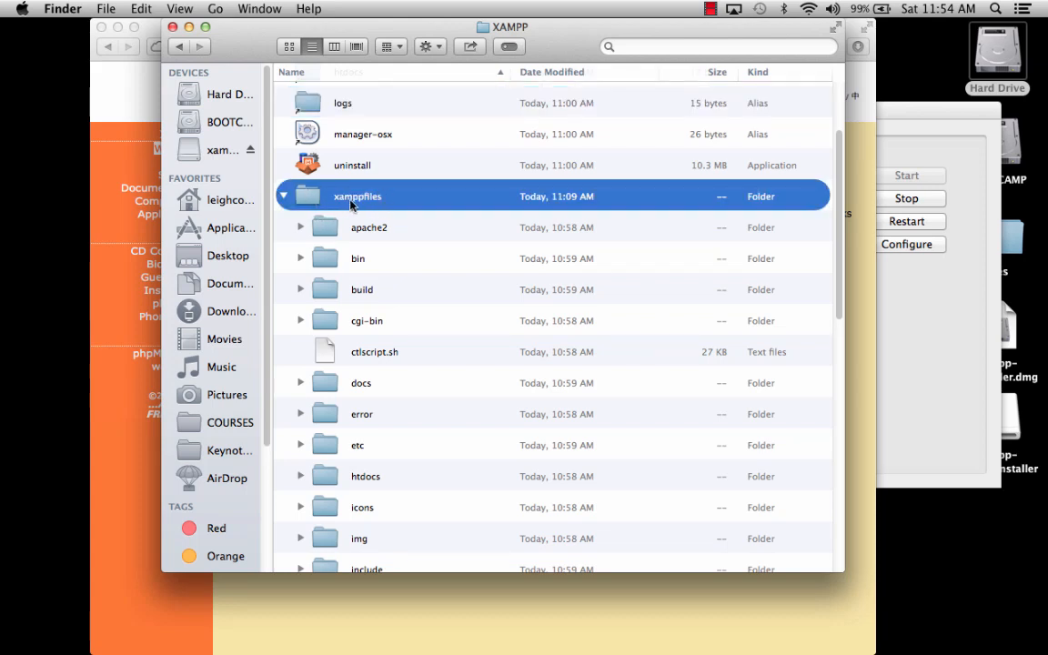
scroll(down, 3)
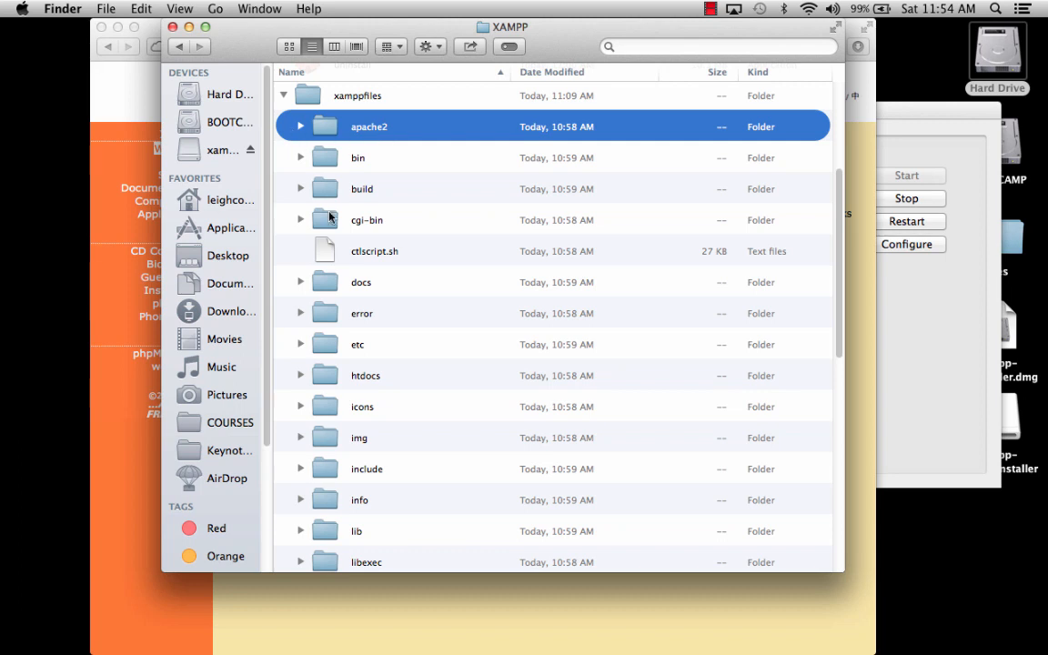
scroll(down, 3)
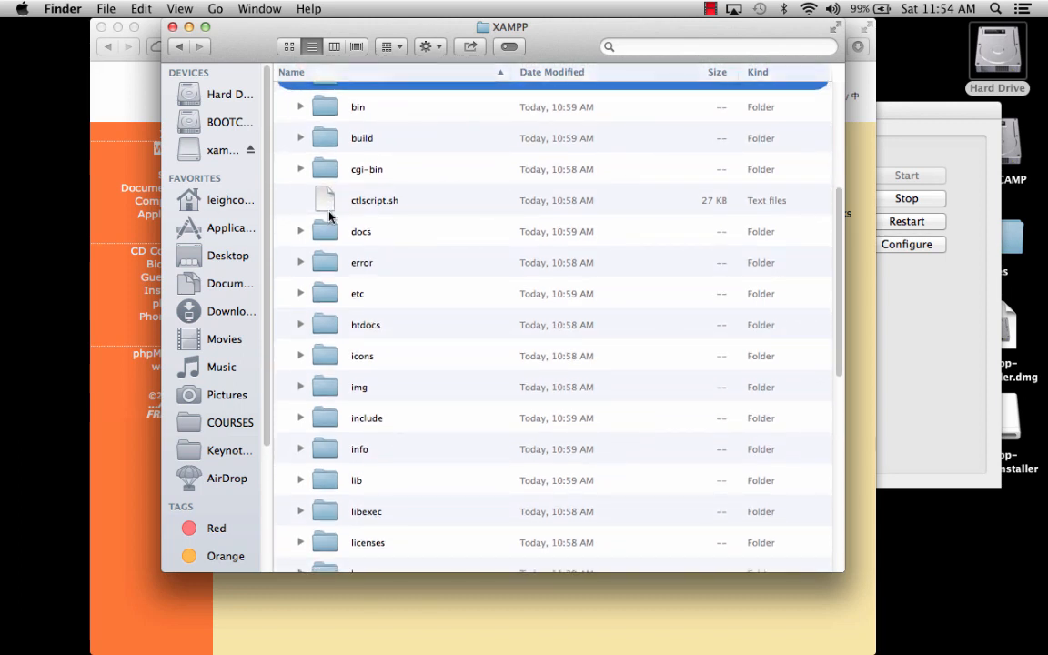
Expand htdocs inside xamppfiles to show applications.html, index.php, xampp and other files.
click(365, 324)
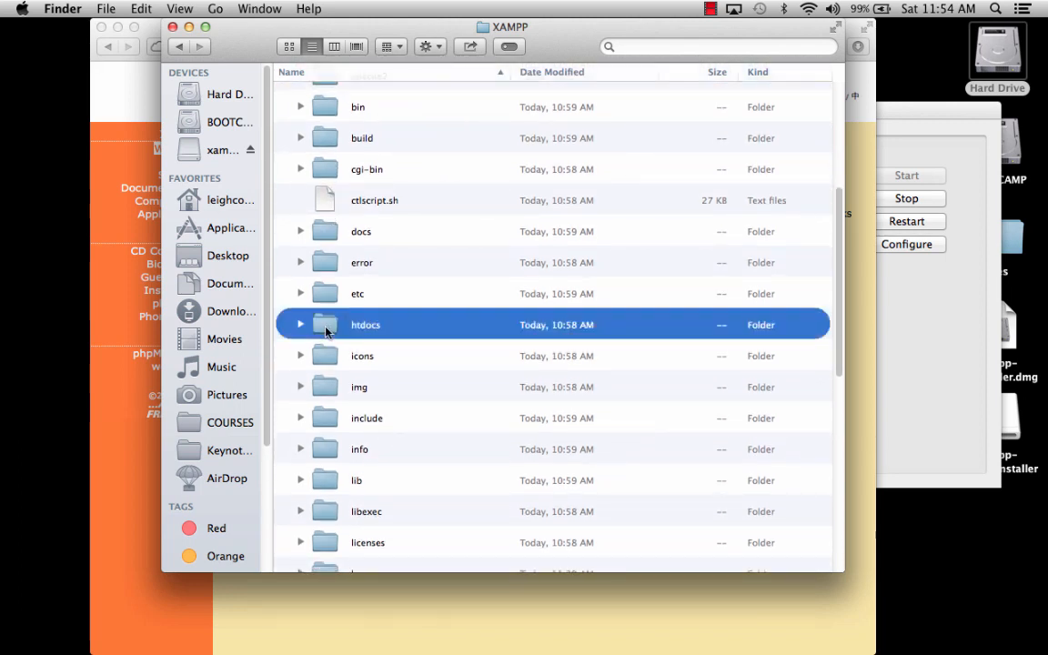
click(300, 324)
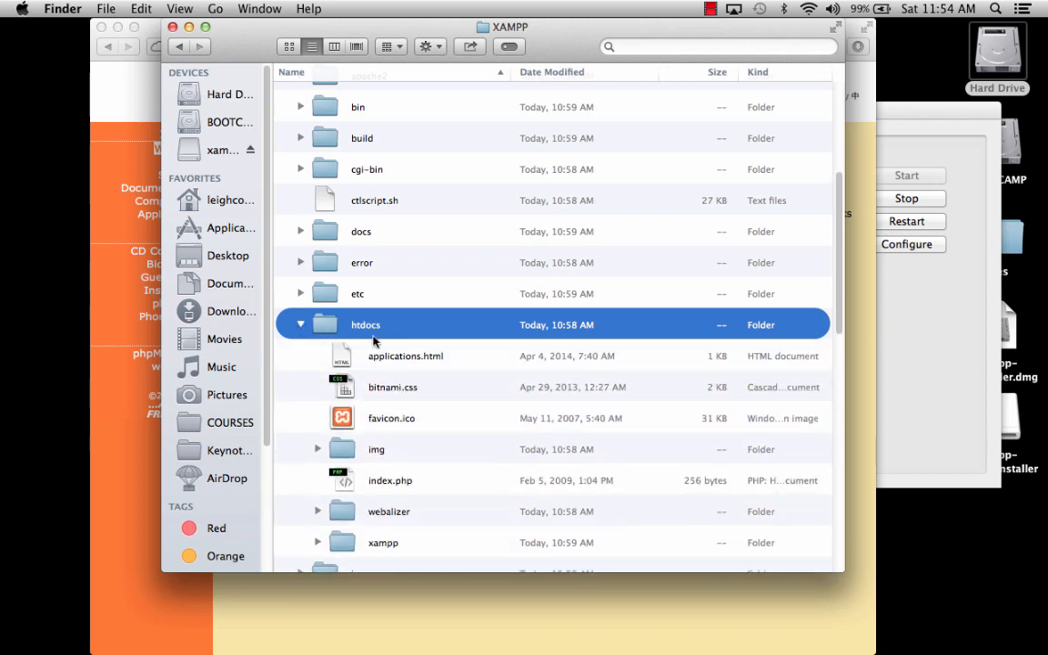
scroll(down, 3)
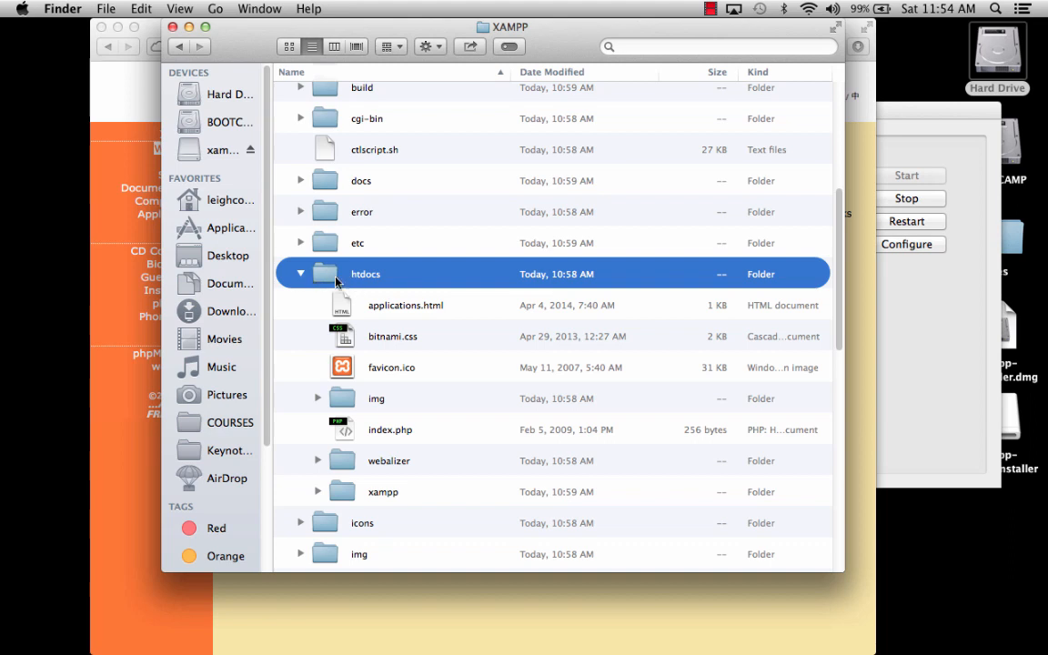
mouse_move(341, 279)
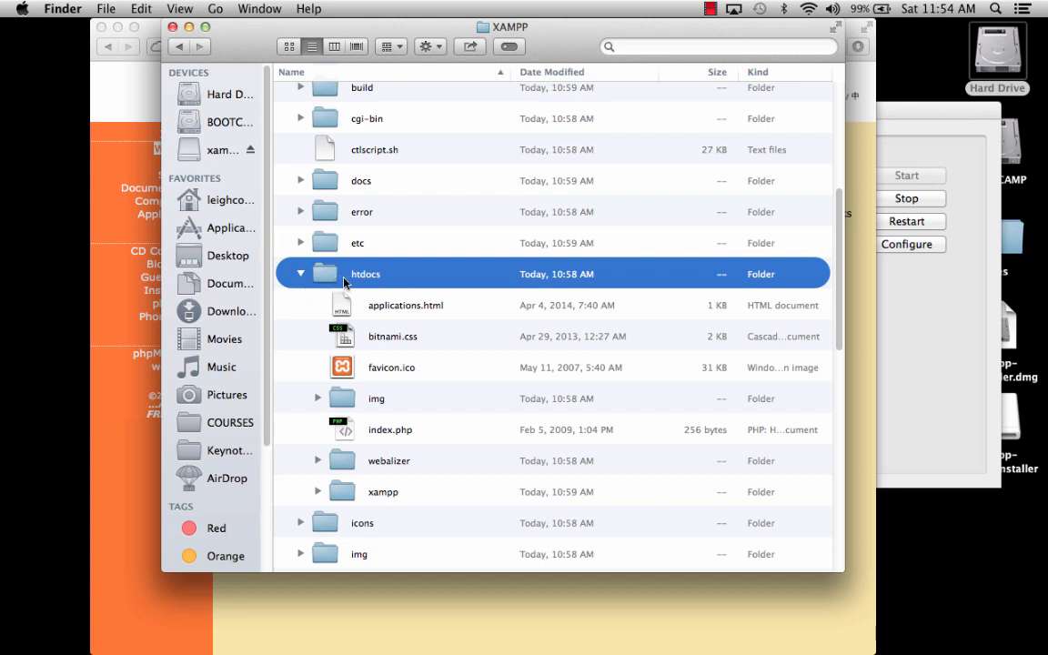
mouse_move(355, 278)
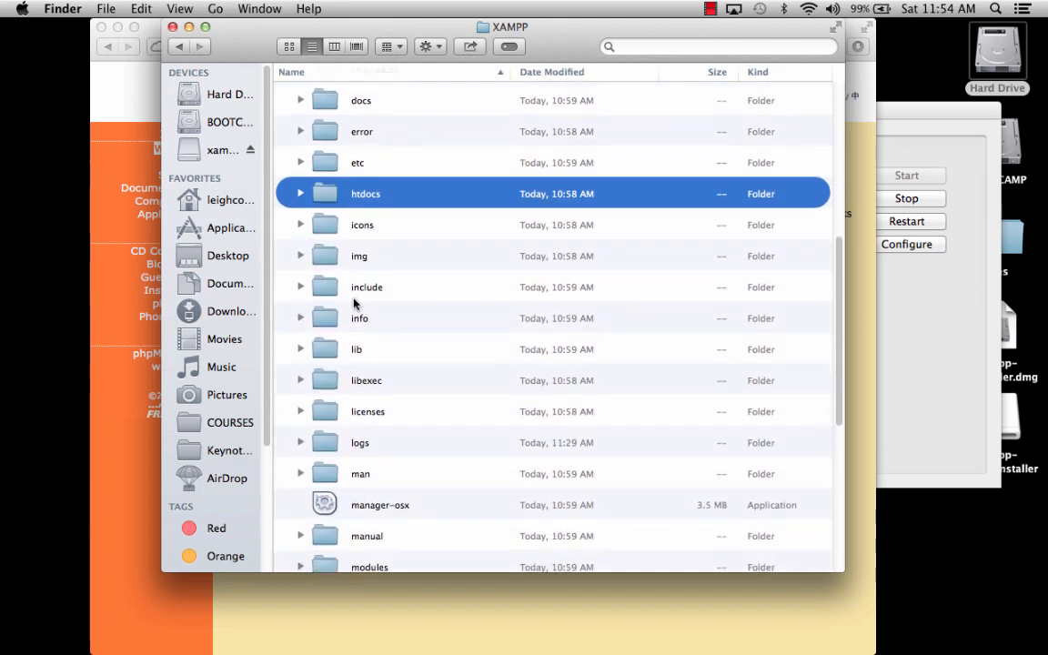
scroll(down, 3)
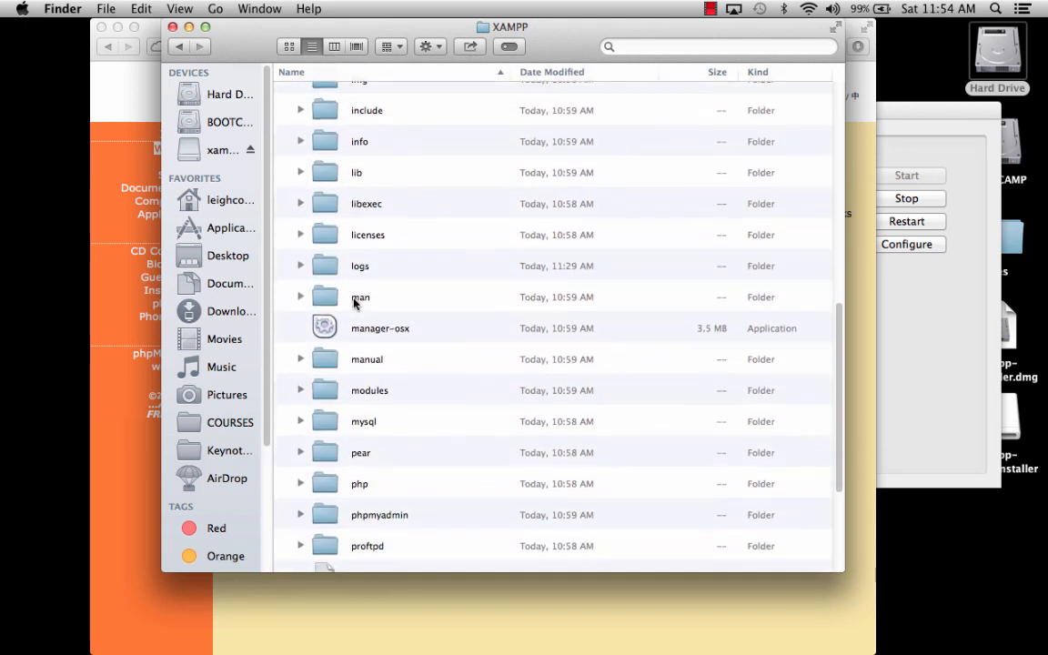
click(380, 327)
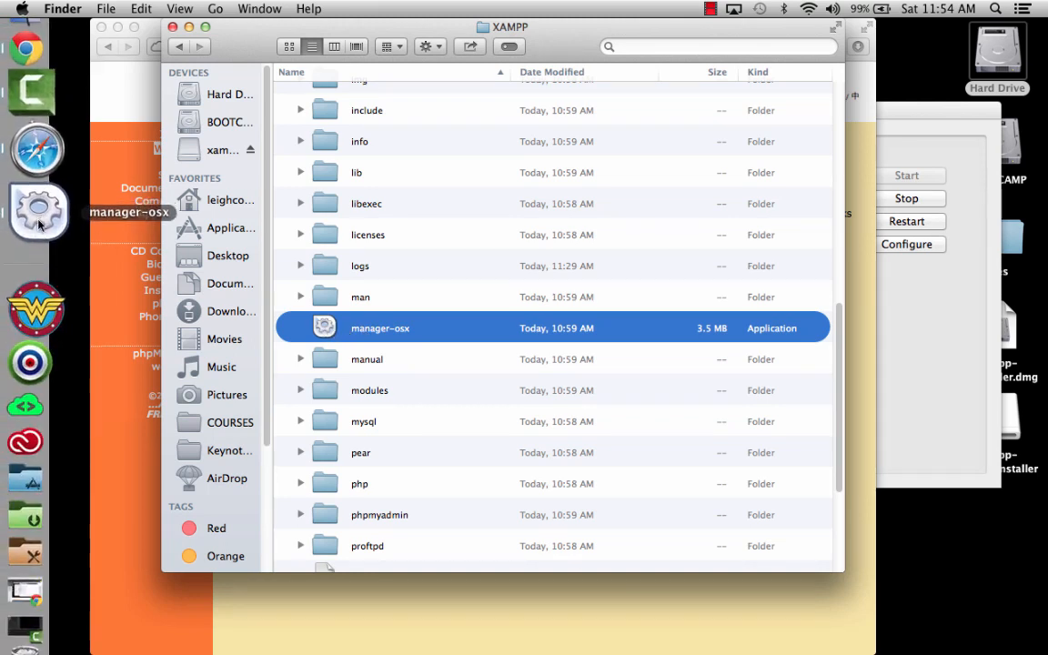
scroll(down, 3)
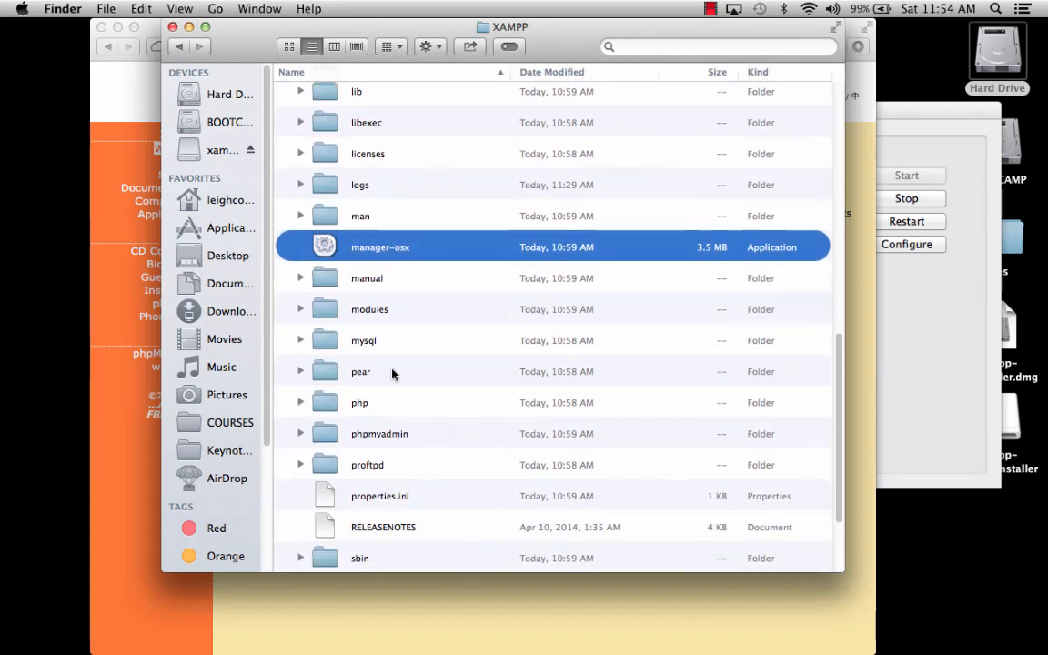
click(363, 339)
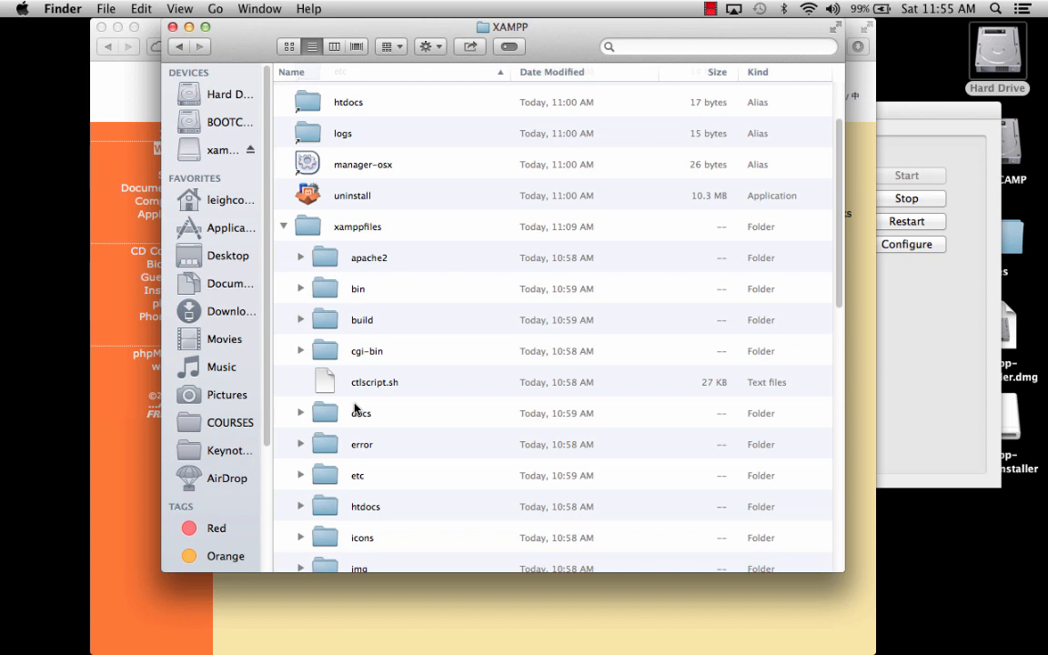
mouse_move(404, 192)
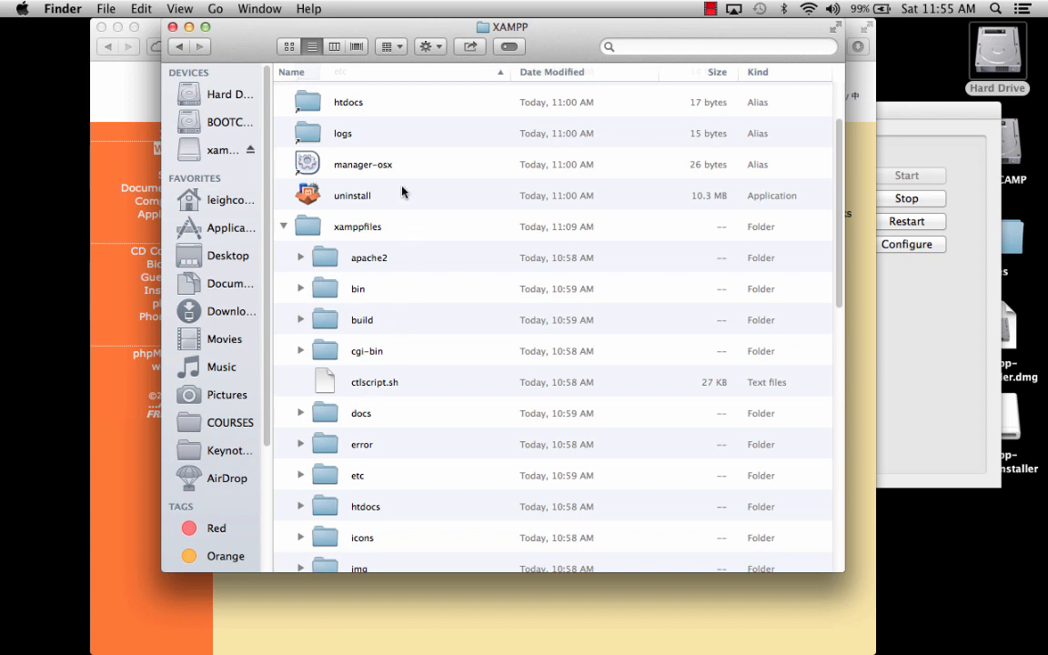
click(358, 227)
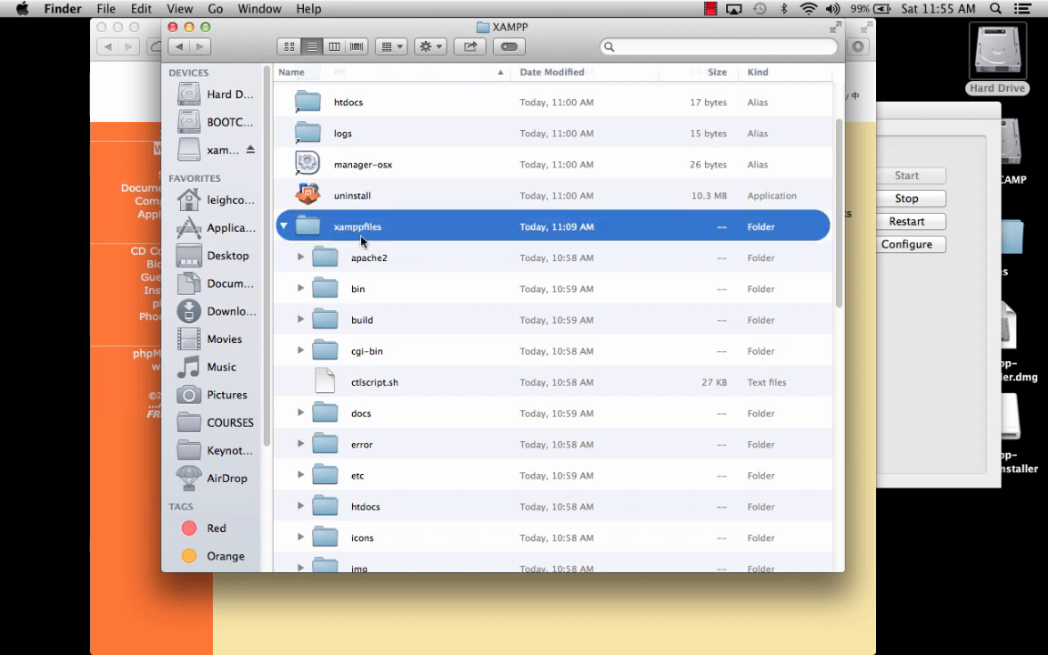
mouse_move(387, 241)
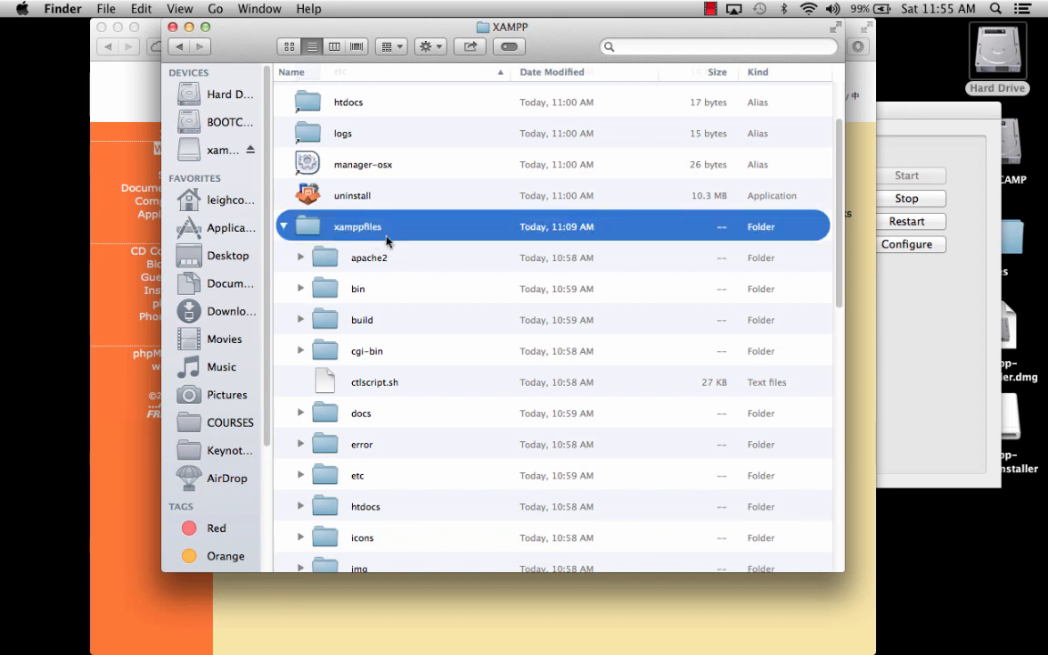
scroll(down, 3)
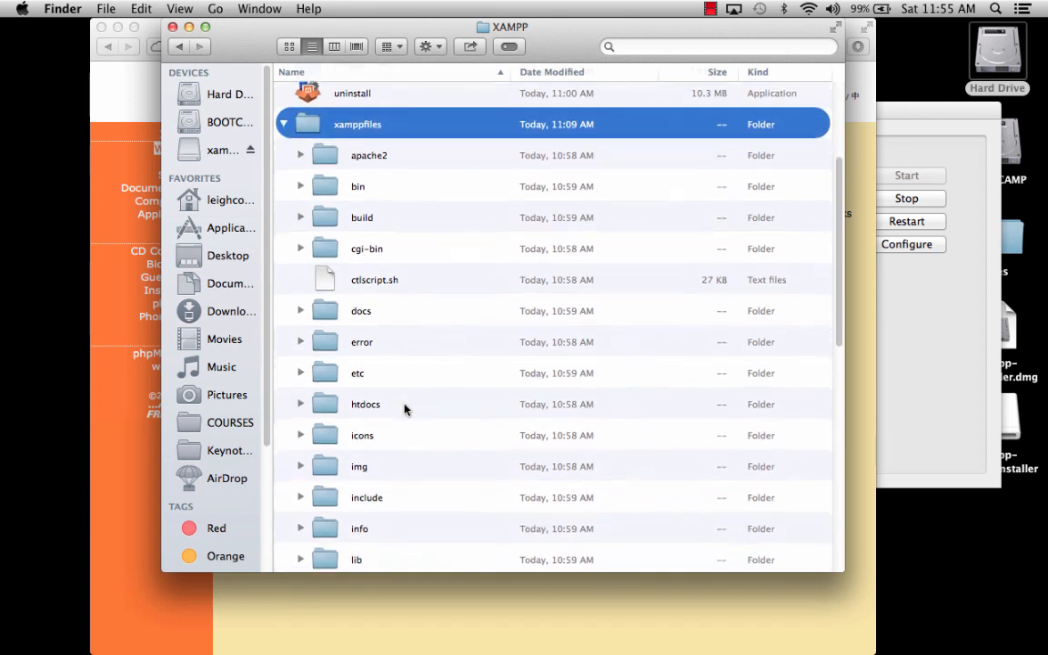
click(364, 404)
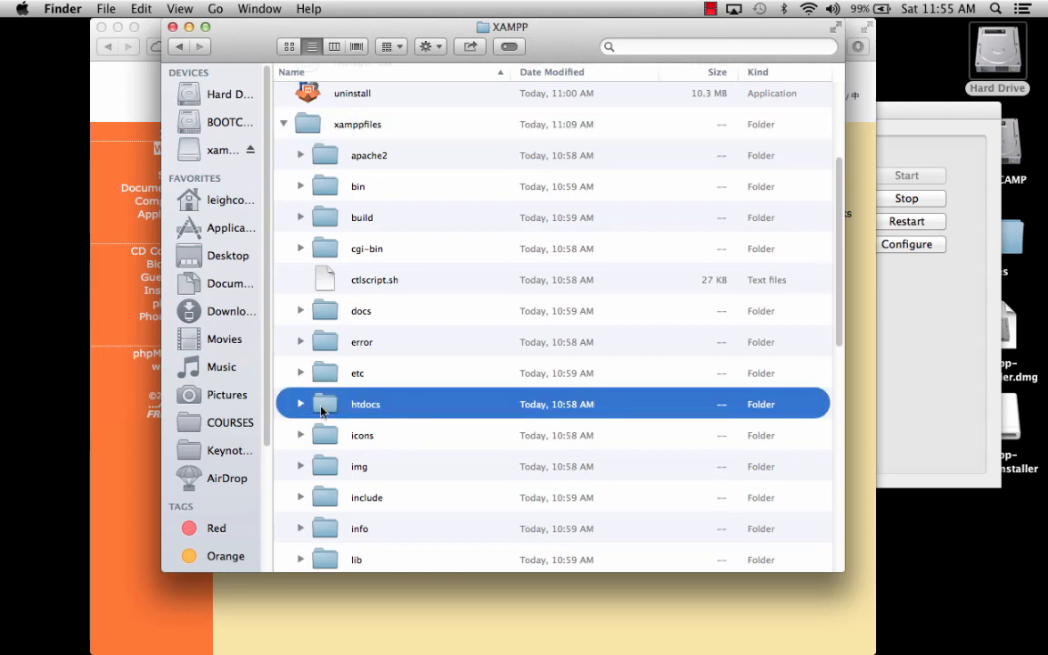
Open htdocs on its own, expand the img and xampp subfolders, and select index.php.
double_click(365, 403)
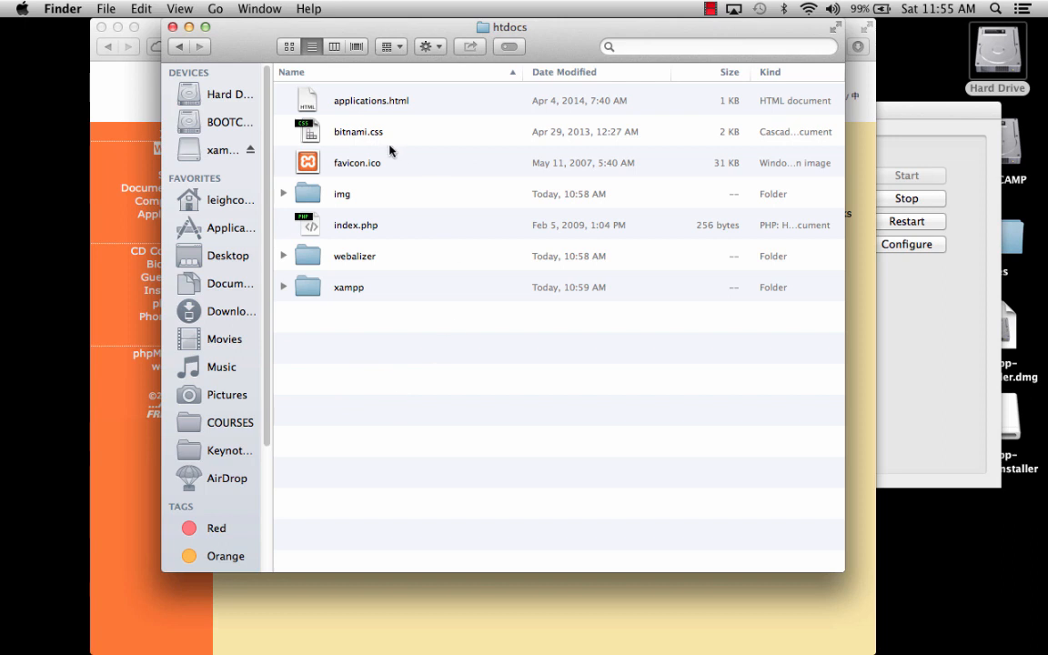
mouse_move(364, 106)
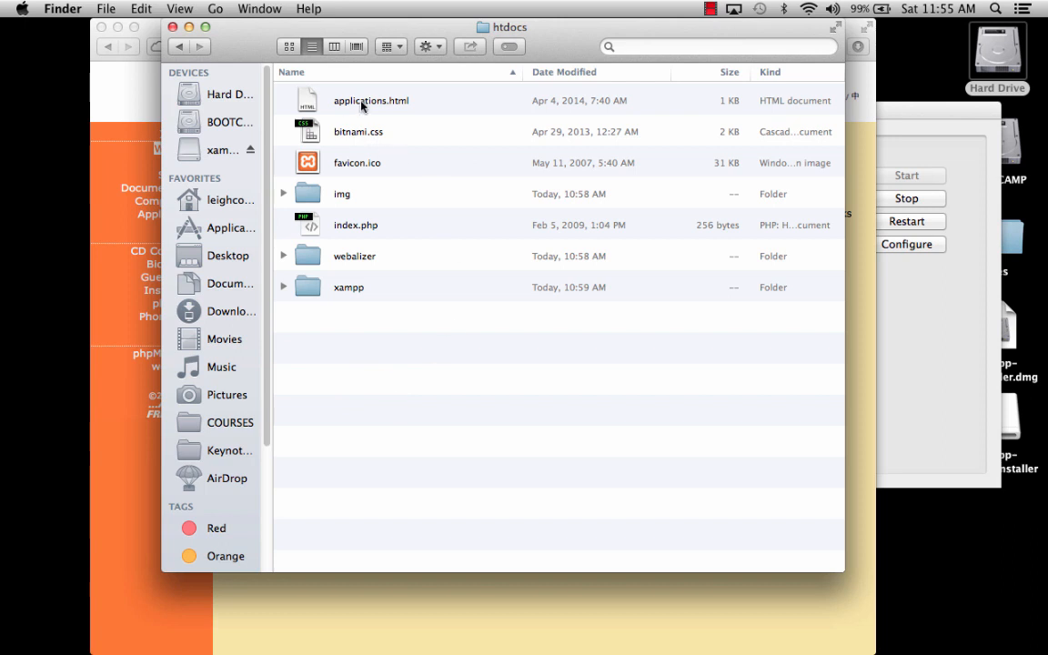
click(371, 101)
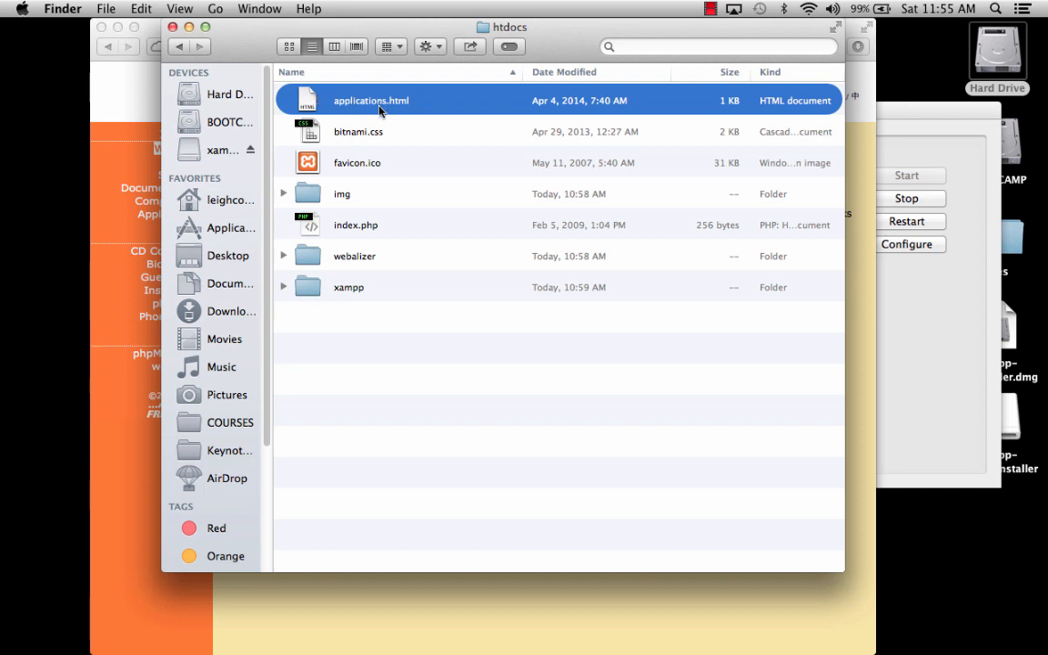
mouse_move(312, 186)
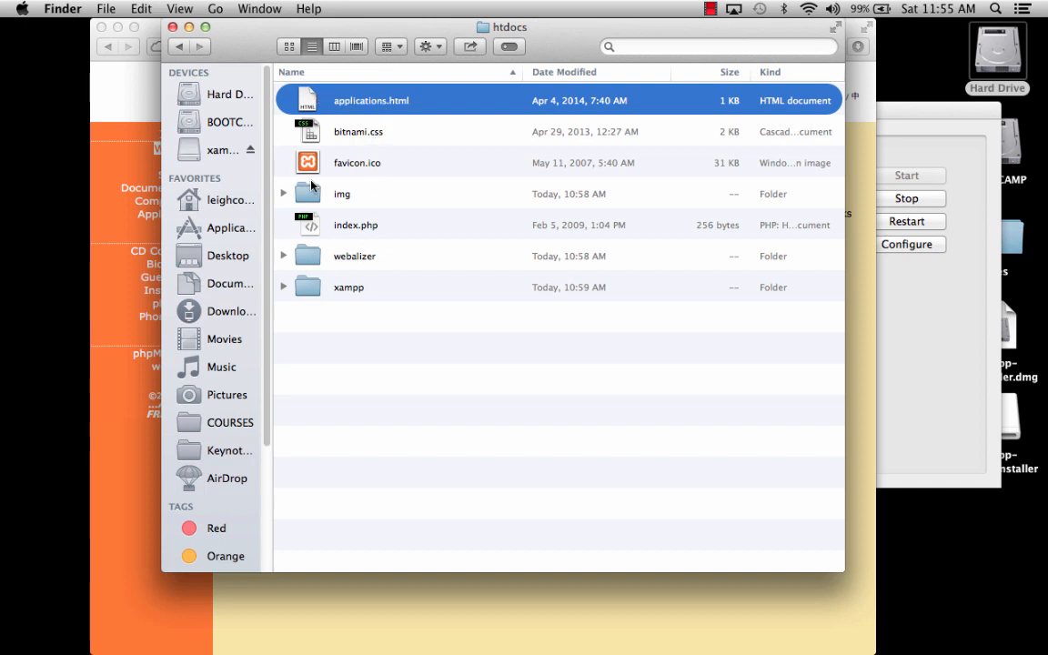
click(283, 194)
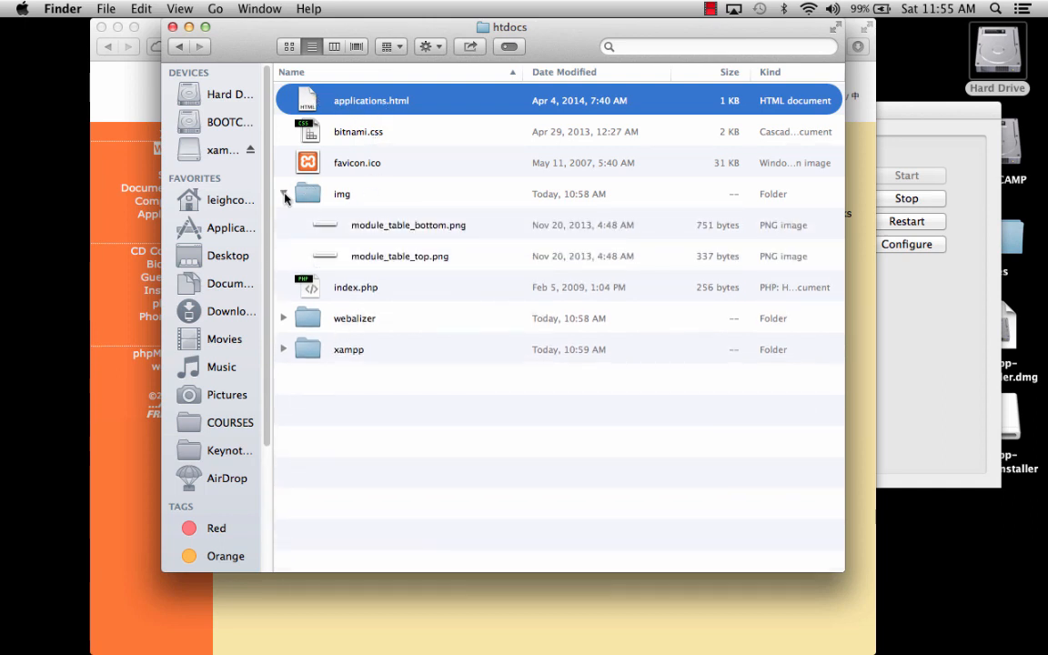
click(283, 194)
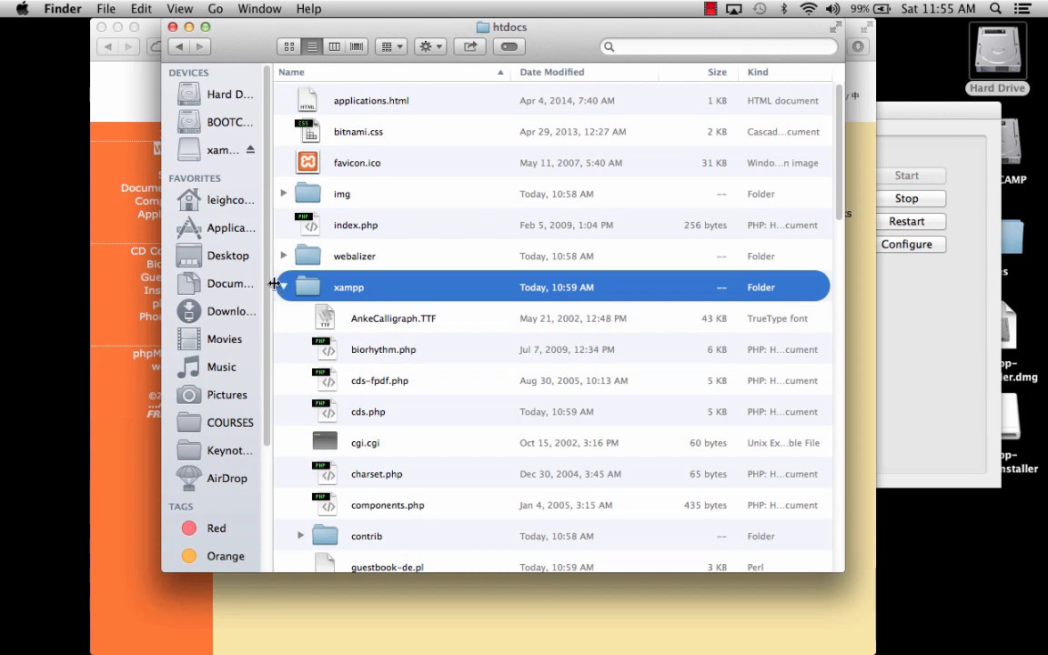
click(355, 225)
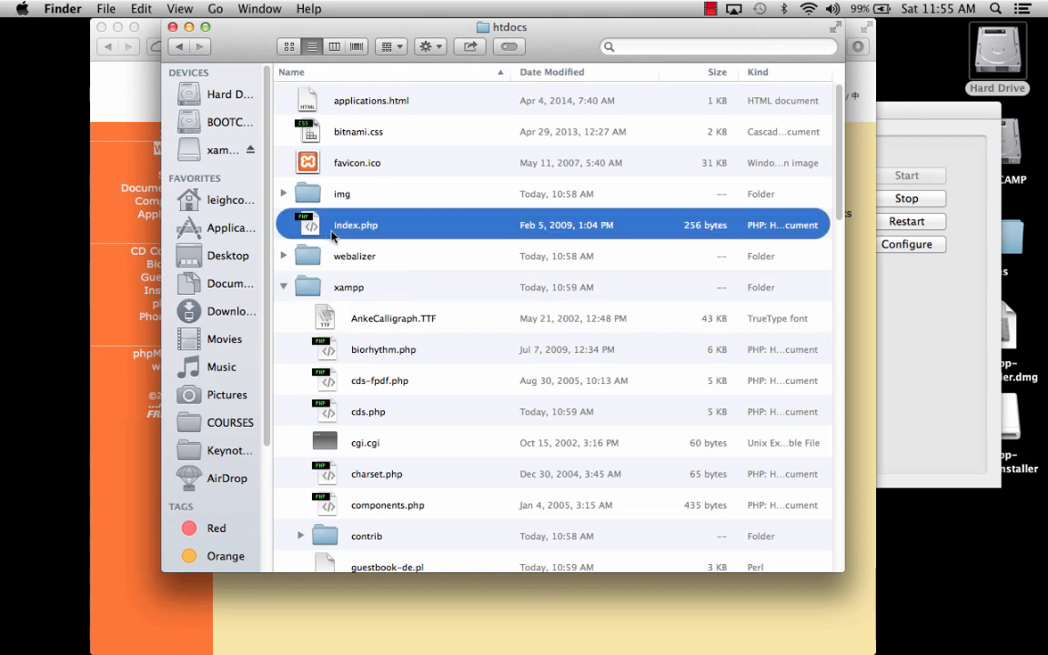
mouse_move(327, 289)
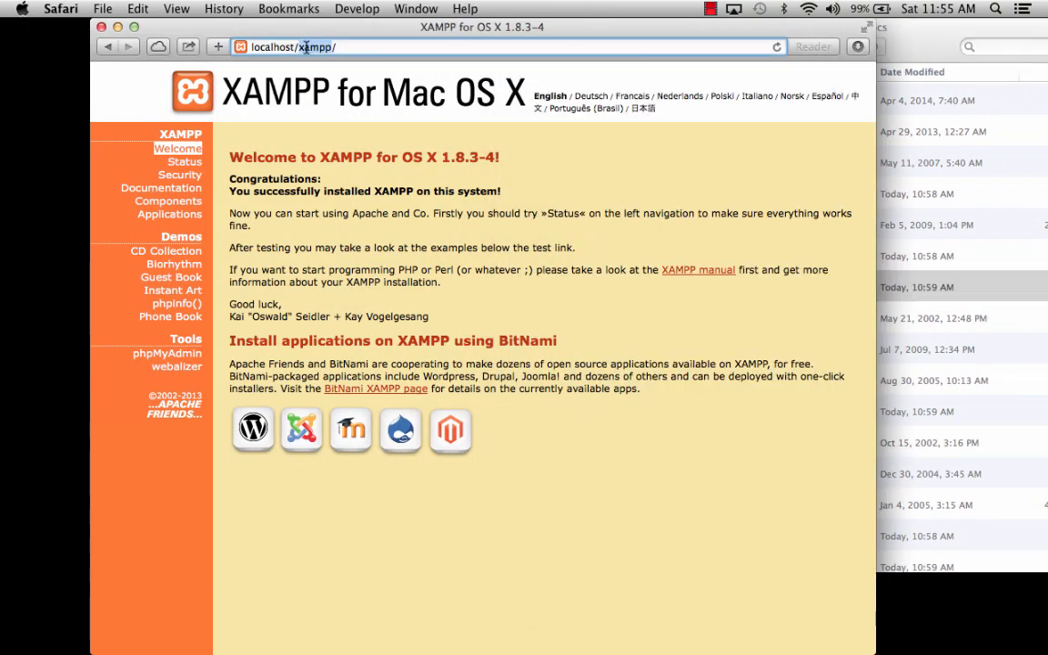
Inspect the htdocs window's folder path menu, then collapse the xampp subfolder.
click(271, 47)
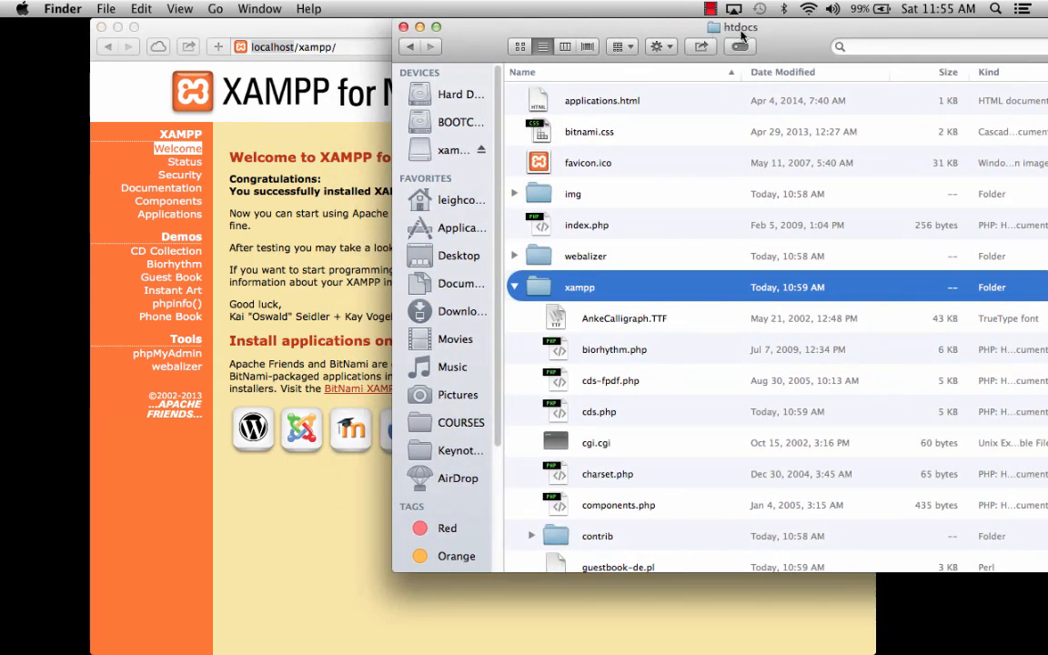
click(739, 27)
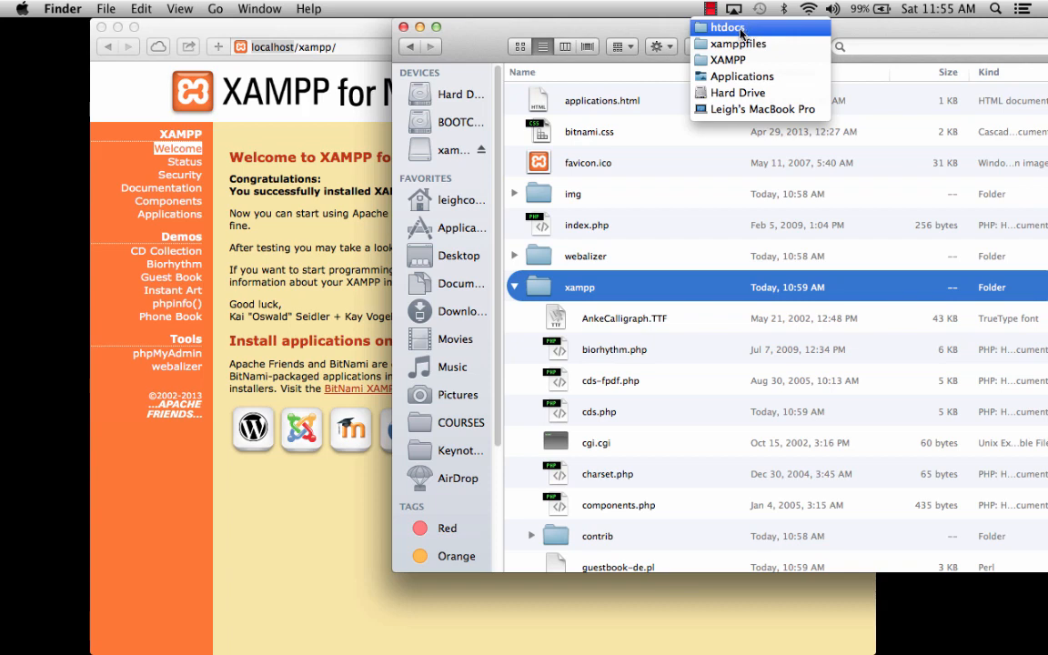
click(729, 27)
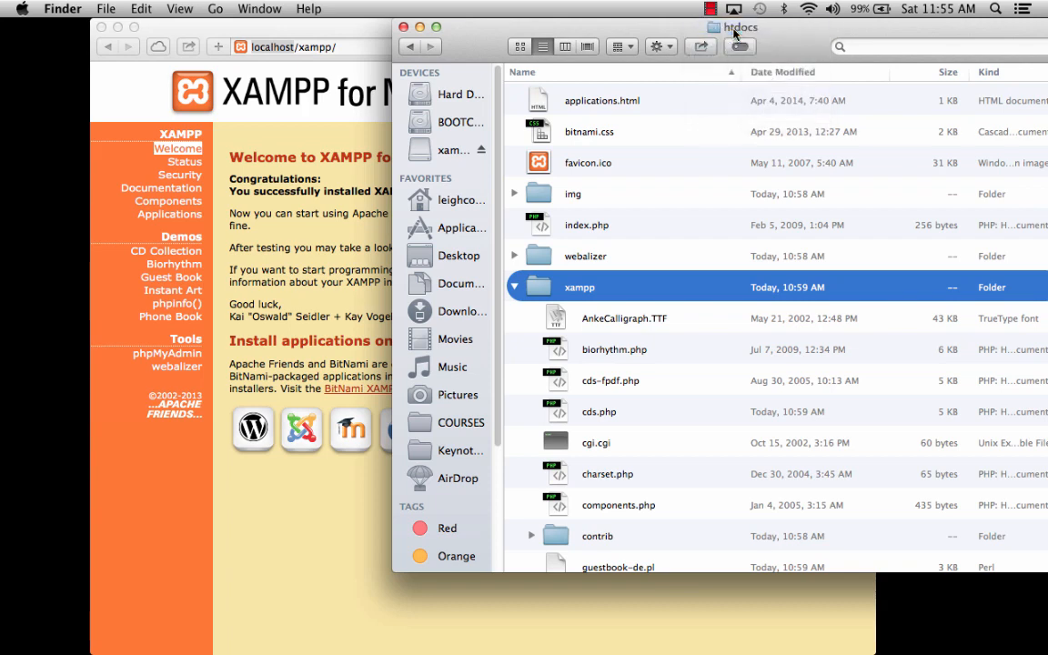
click(739, 27)
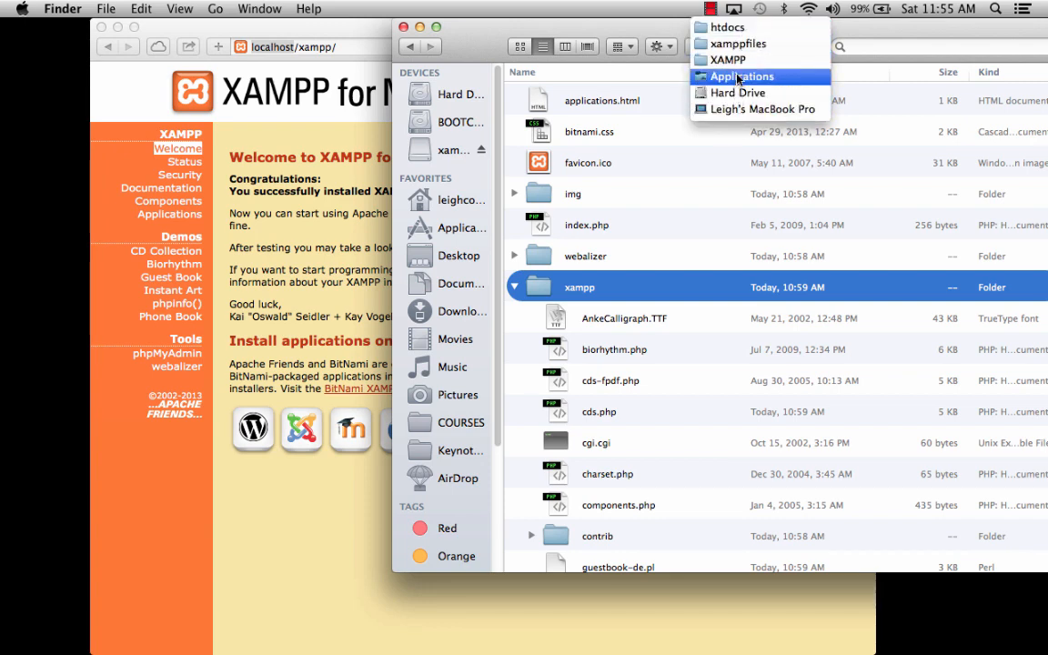
mouse_move(725, 27)
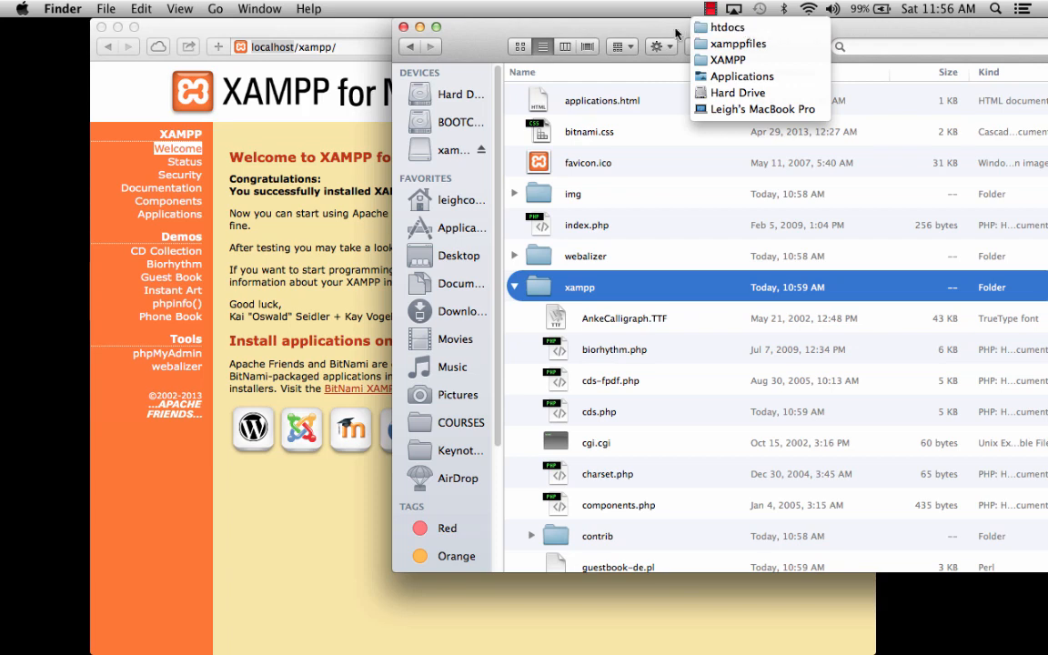
click(727, 26)
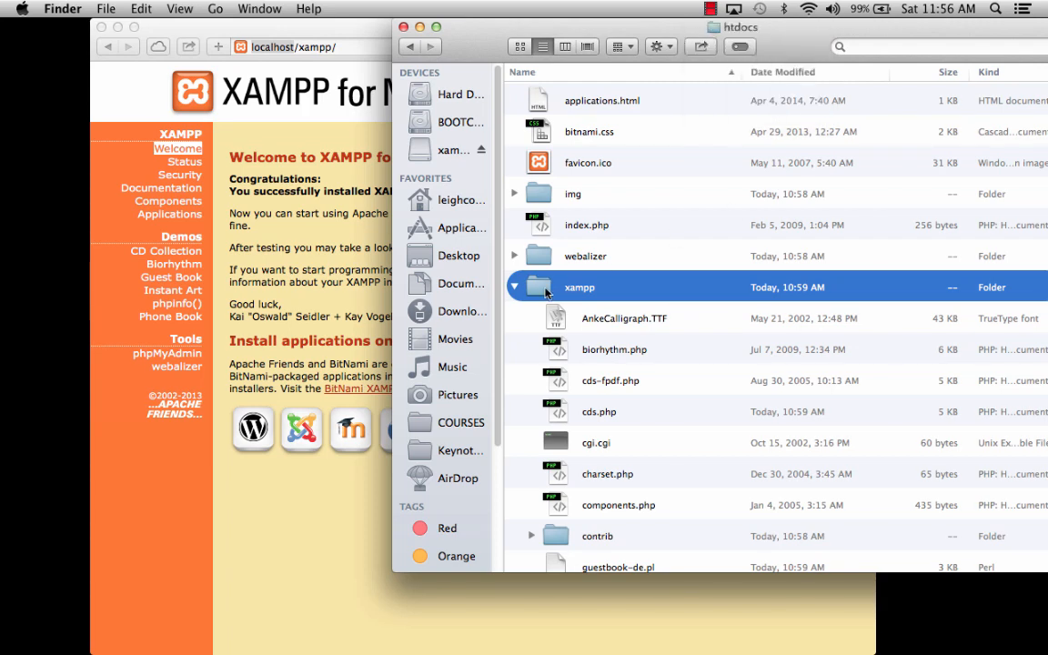
click(514, 286)
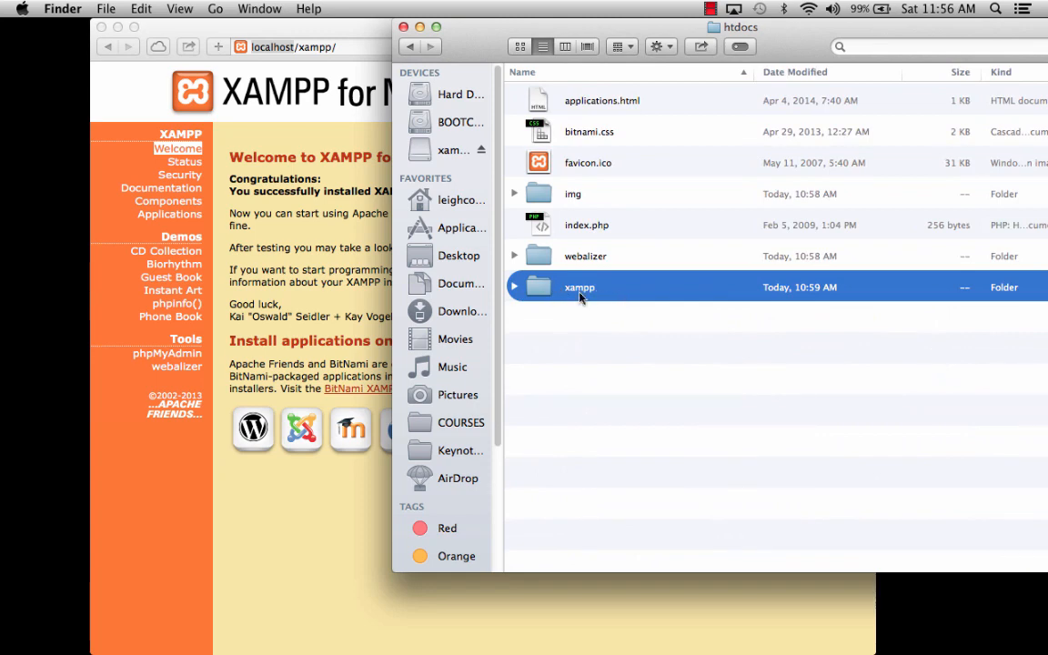
mouse_move(589, 296)
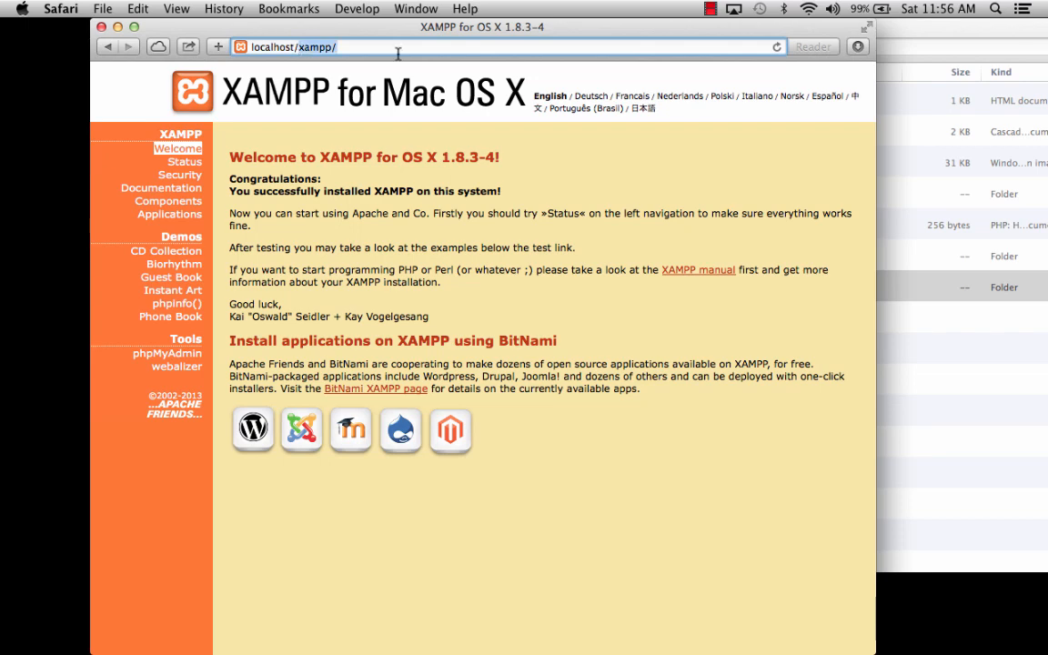
mouse_move(914, 354)
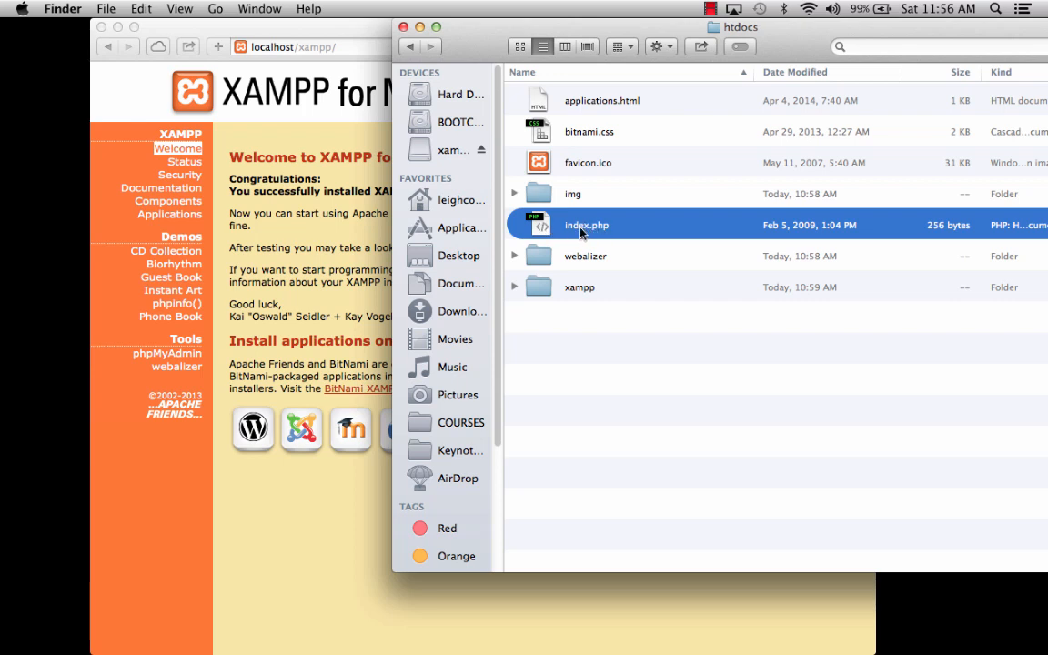
mouse_move(542, 226)
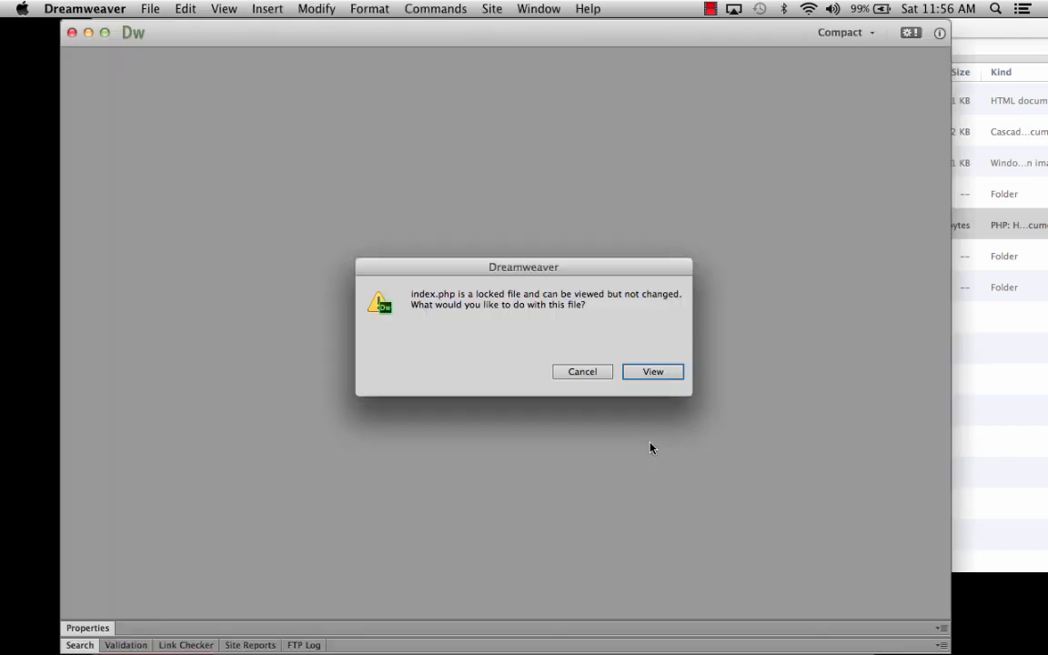
mouse_move(637, 412)
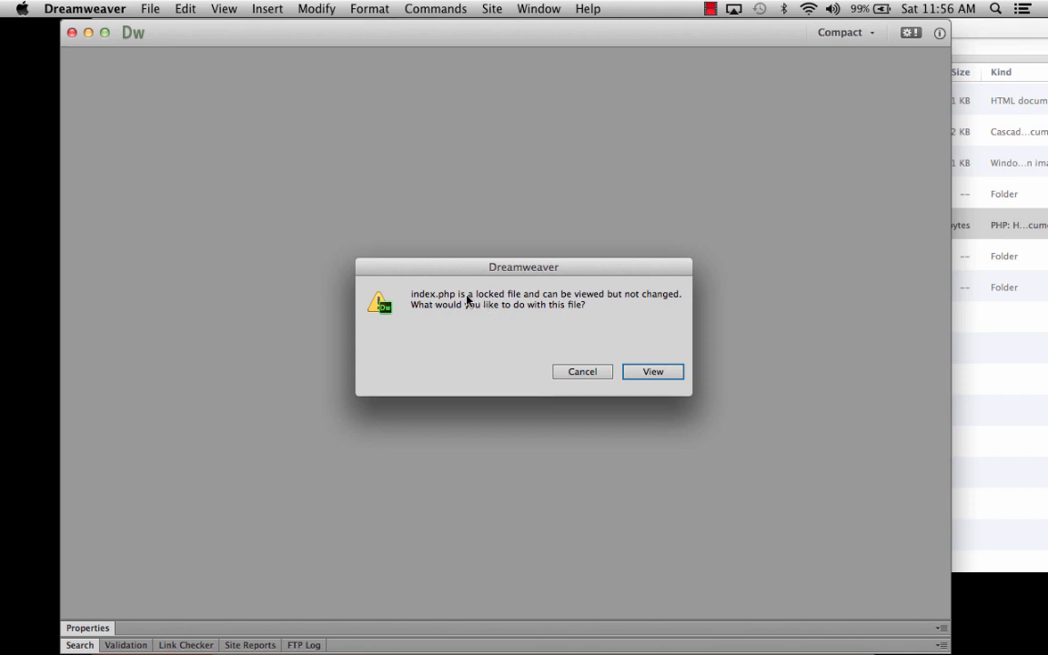
mouse_move(543, 407)
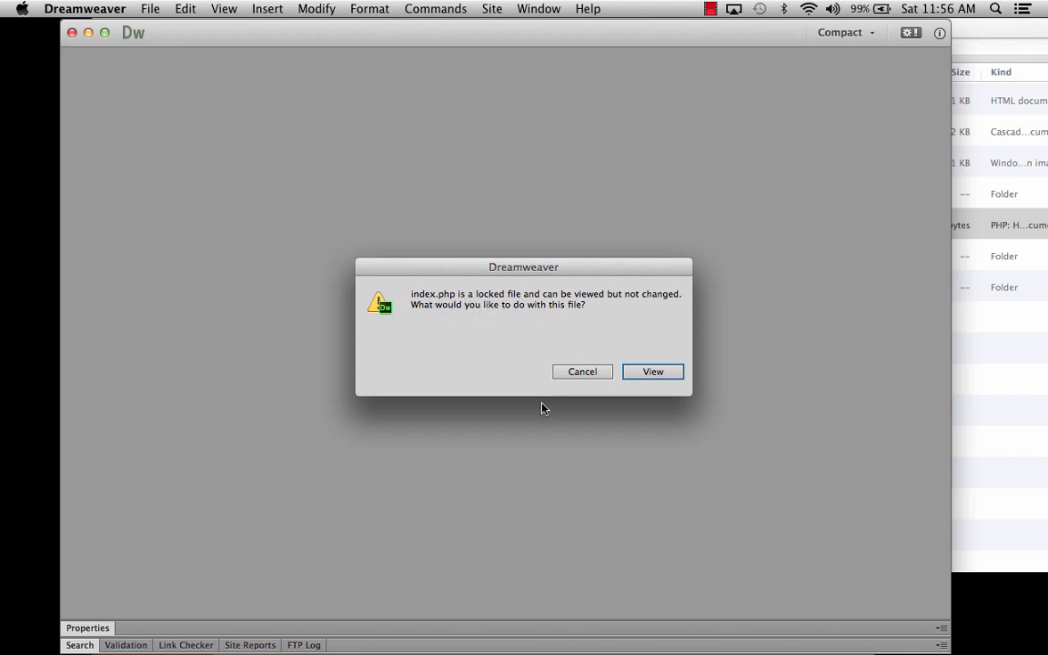
Open the locked index.php read-only with View.
click(652, 371)
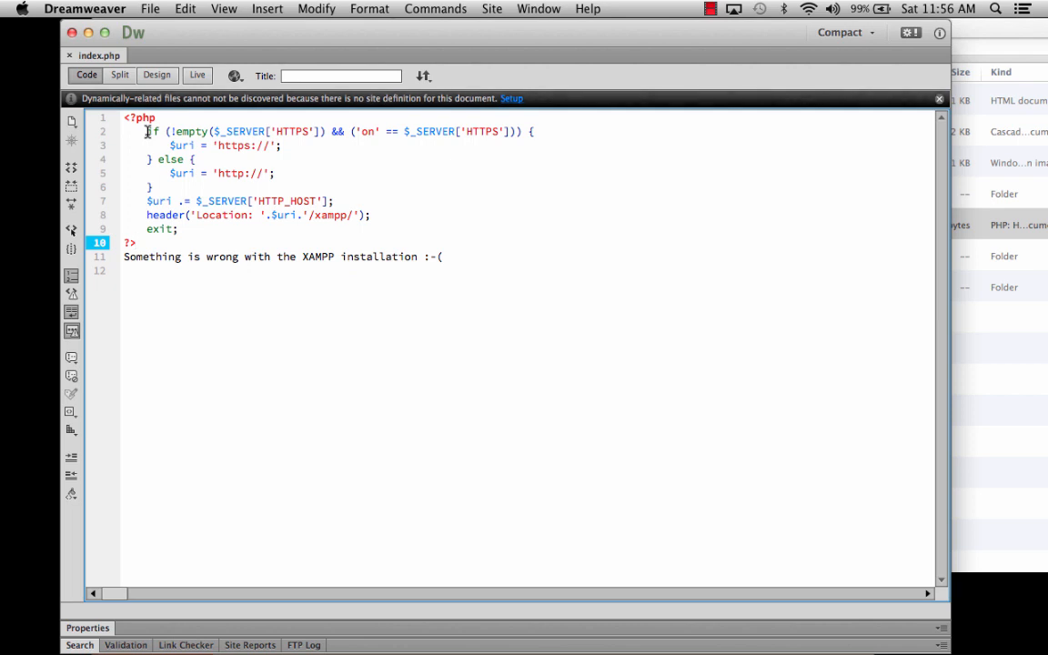
Select the redirect code in lines 2–9 and highlight the xampp path in the header line.
drag(147, 131, 153, 241)
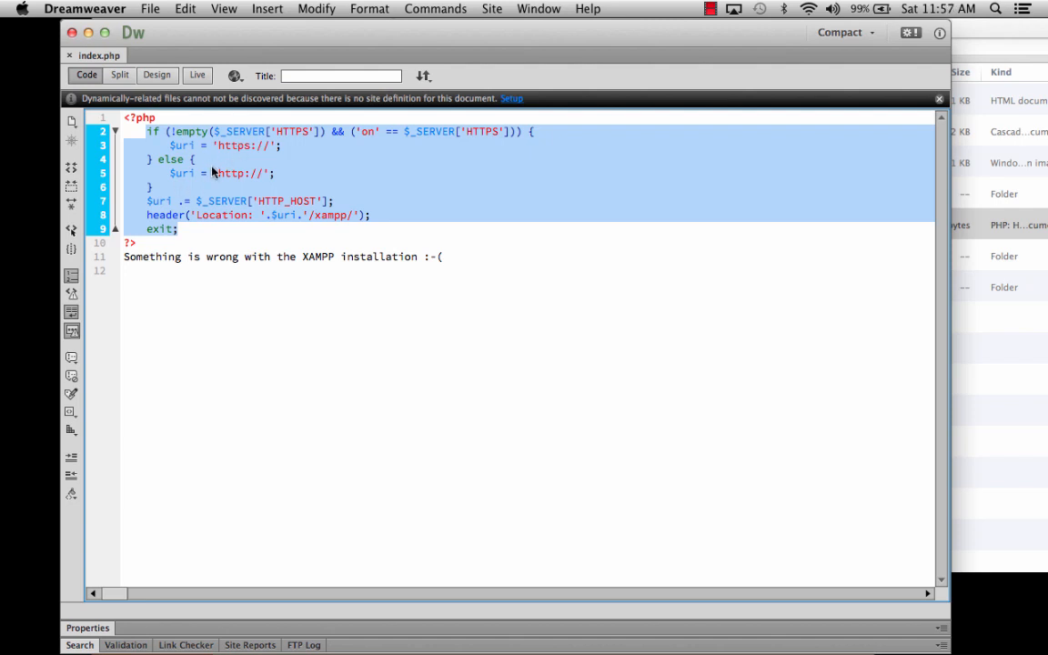
click(373, 215)
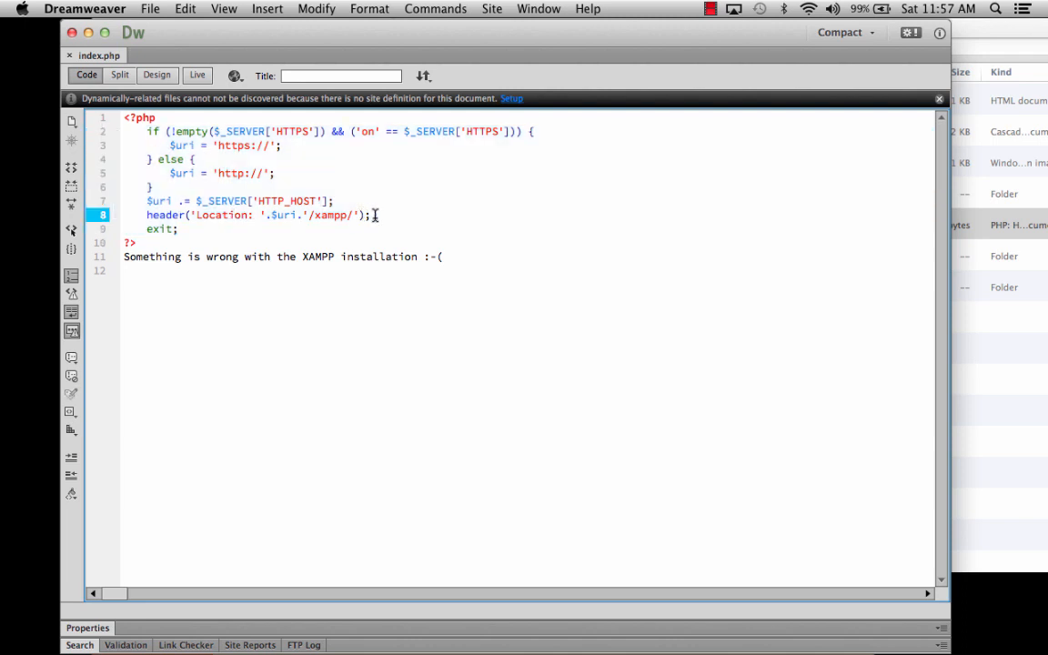
triple_click(254, 215)
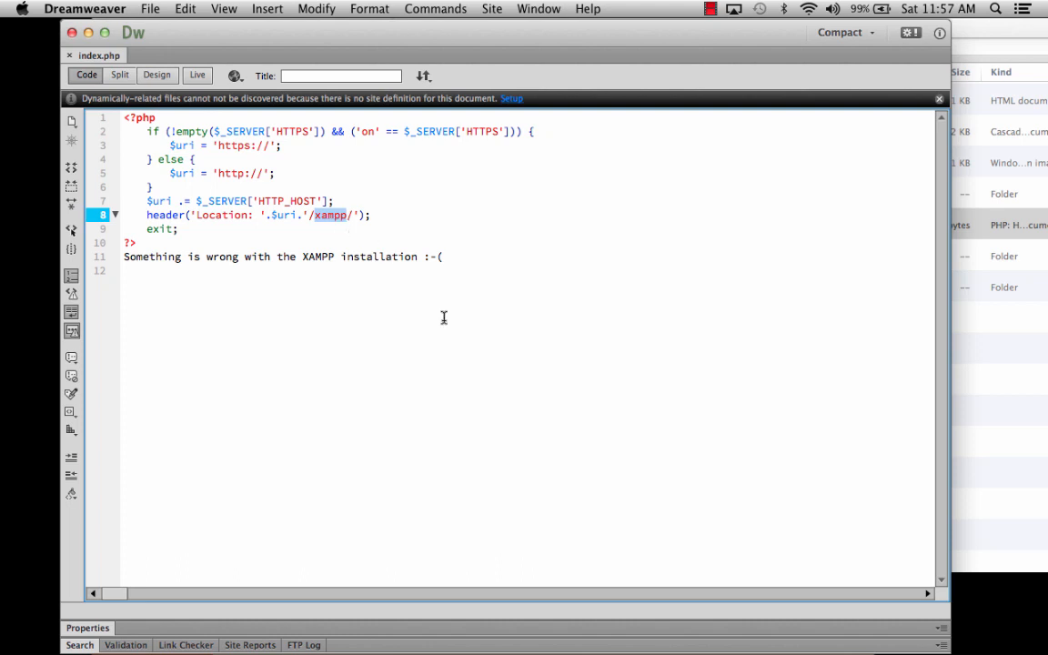
mouse_move(139, 136)
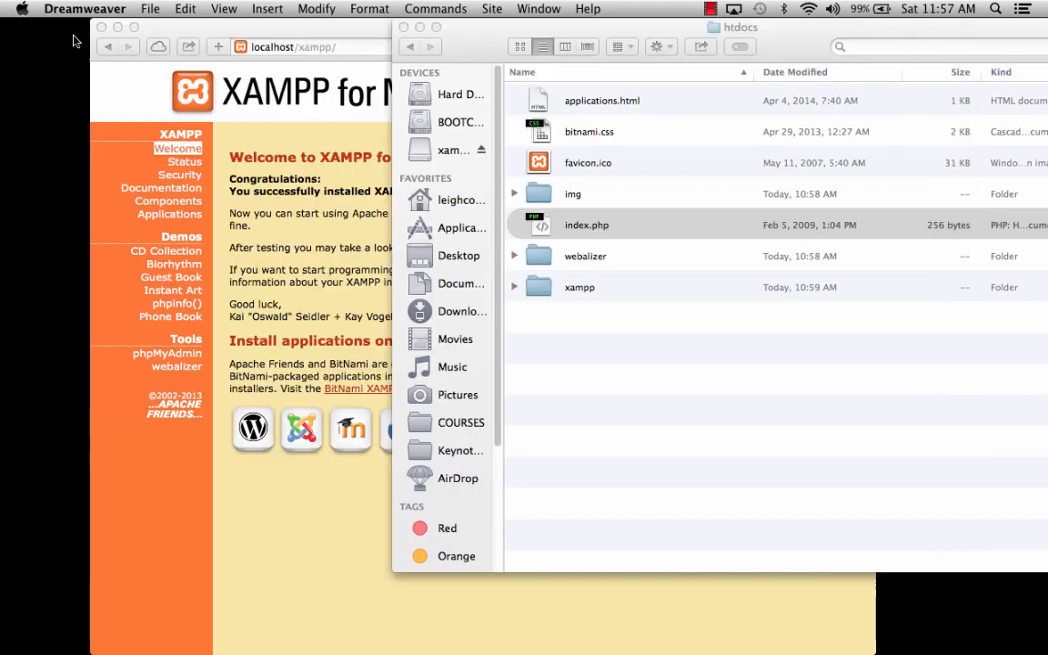
Rename htdocs' index.php to index-xampp.php.
click(587, 225)
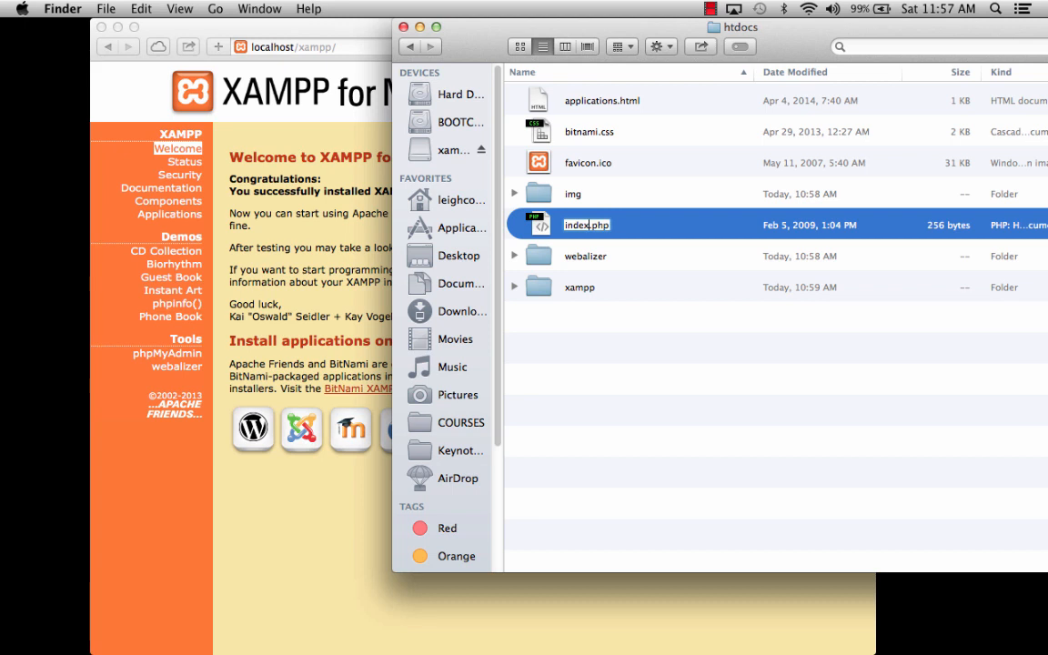
text(-xampp)
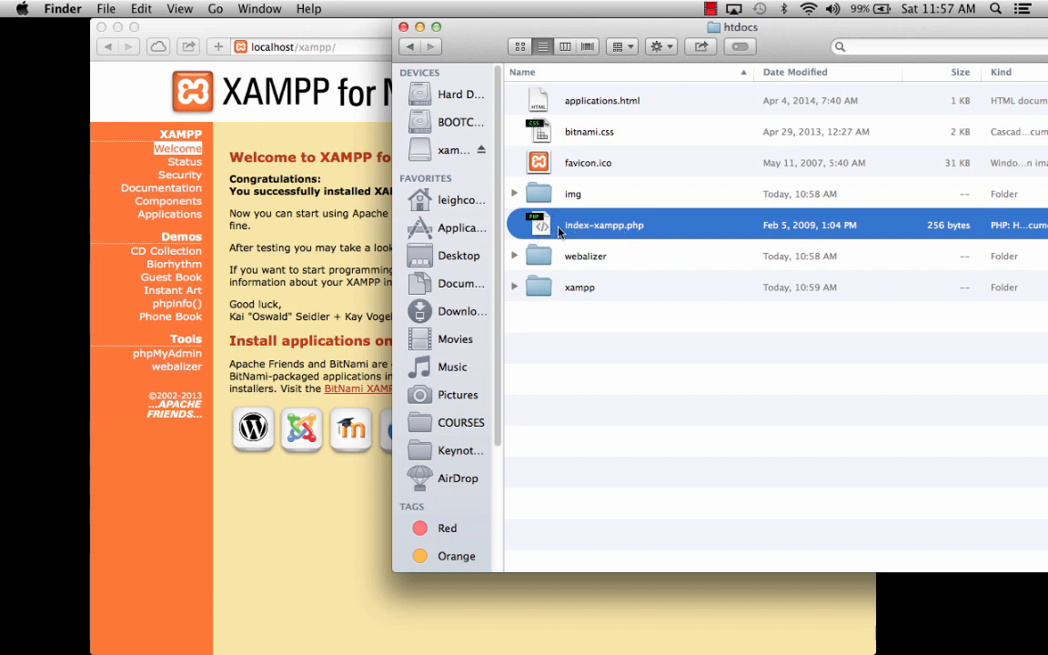
click(579, 286)
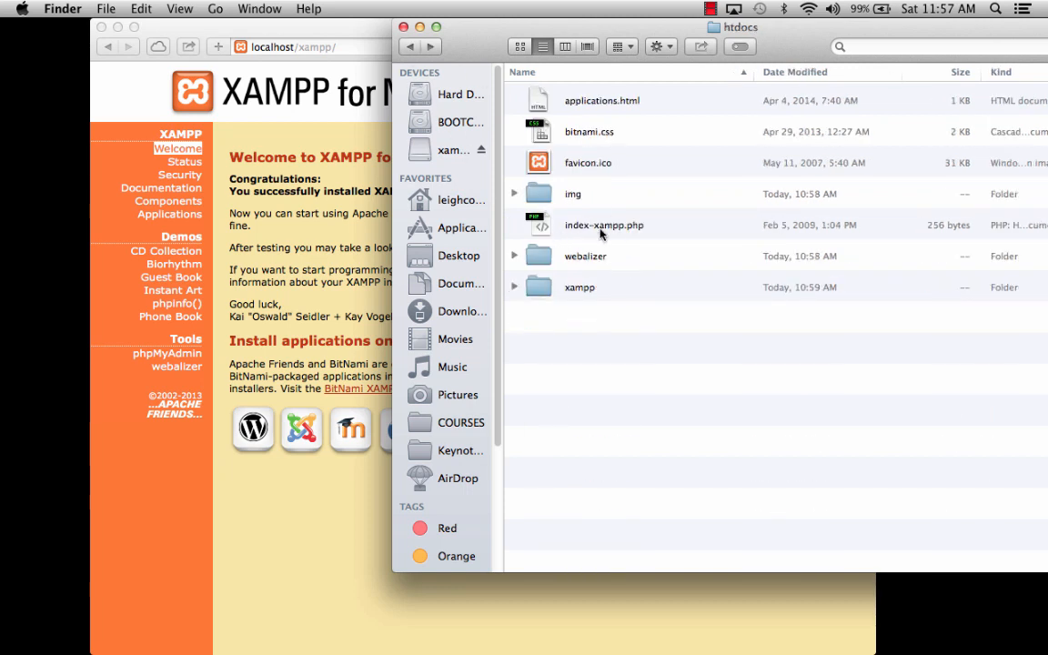
mouse_move(569, 236)
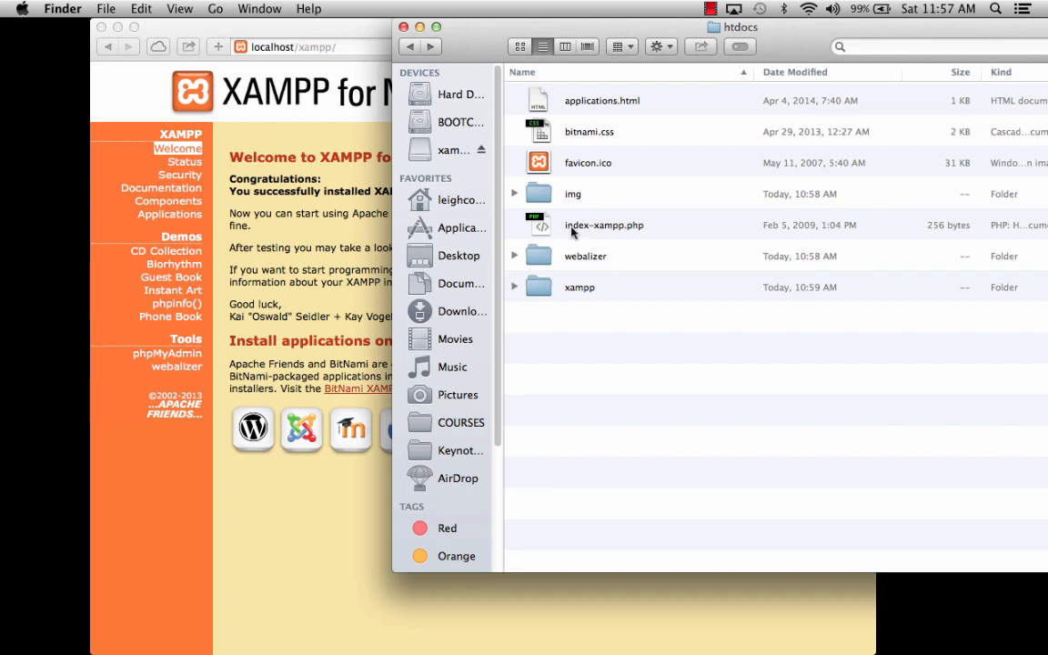
mouse_move(575, 234)
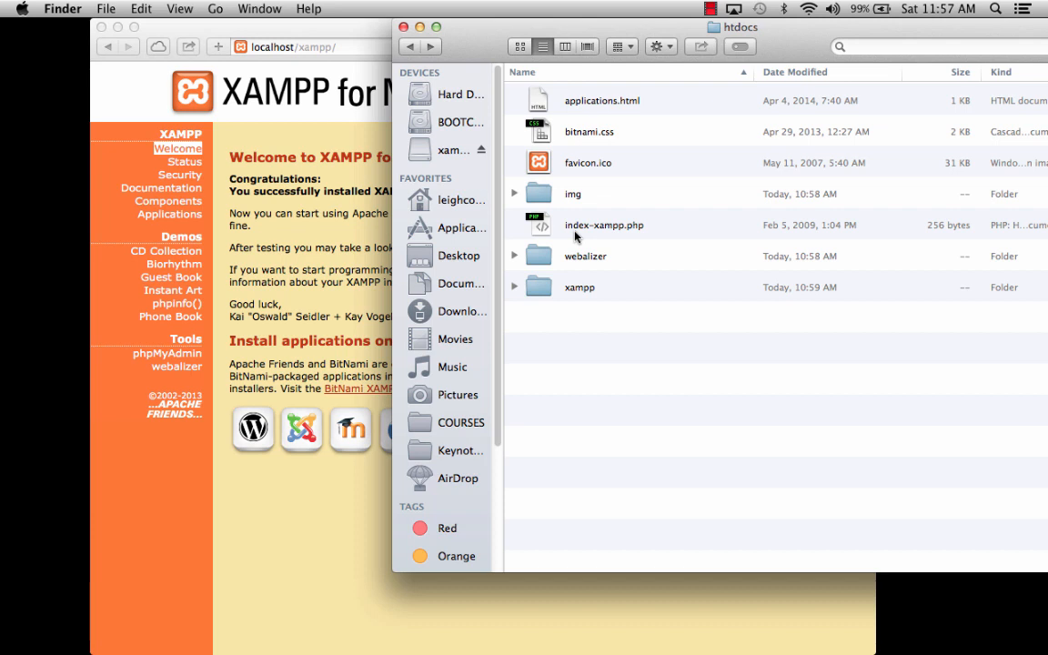
mouse_move(661, 473)
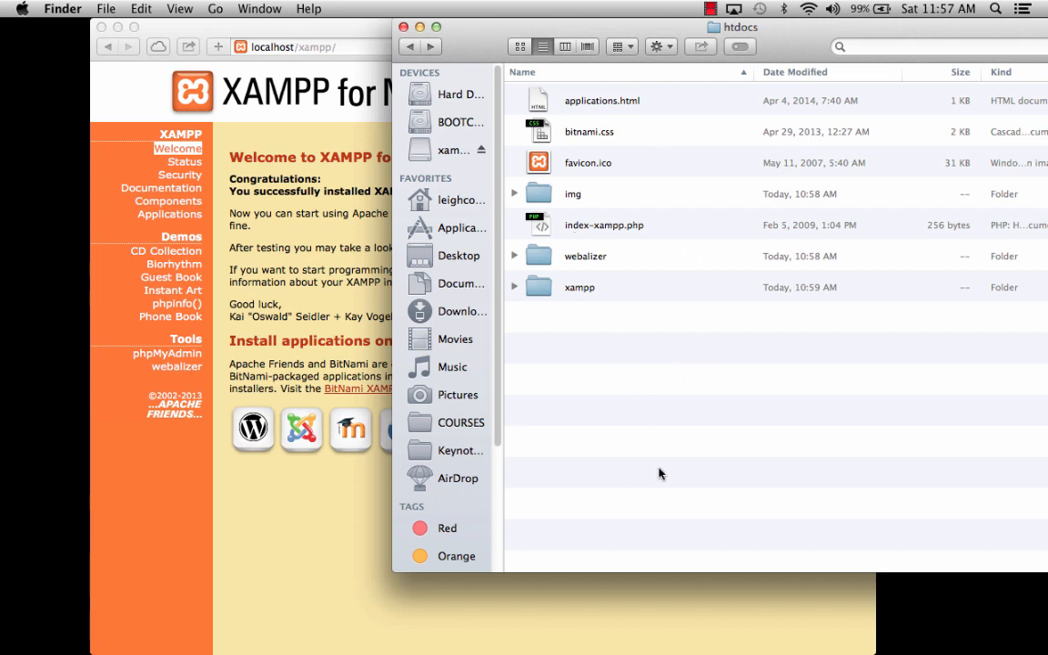
mouse_move(574, 235)
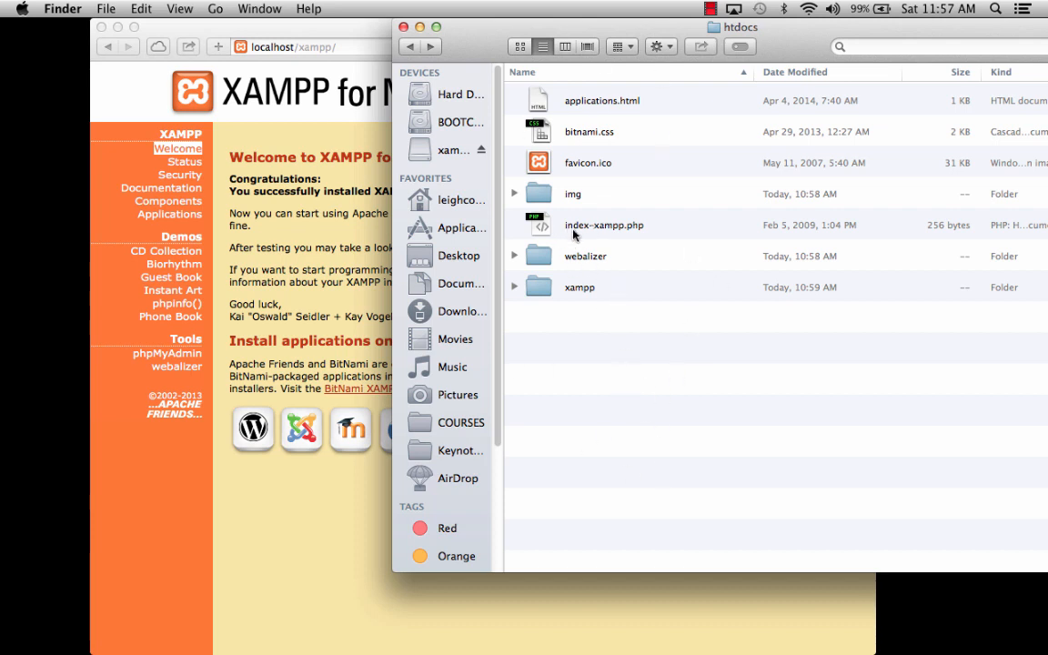
mouse_move(590, 230)
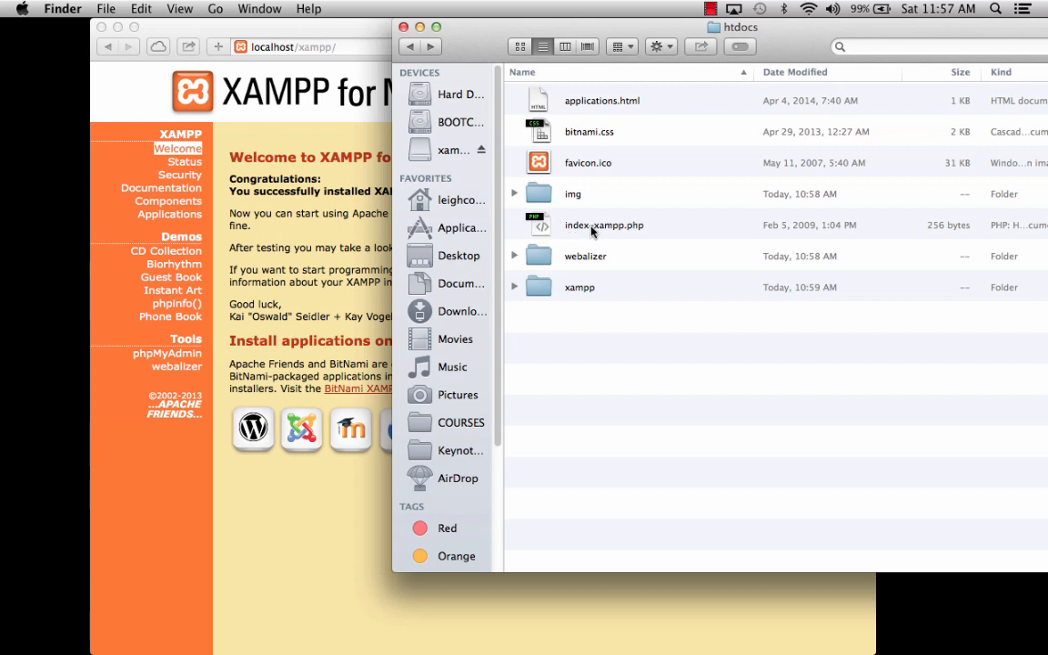
mouse_move(610, 237)
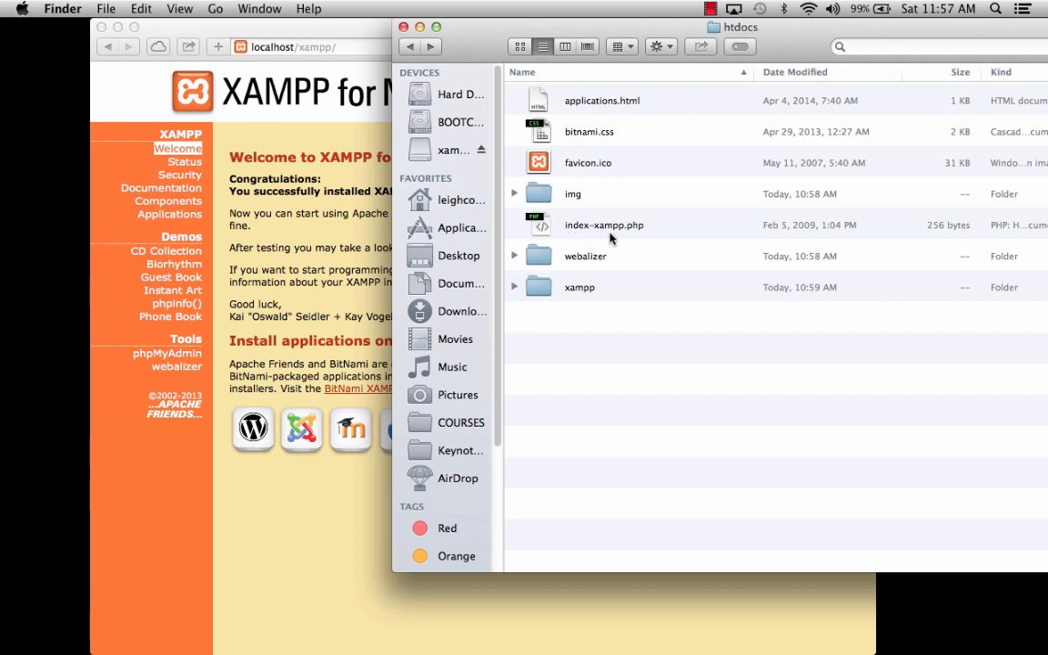
mouse_move(591, 274)
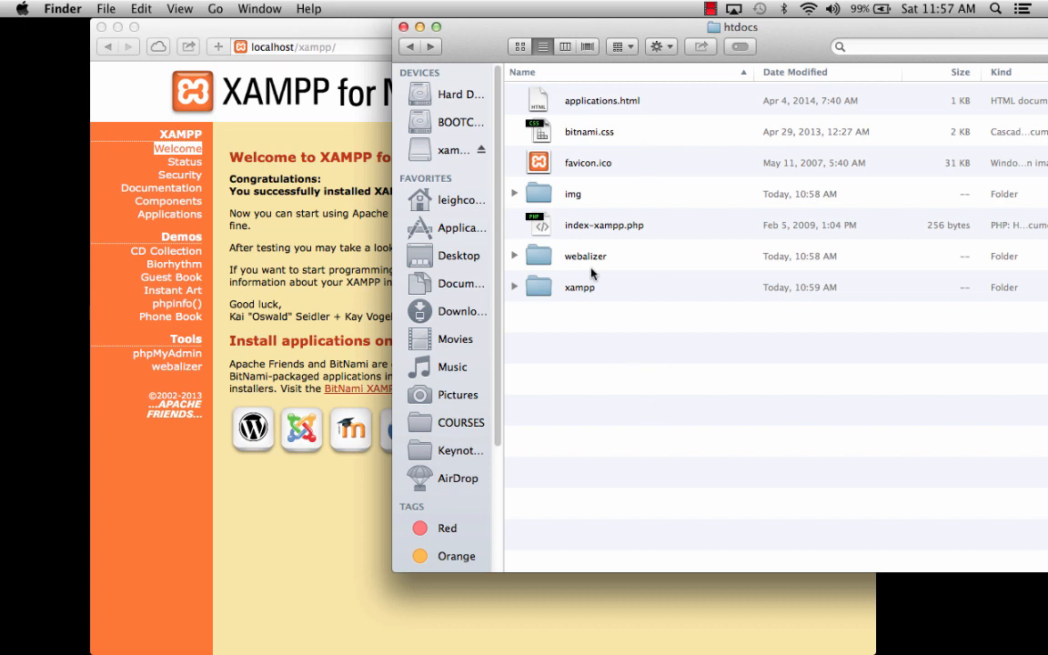
mouse_move(606, 483)
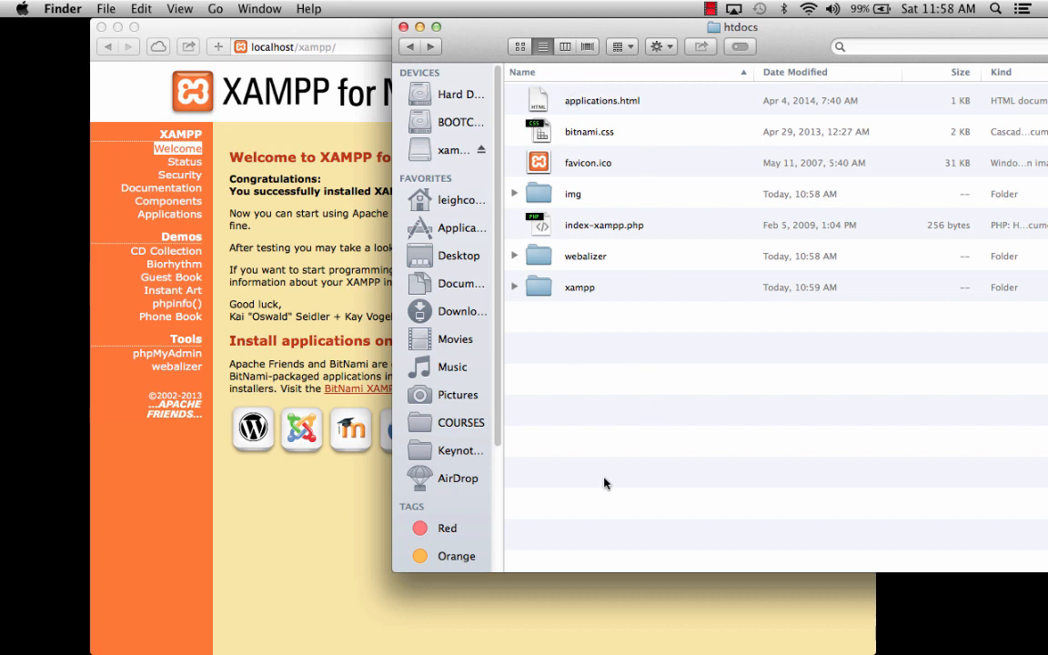
mouse_move(288, 327)
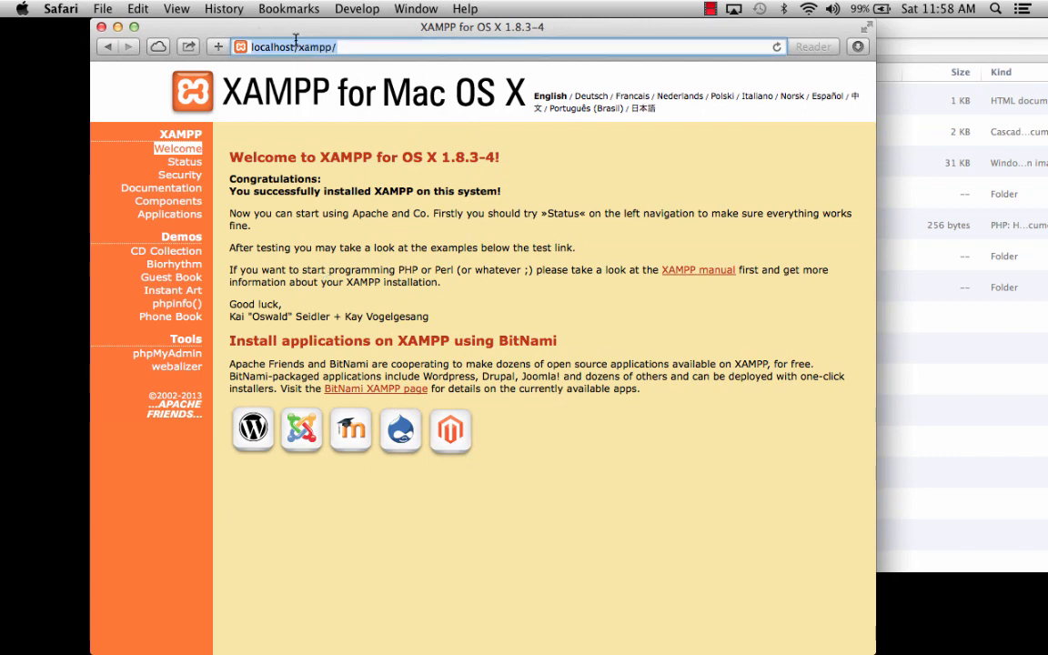
Load localhost in Safari to get the 'Index of /' htdocs listing.
text(localhost//)
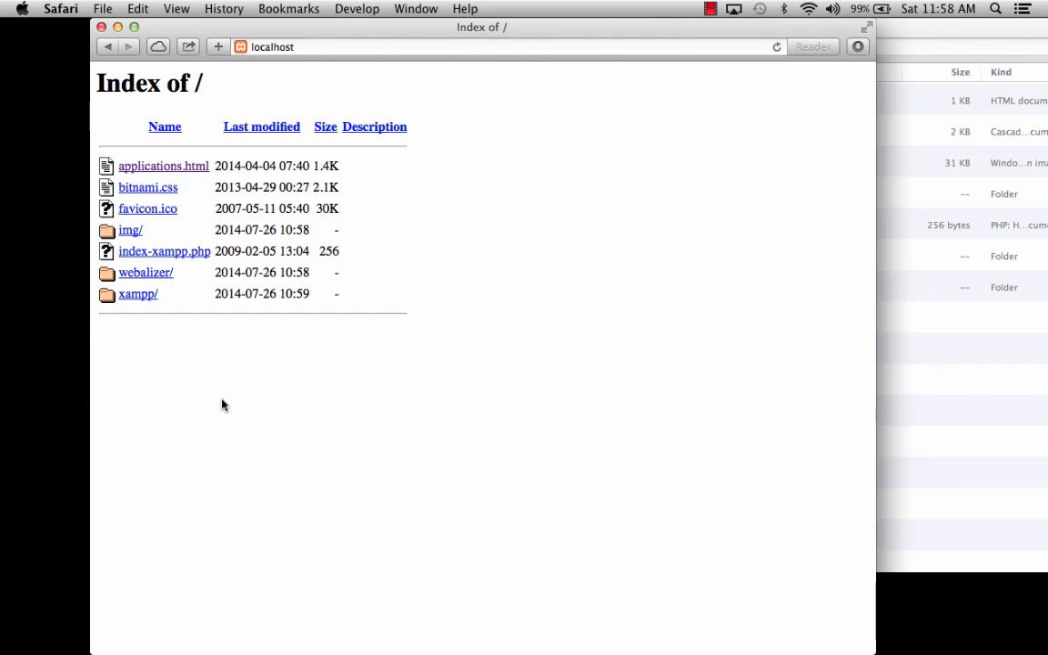
mouse_move(136, 341)
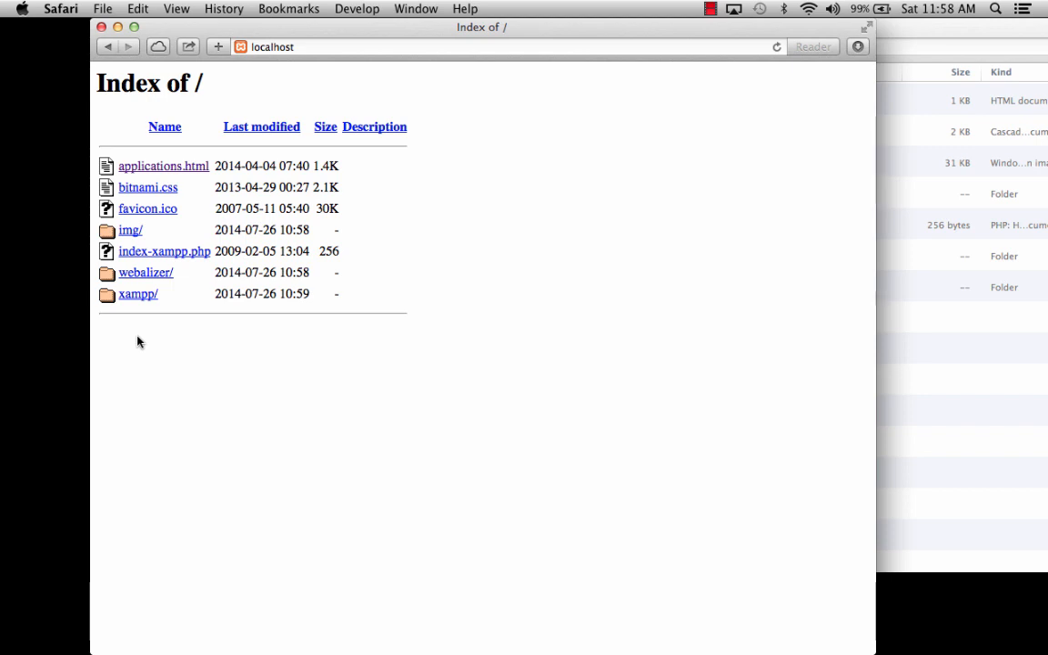
mouse_move(145, 256)
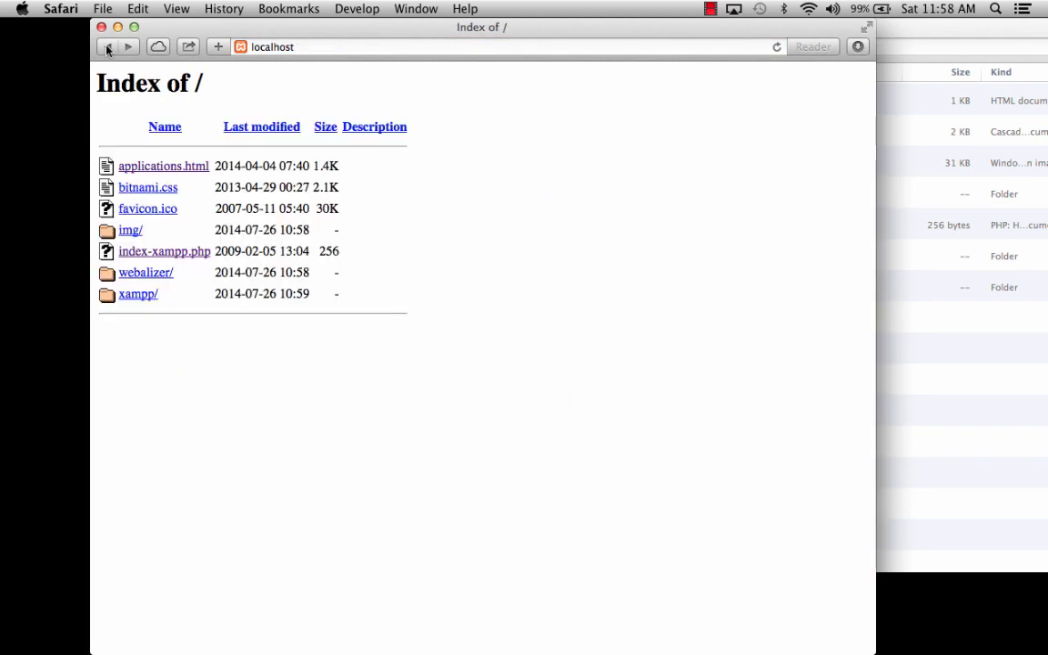
click(138, 293)
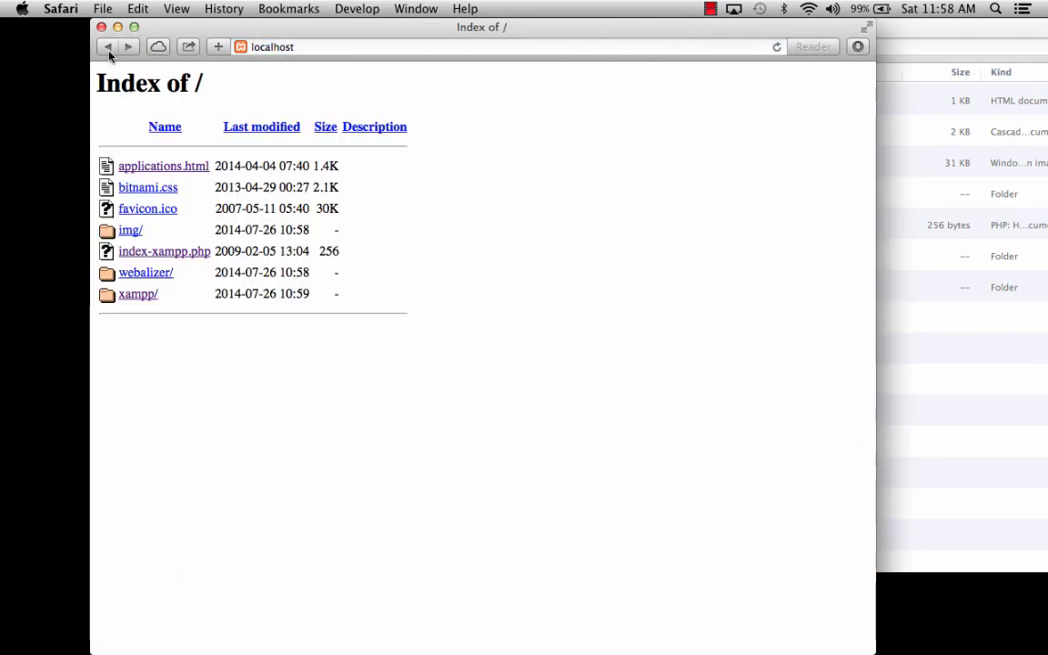
mouse_move(276, 198)
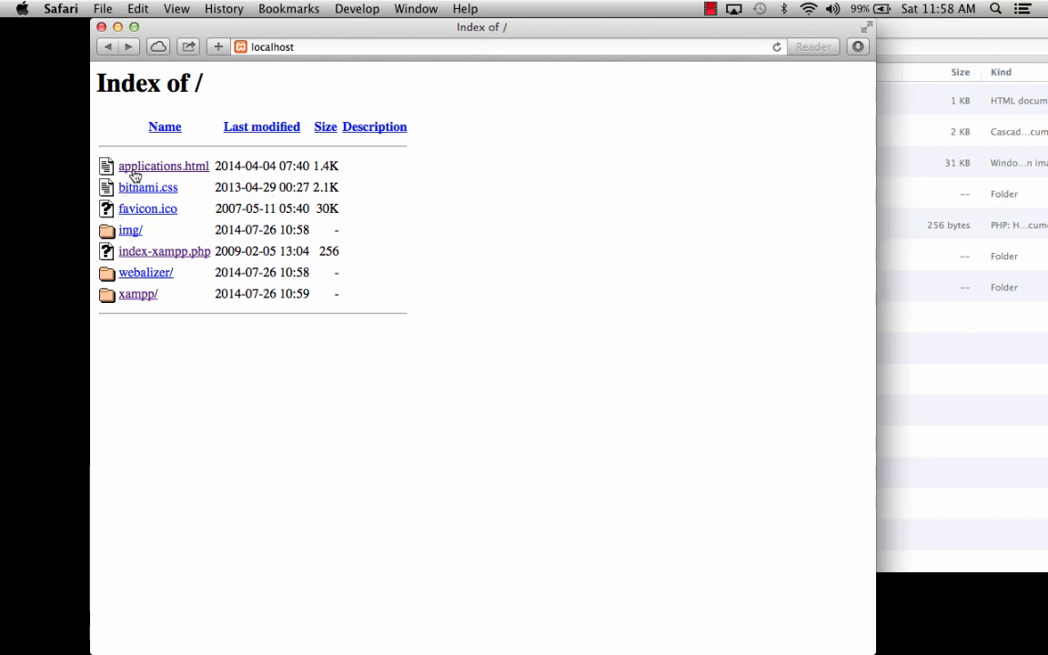
mouse_move(645, 315)
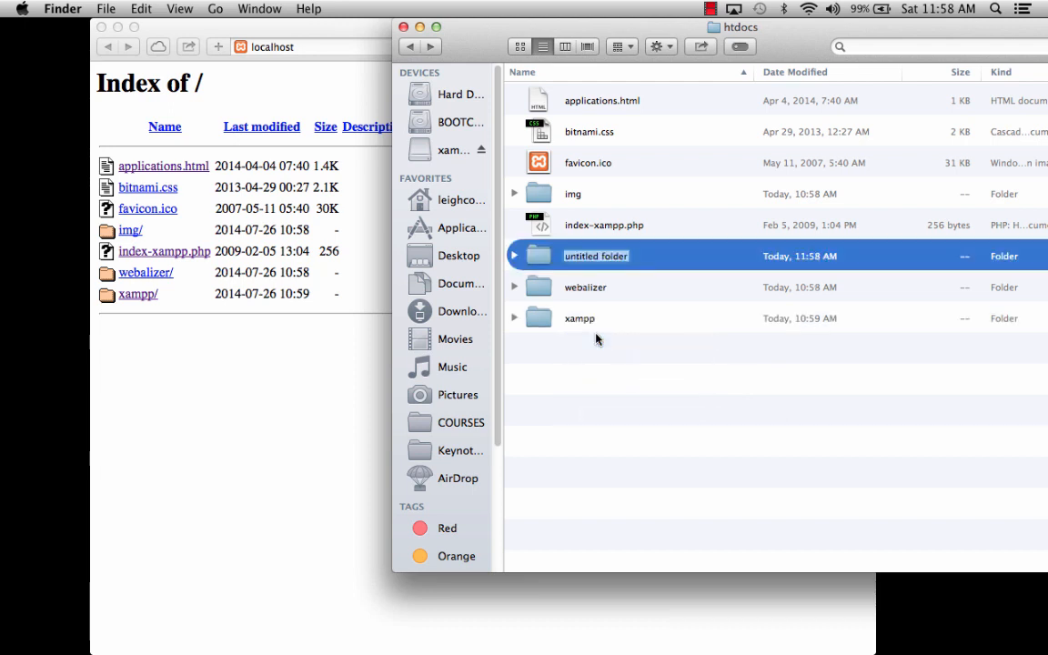
Create an xampp-original-files folder in htdocs and move applications.html through img into it.
text(xampp-)
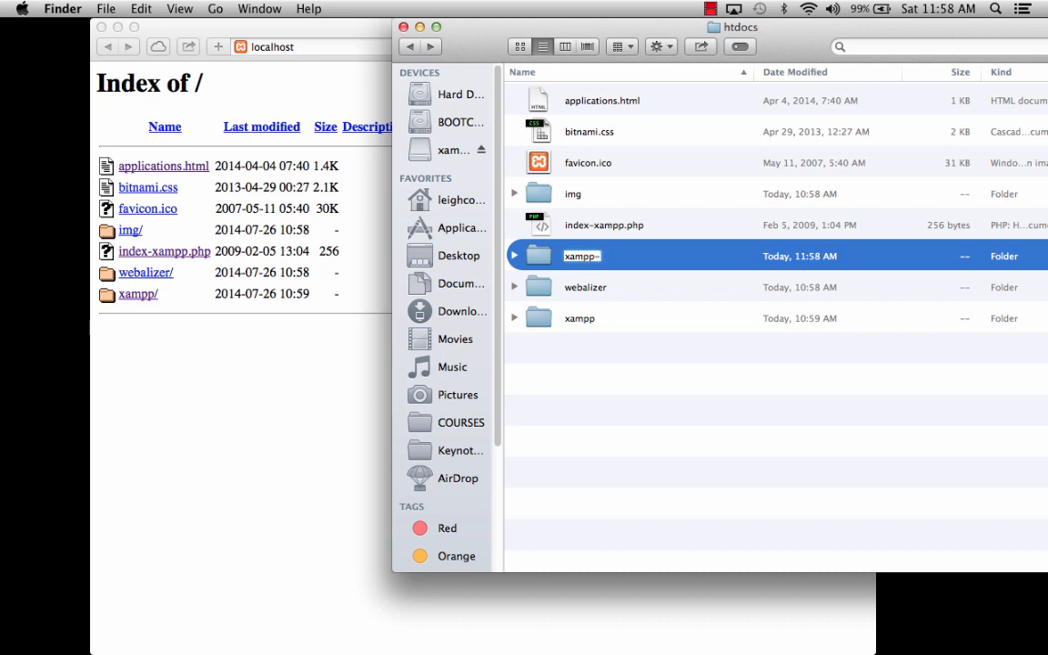
text(original-files)
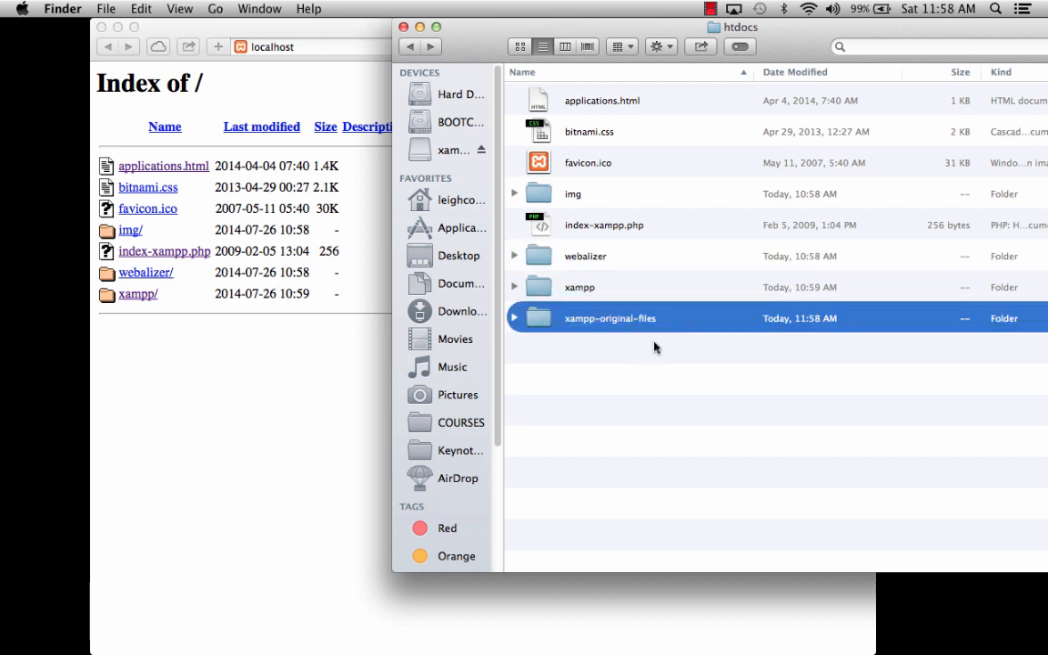
mouse_move(558, 98)
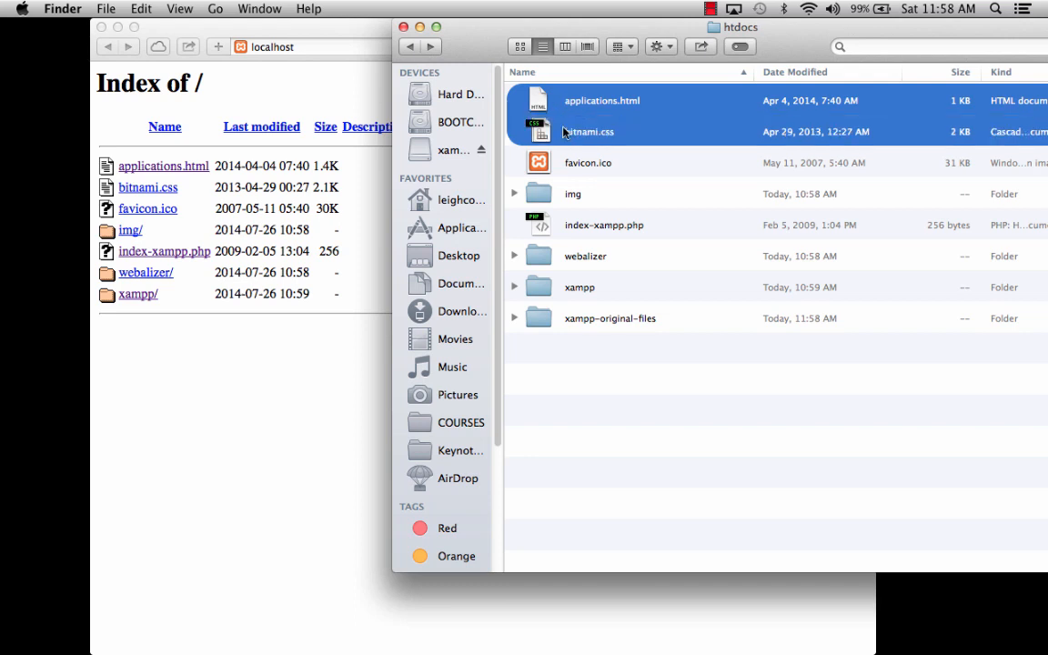
click(572, 194)
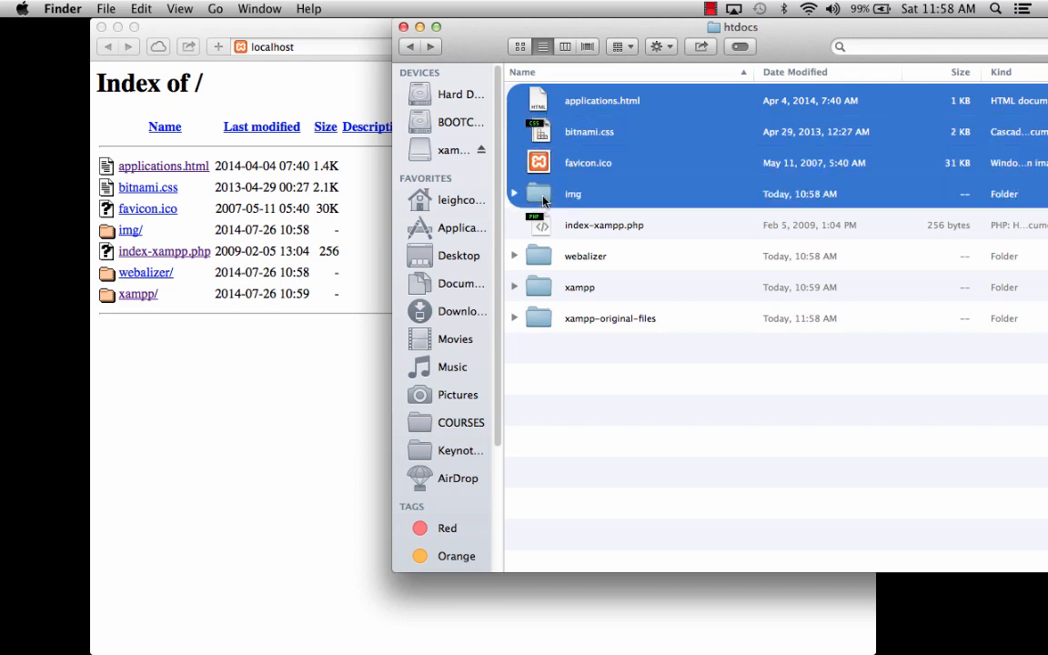
click(603, 225)
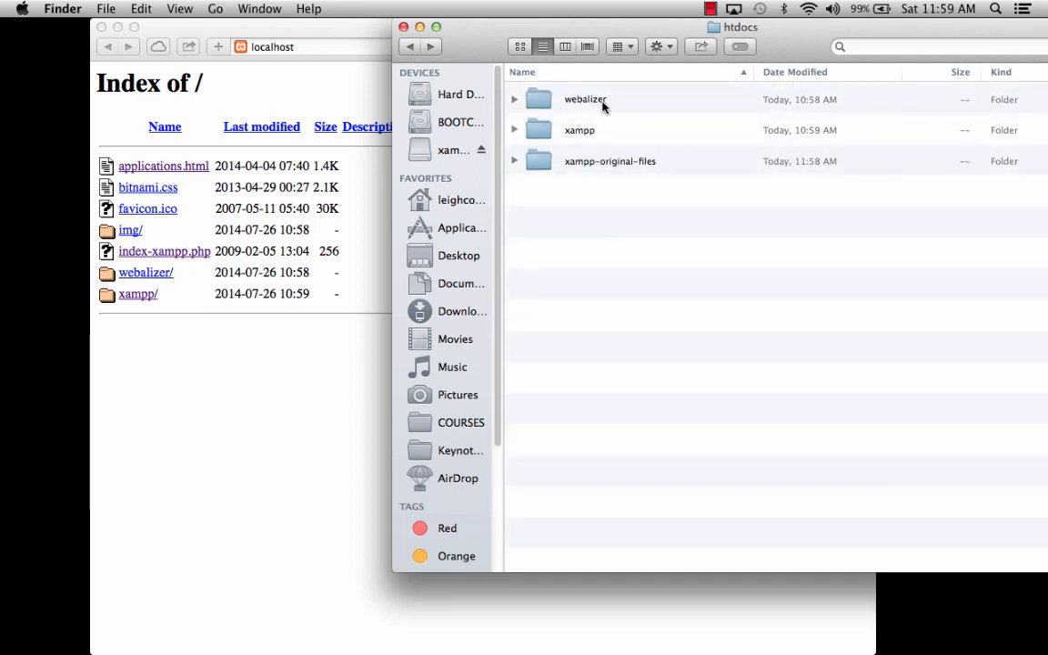
click(579, 129)
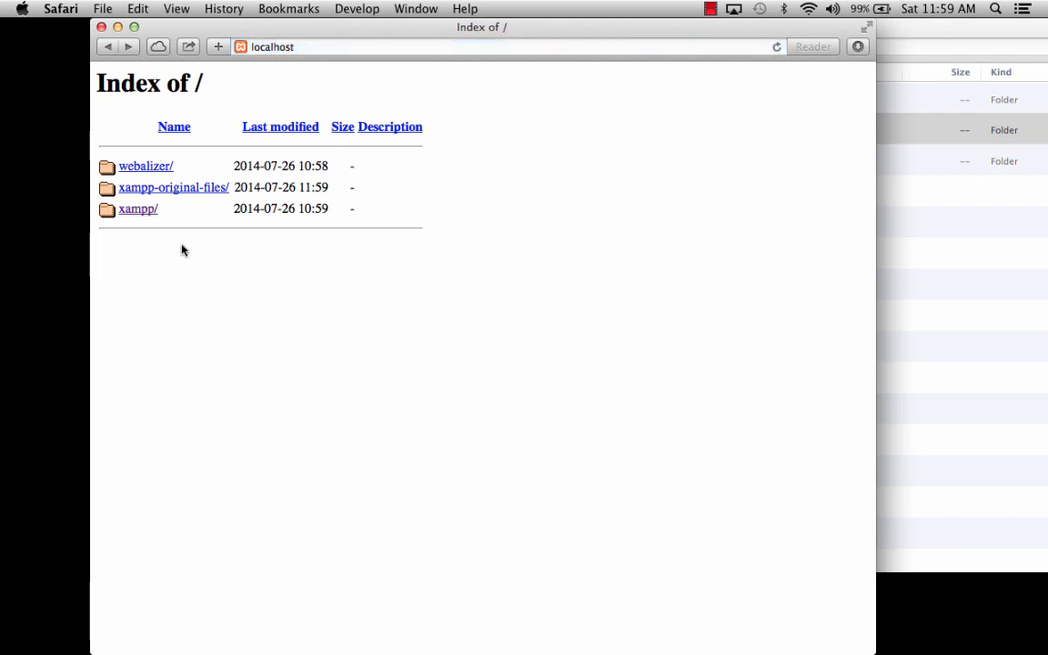
mouse_move(155, 243)
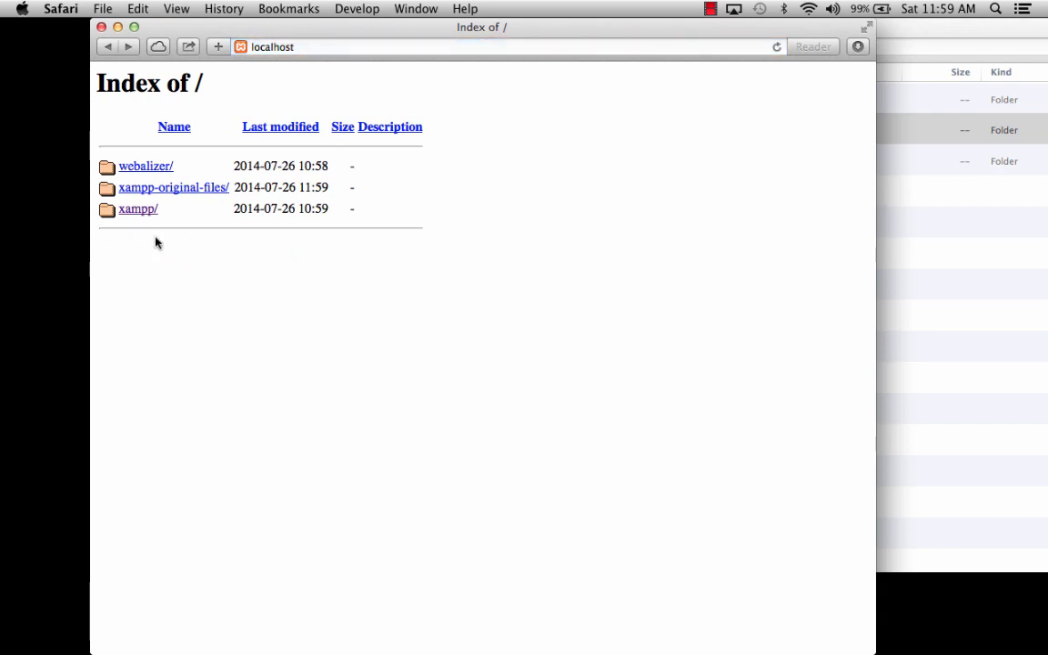
Browse the xampp/ and webalizer/ listings on localhost, returning to the root listing each time.
click(137, 208)
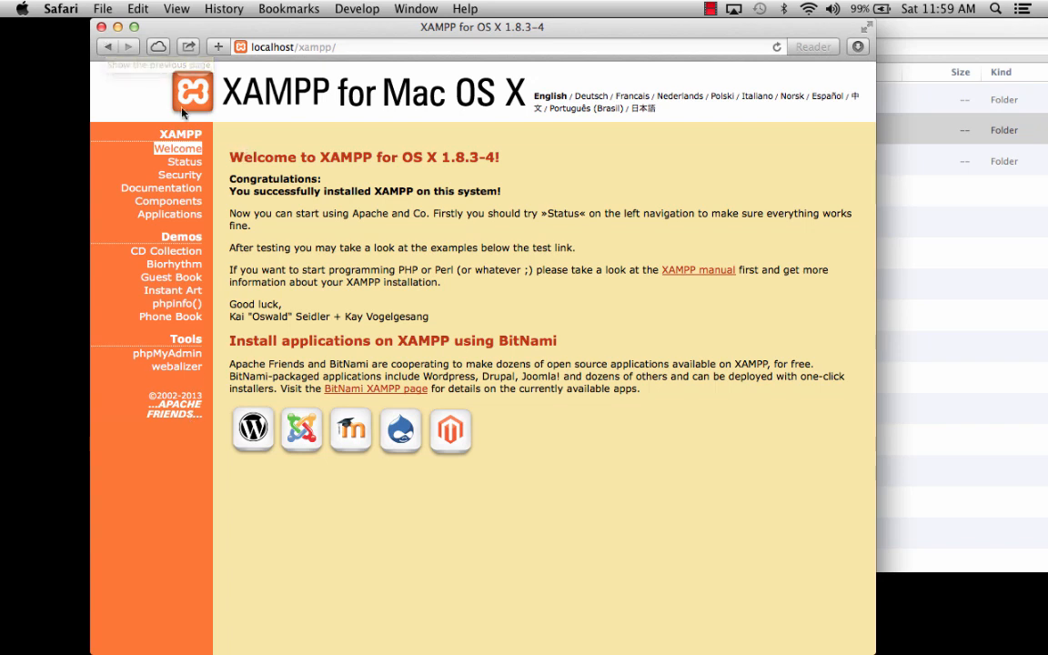
click(107, 47)
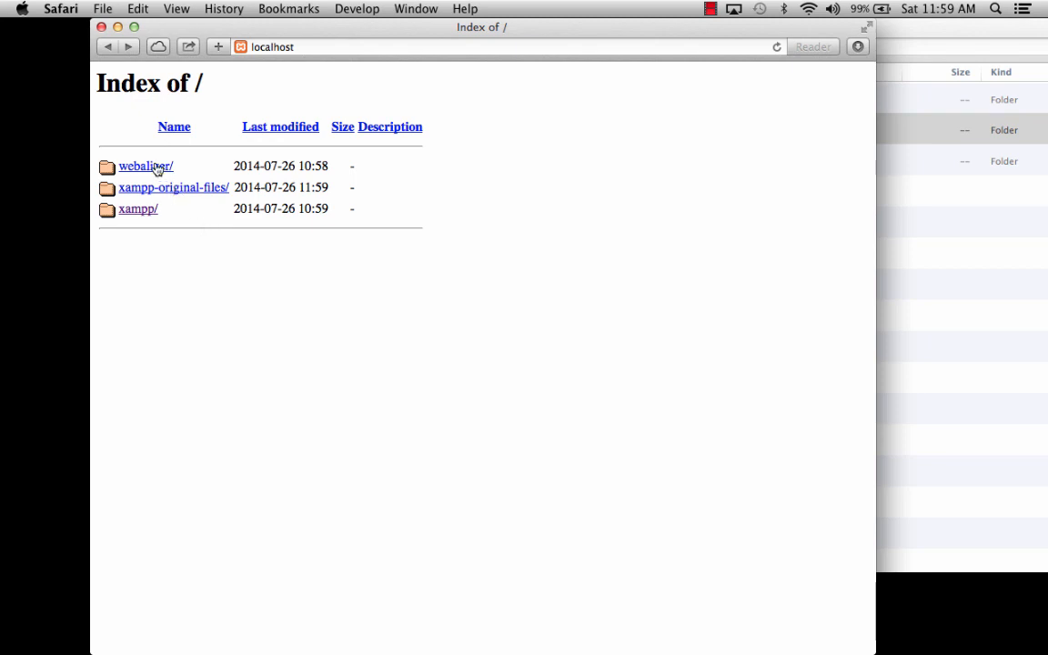
click(145, 166)
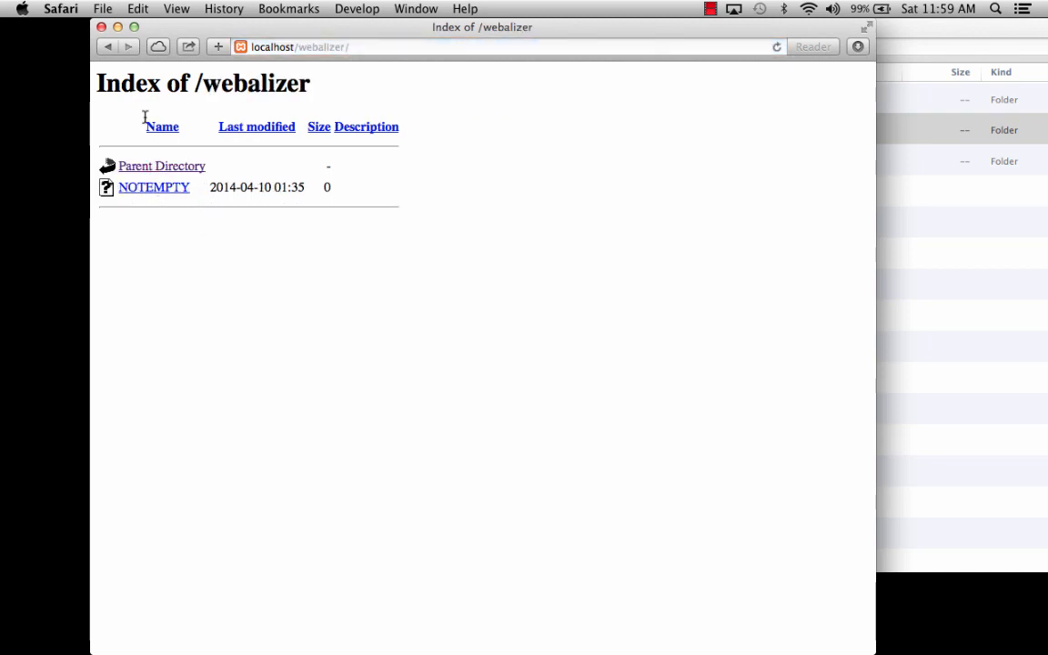
click(161, 166)
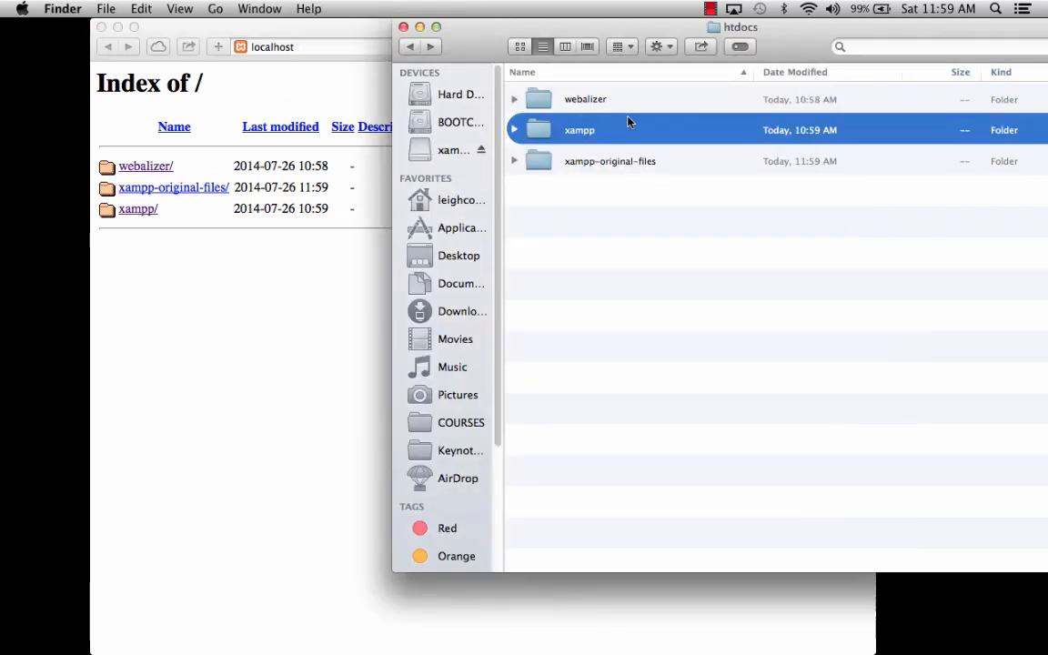
mouse_move(608, 197)
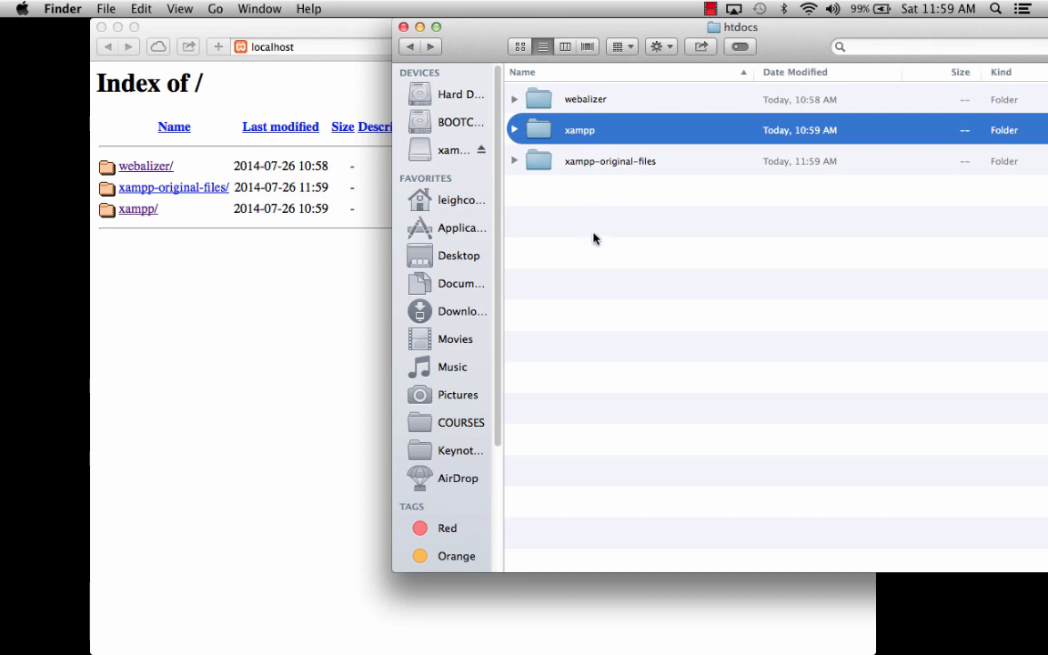
Launch Dreamweaver and create a Blank Page PHP template document, Untitled-1.
click(40, 233)
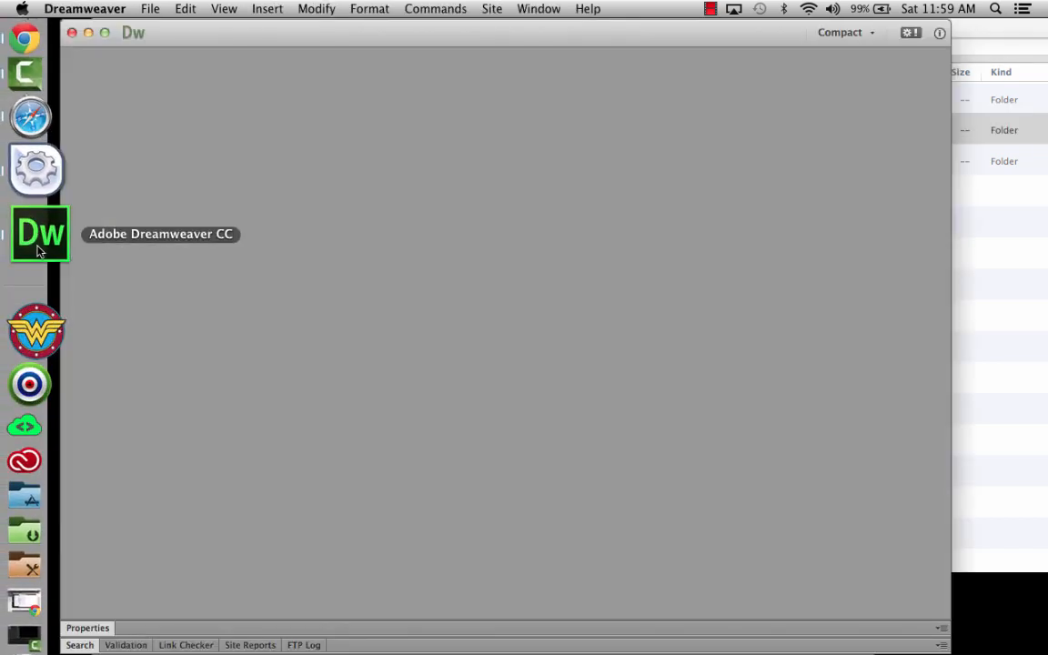
click(150, 8)
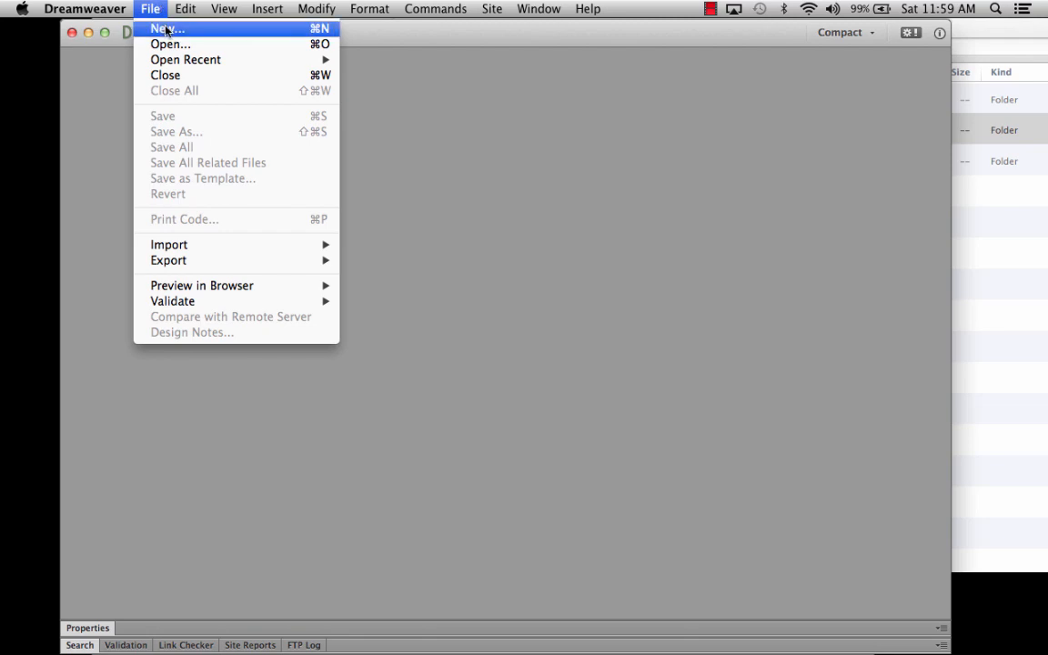
click(168, 28)
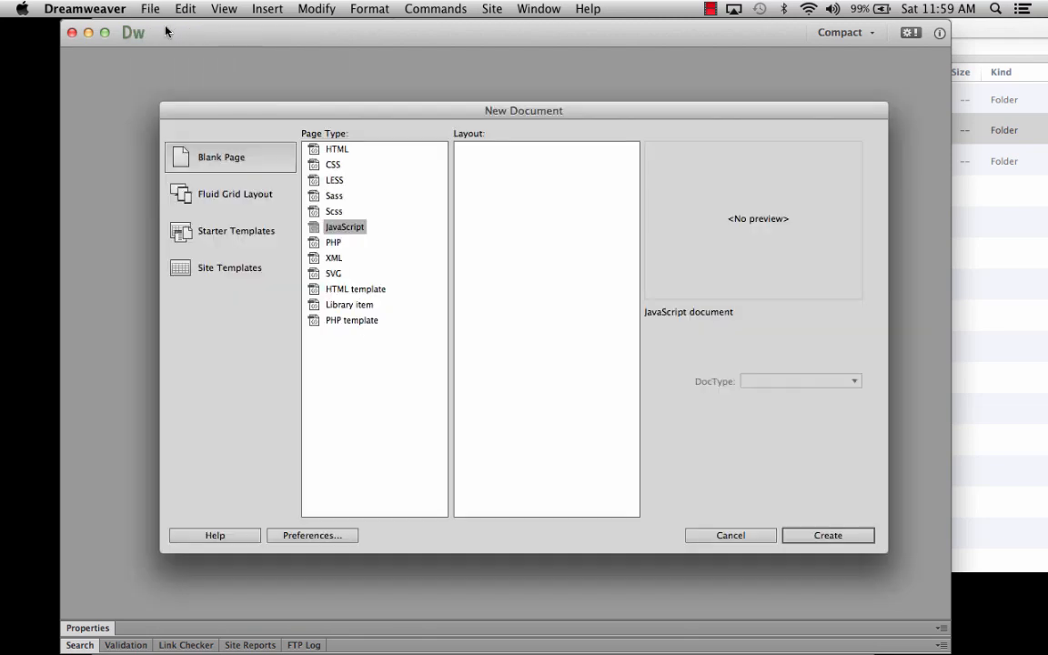
mouse_move(345, 320)
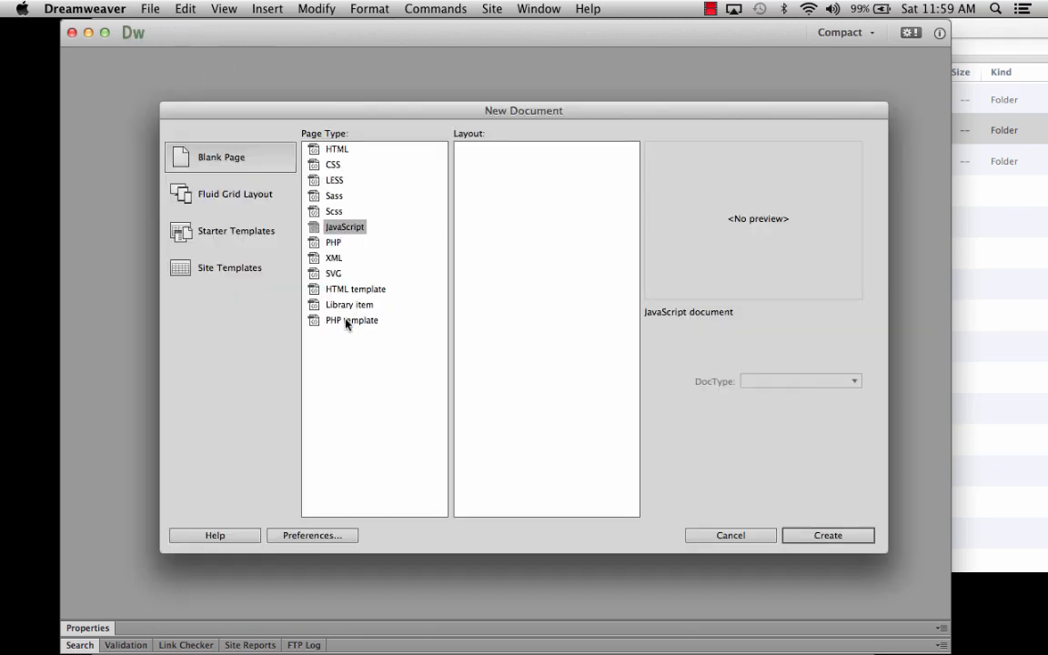
click(352, 320)
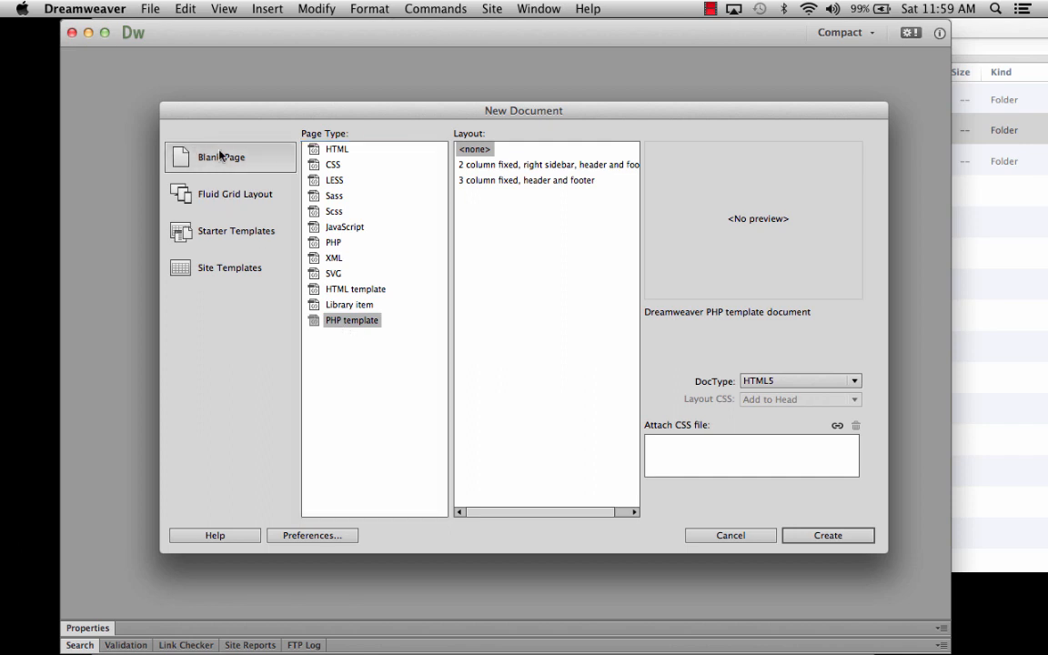
mouse_move(668, 550)
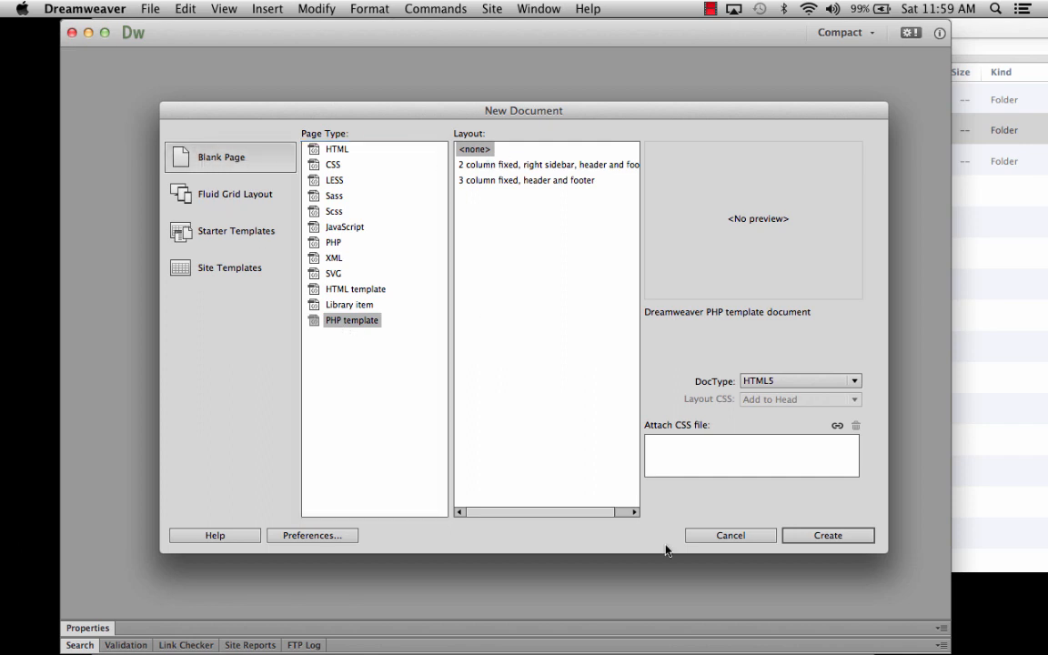
click(826, 535)
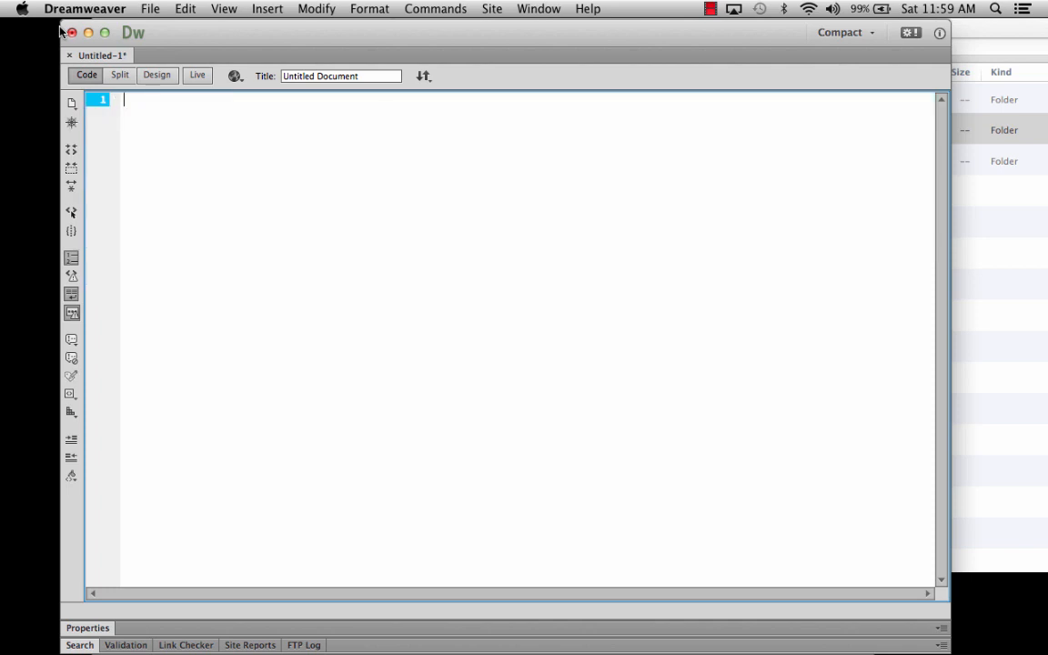
Write <?php and ?> tags with phpinfo(); on the line between them.
text(<?)
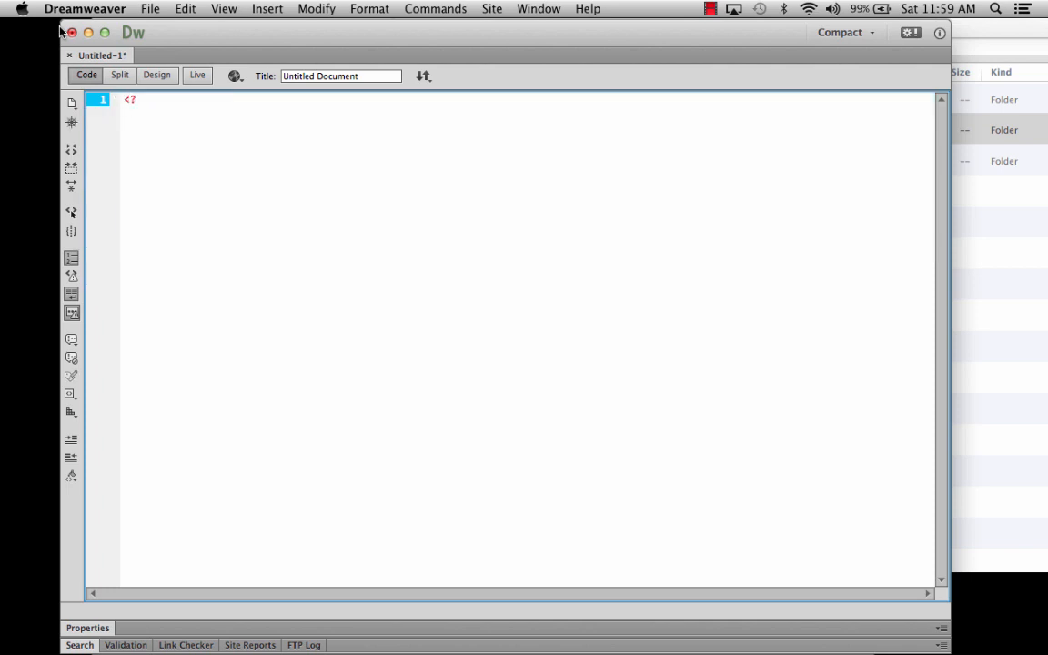
text(php)
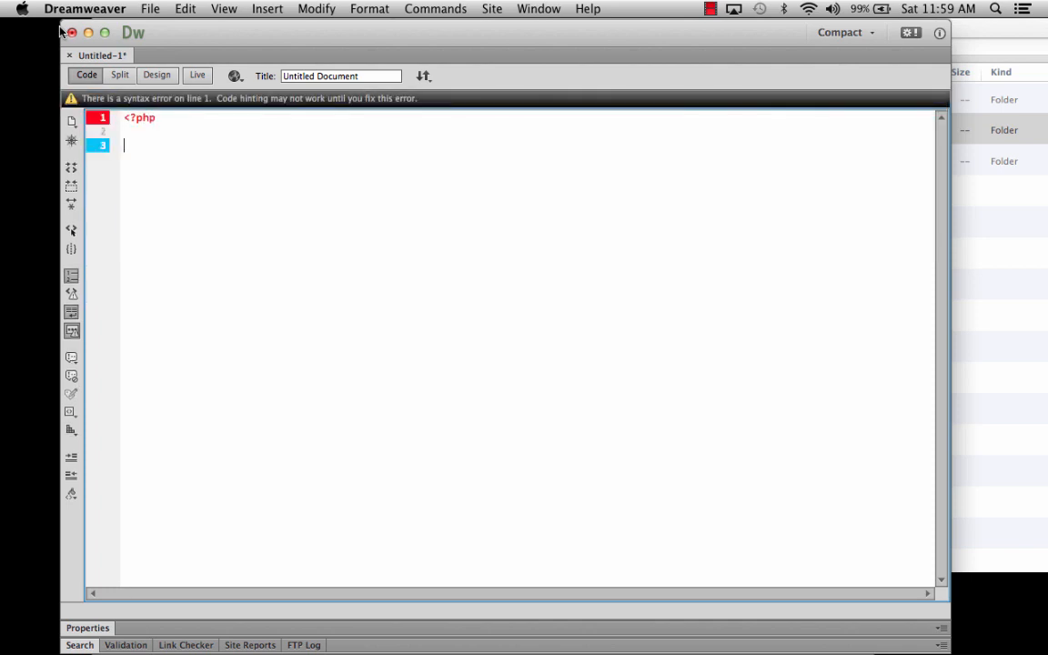
text(?>)
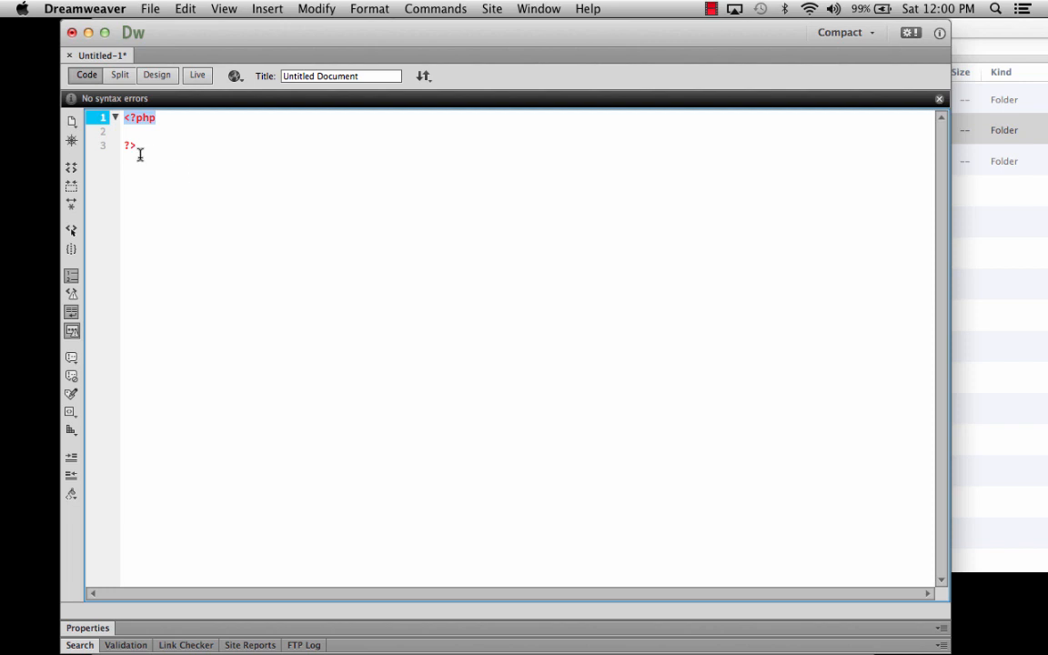
click(135, 146)
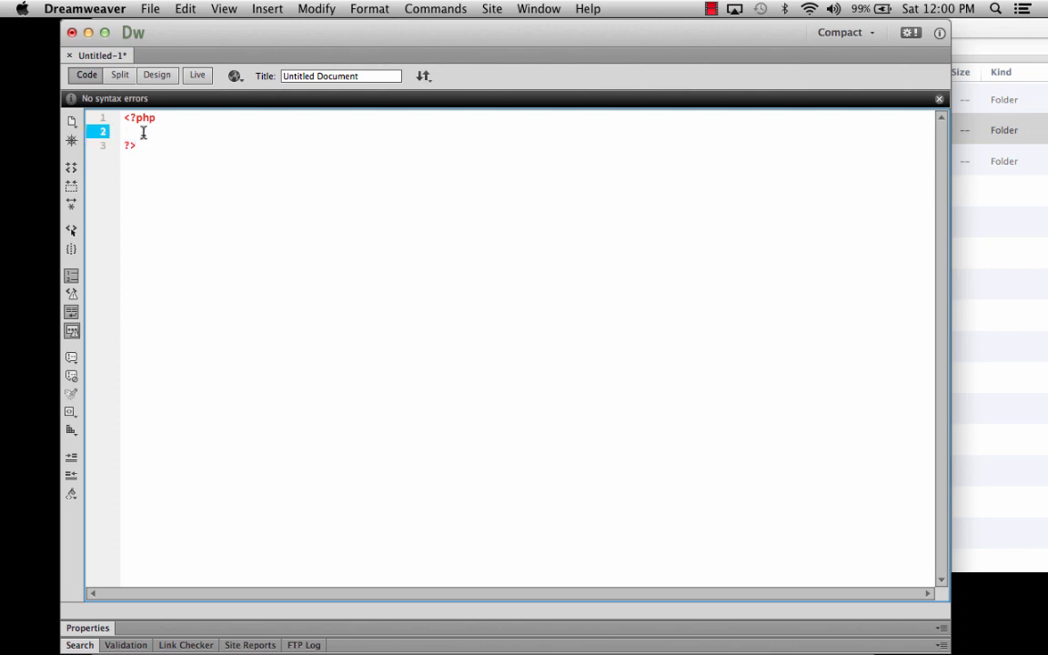
text(pgp)
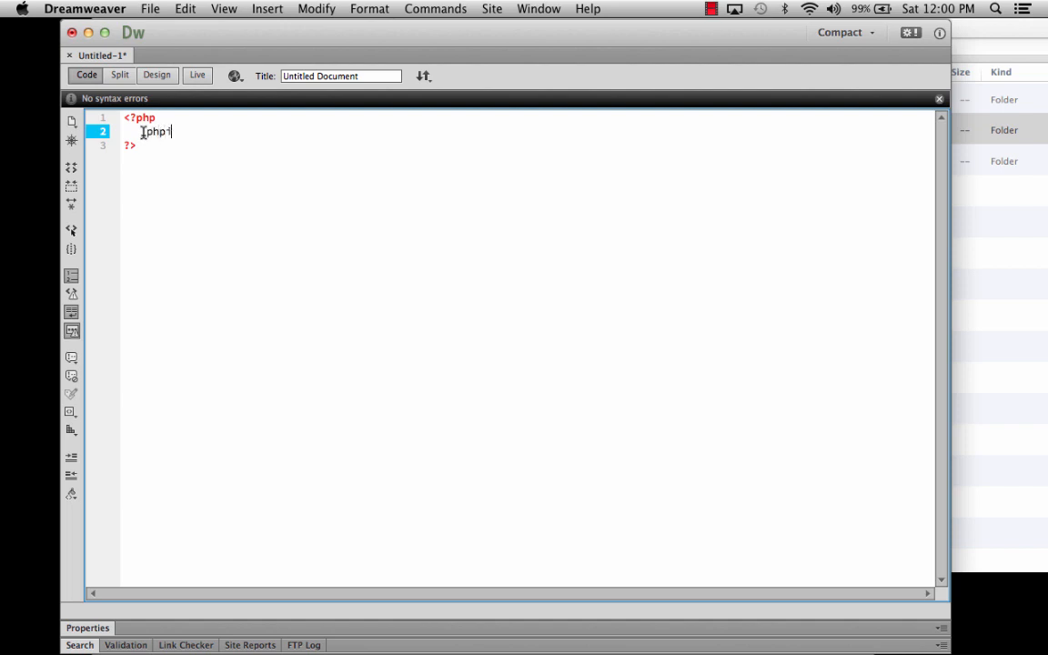
text(info)
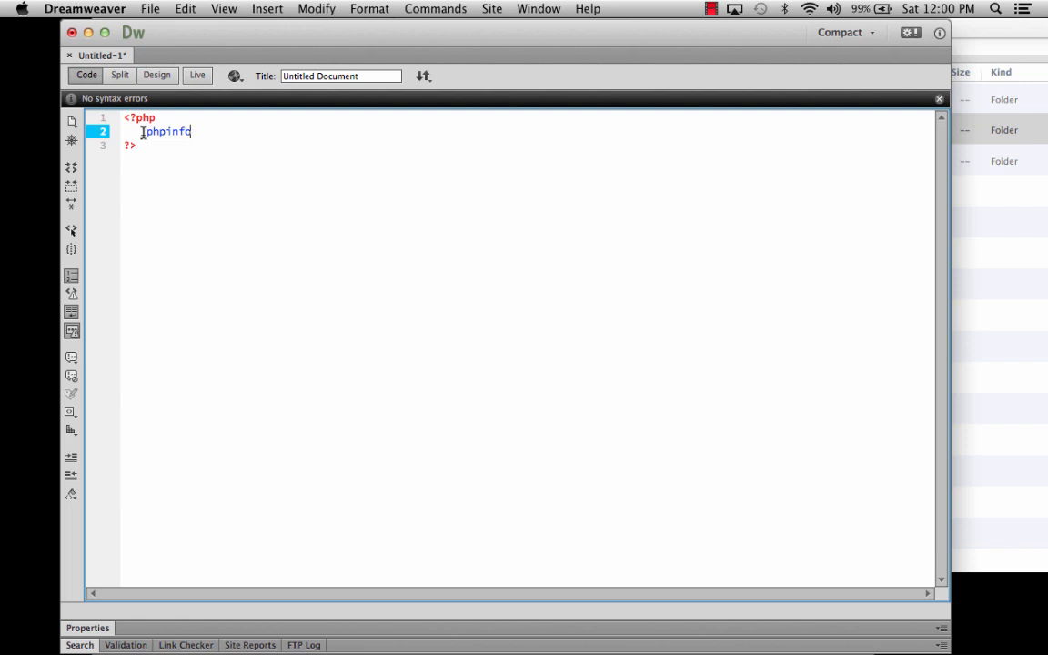
text(())
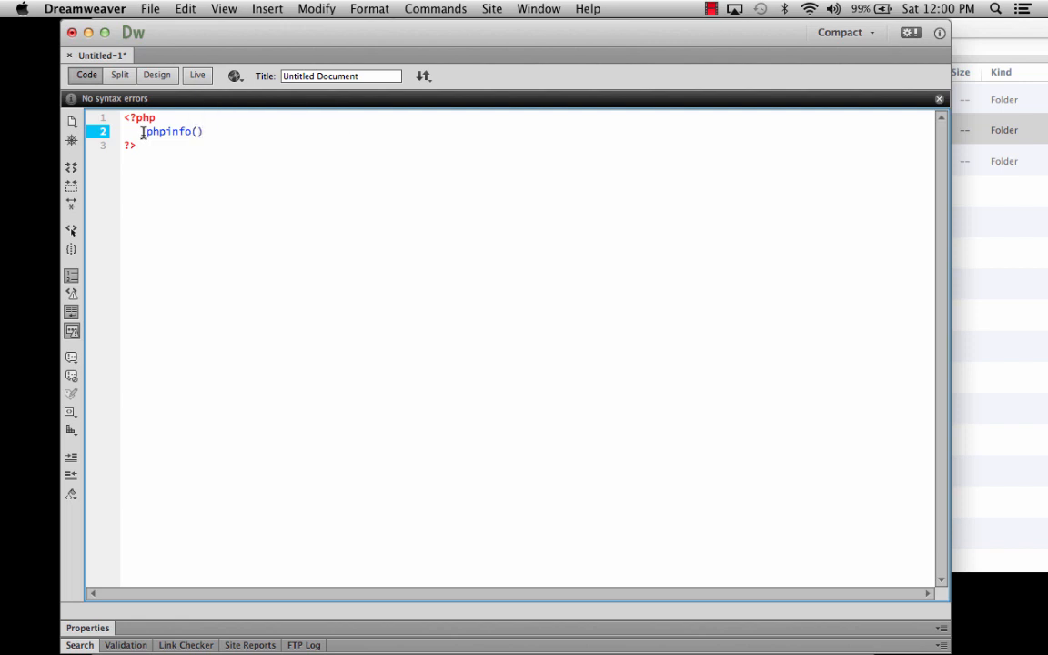
text(;)
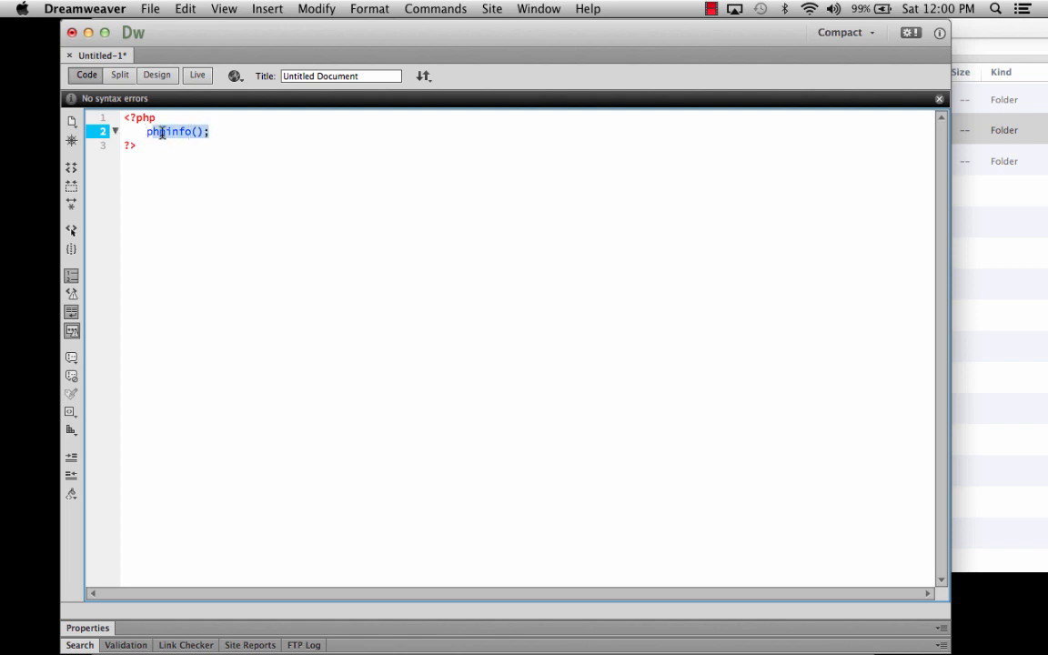
click(208, 132)
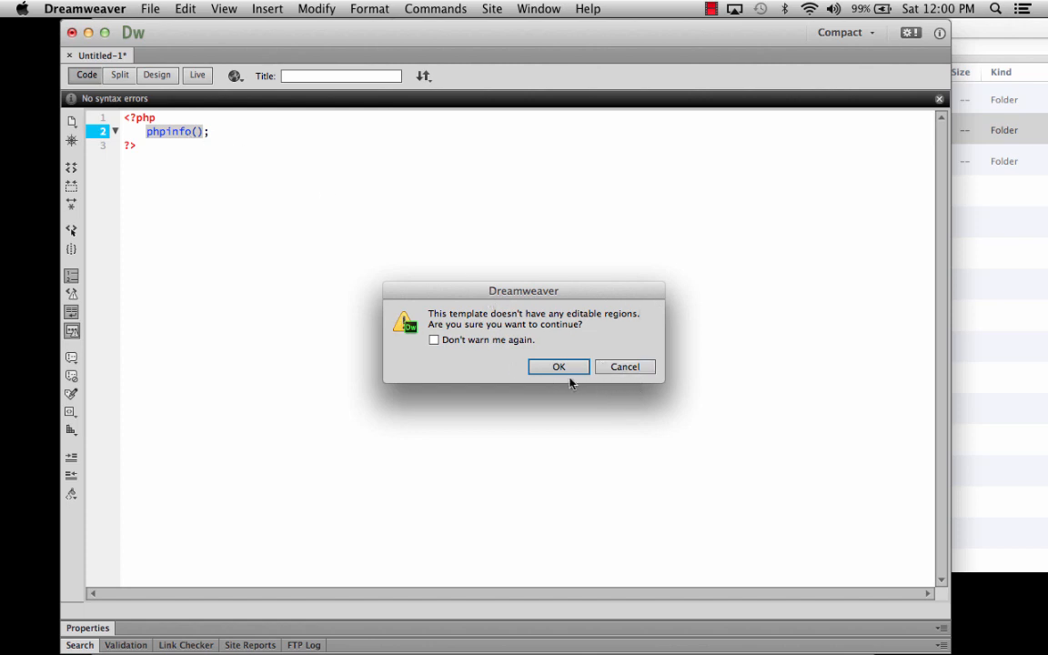
Dismiss the no-editable-regions warning and save the page as info.php in XAMPP's htdocs.
click(559, 366)
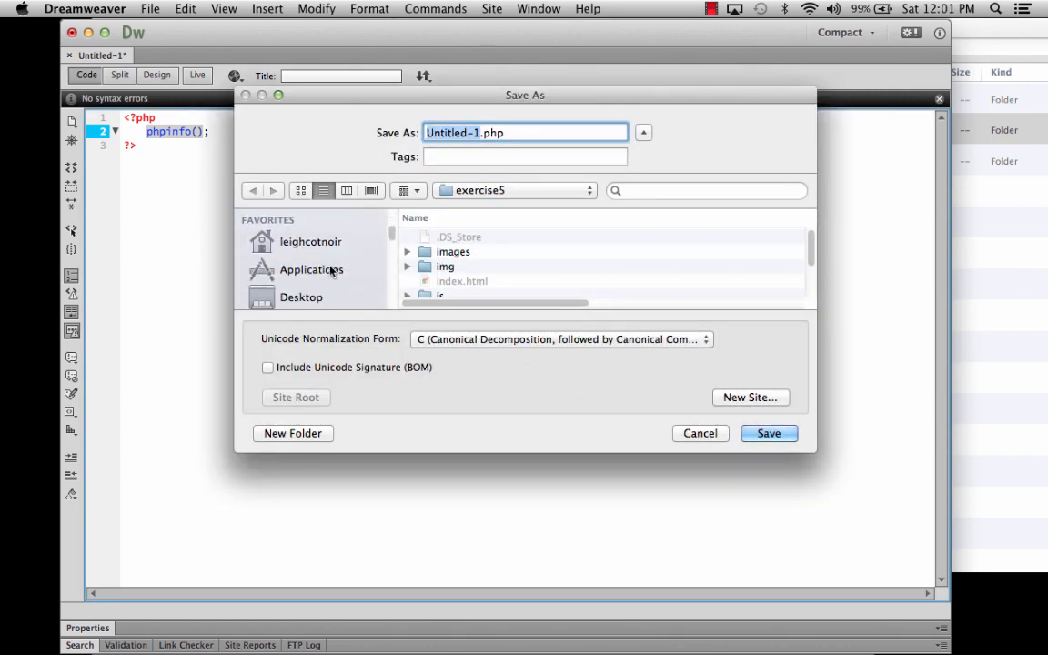
click(313, 270)
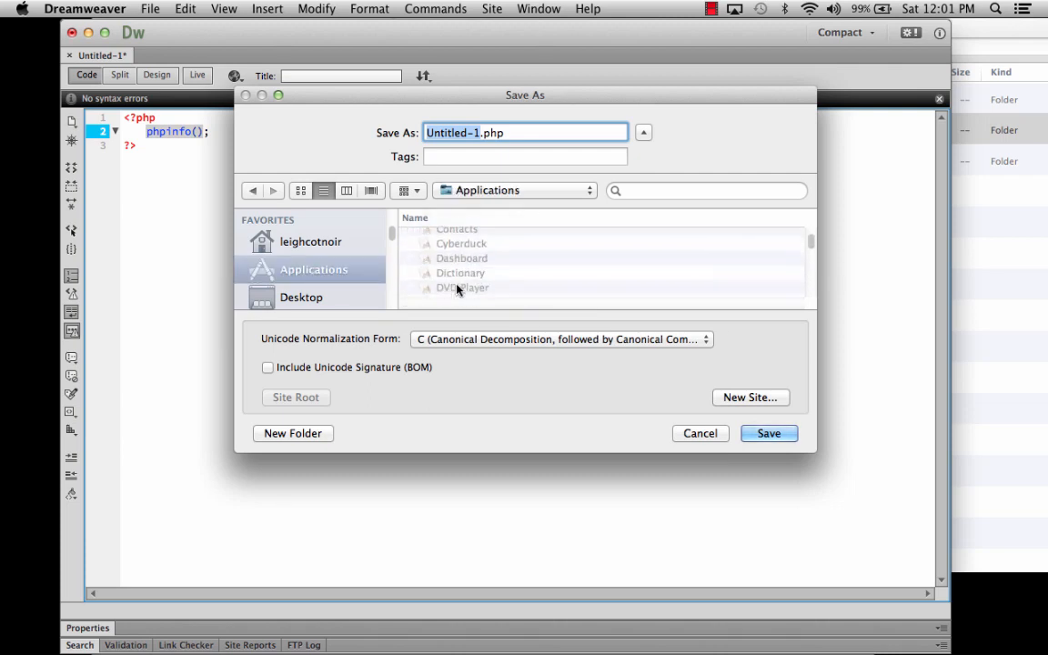
scroll(down, 3)
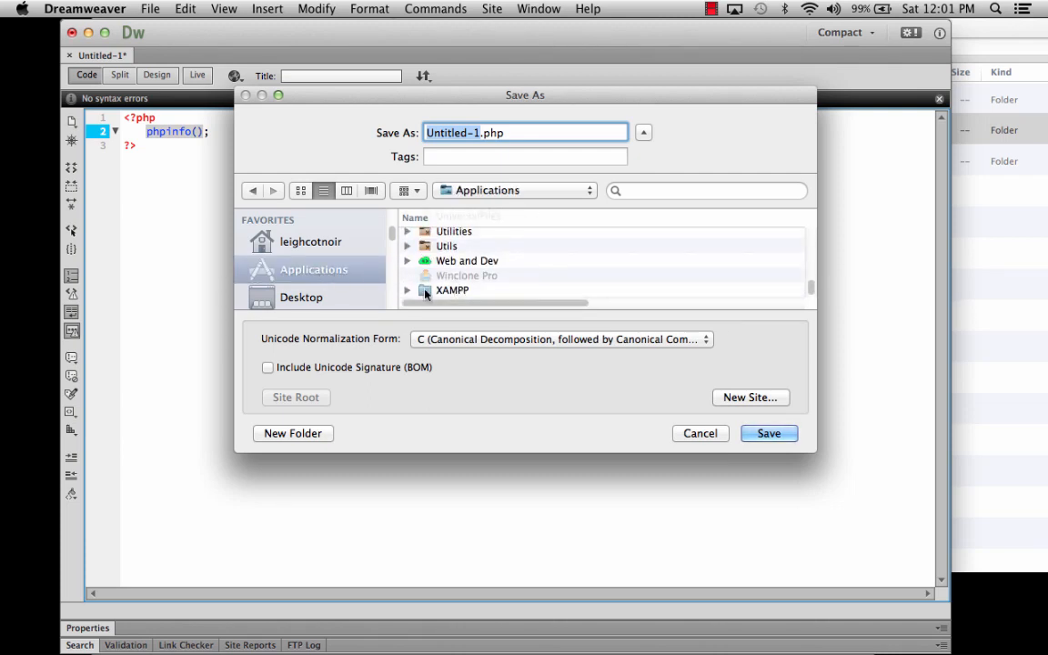
double_click(452, 289)
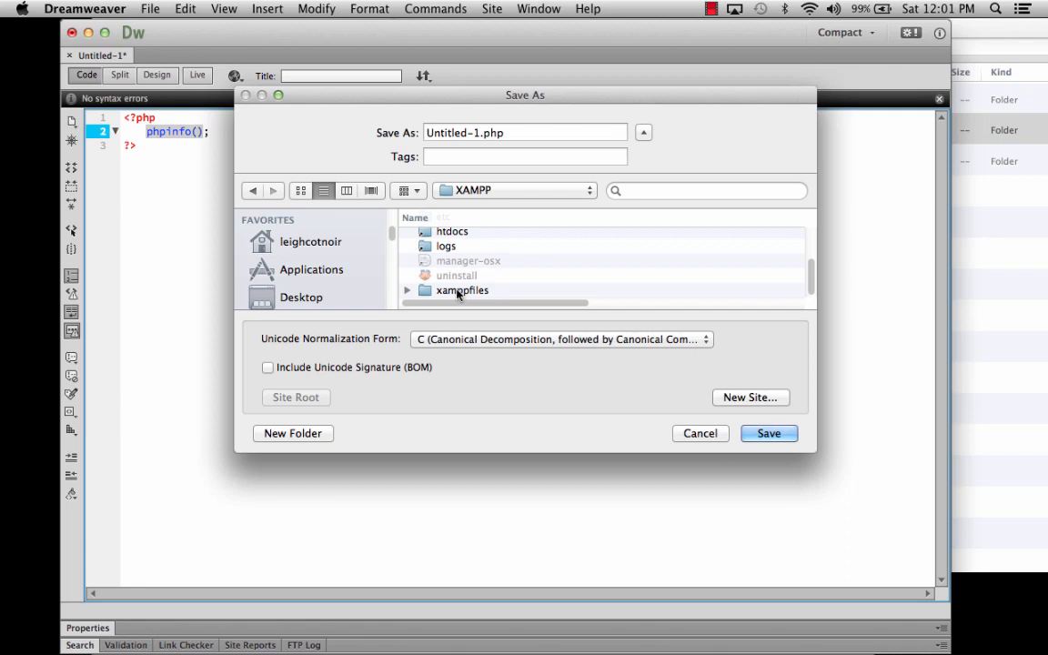
double_click(461, 290)
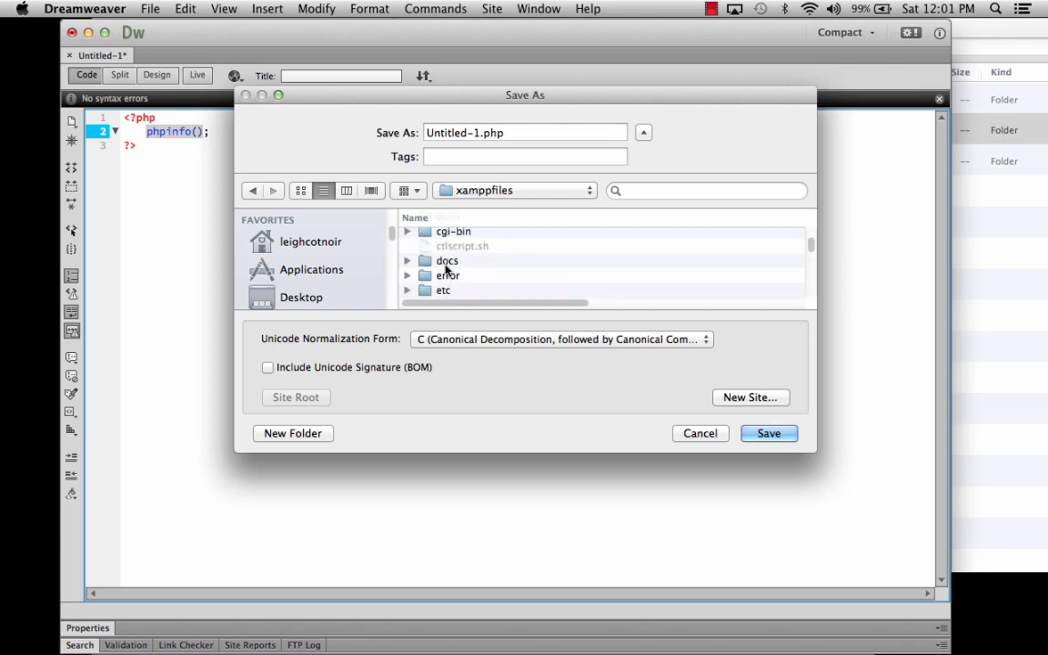
scroll(down, 3)
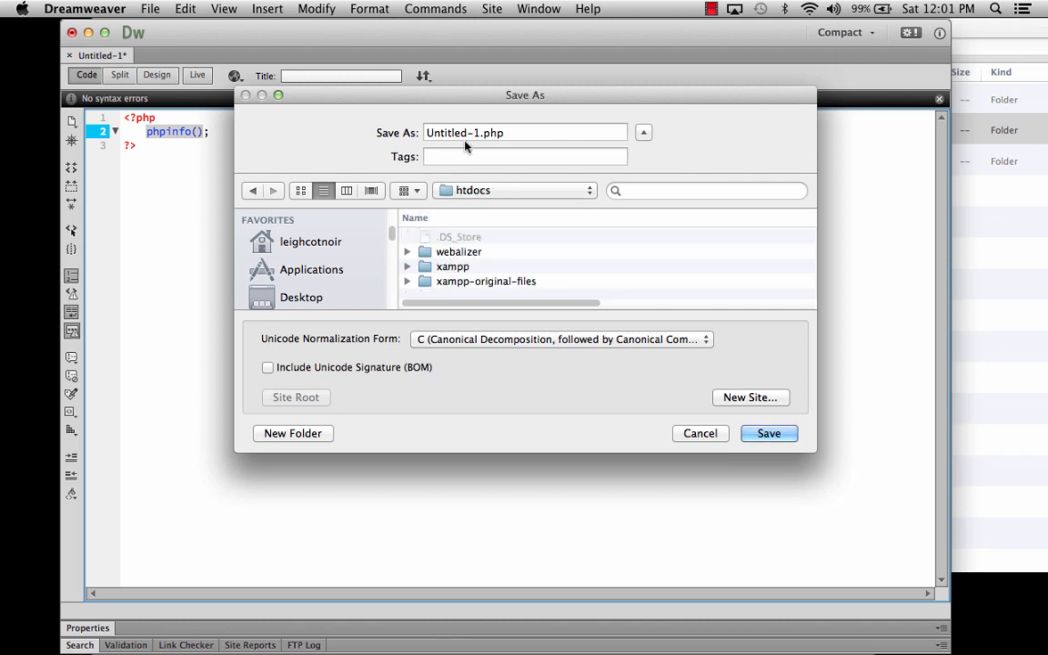
click(525, 132)
text(info)
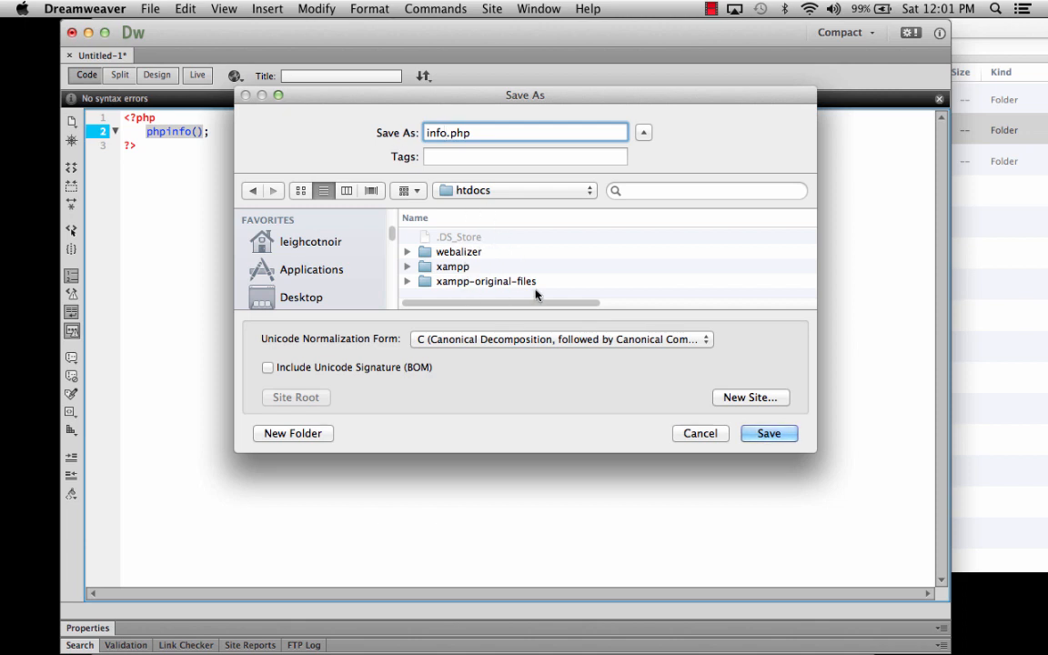
click(768, 433)
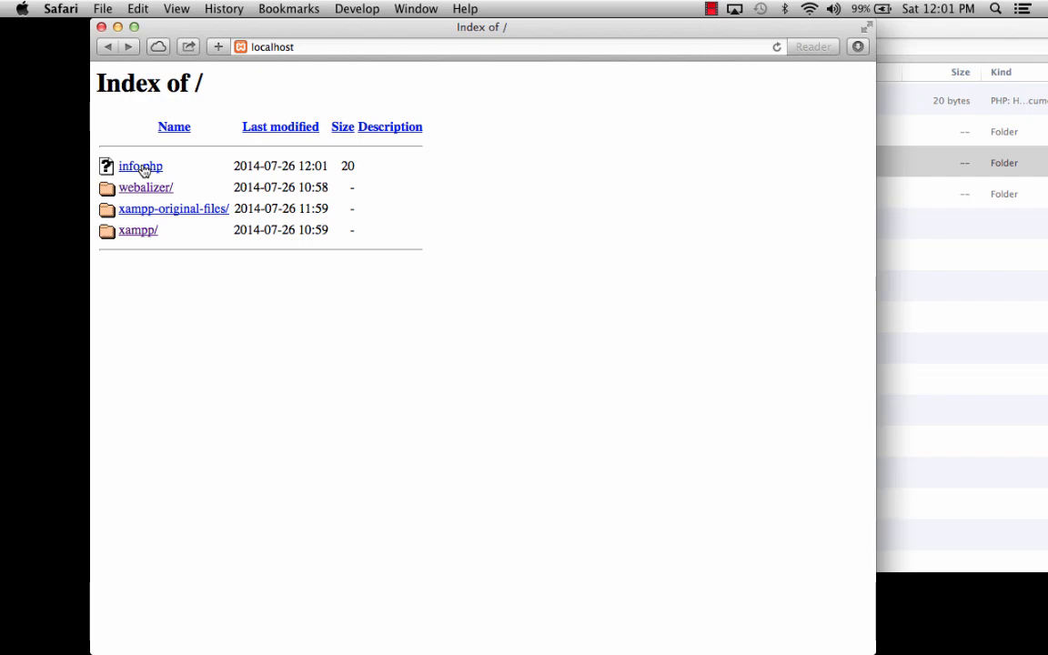
Open info.php from the localhost listing and scroll through the PHP 5.5.11 report.
click(140, 166)
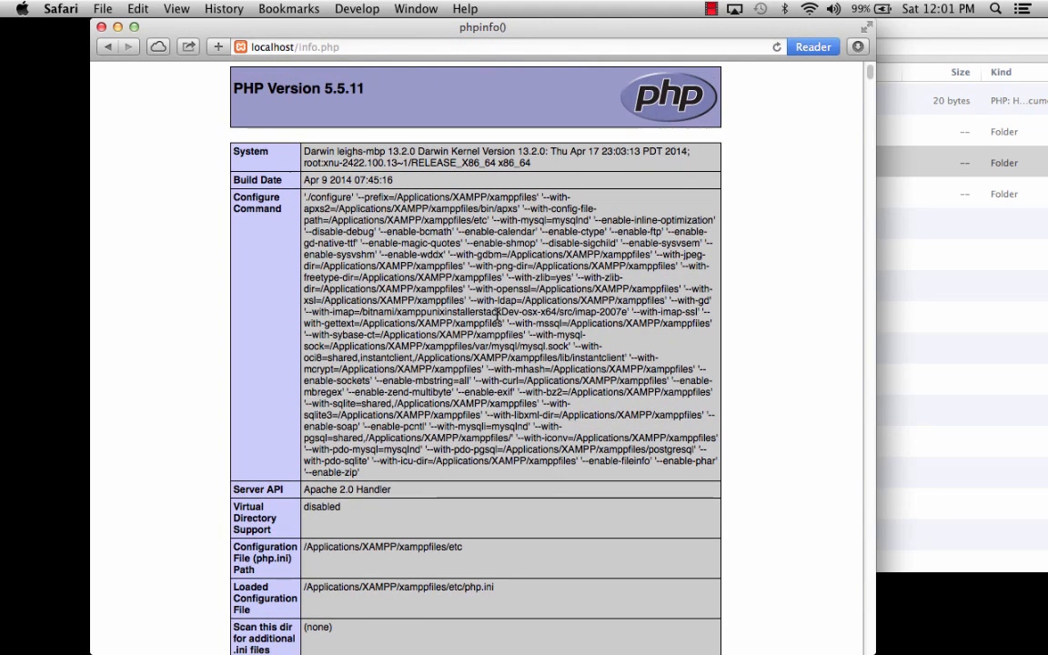
scroll(down, 3)
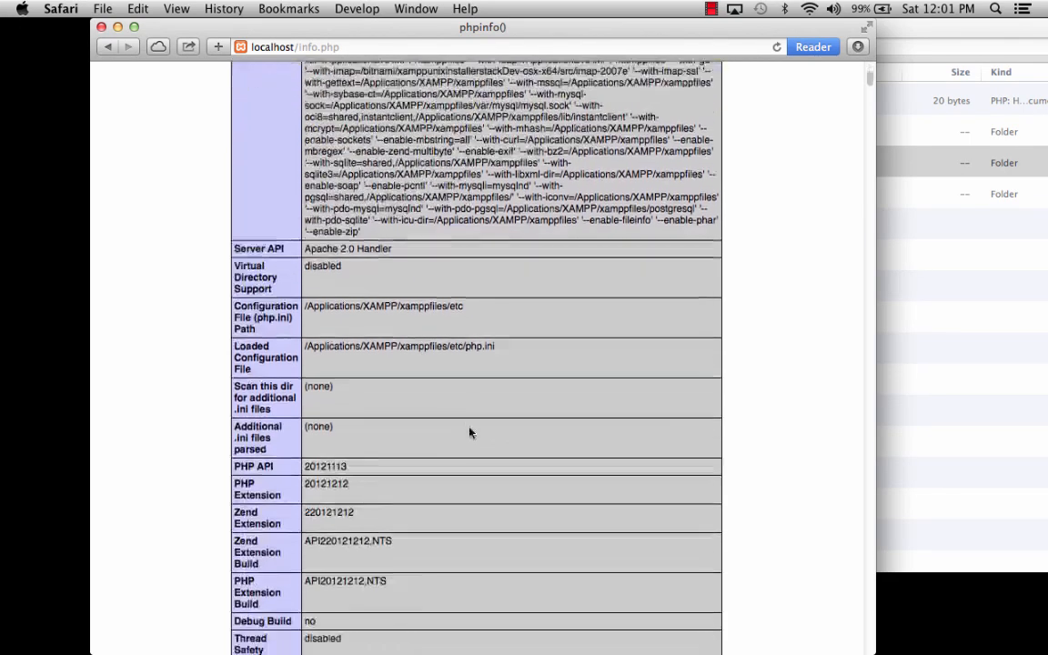
scroll(down, 3)
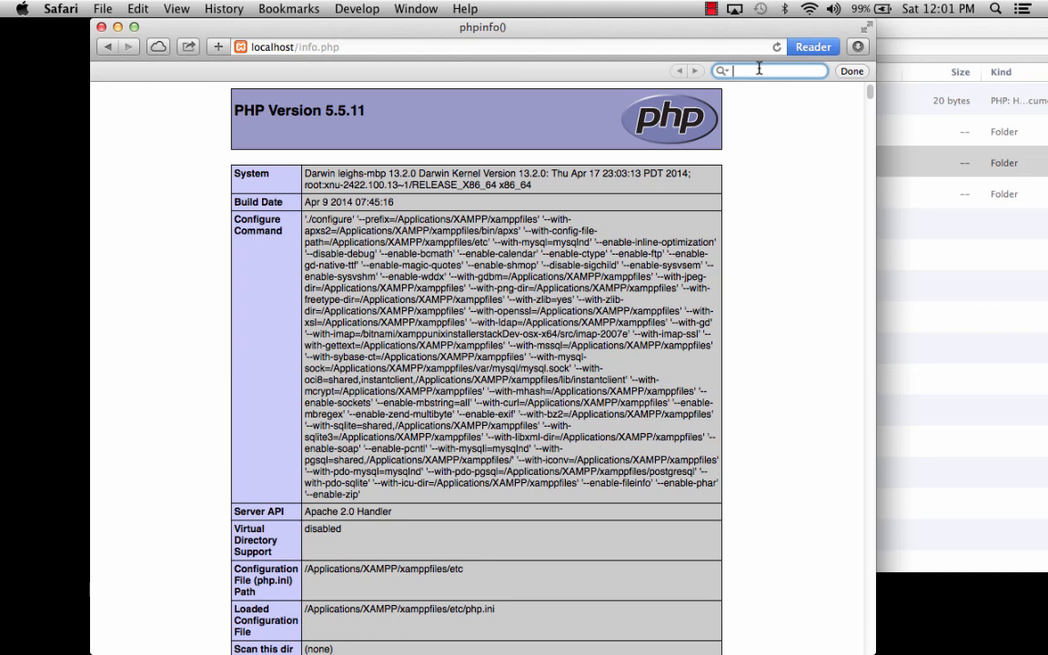
Find display_ on the phpinfo page, confirm display_errors is On, and scroll further.
text(display_)
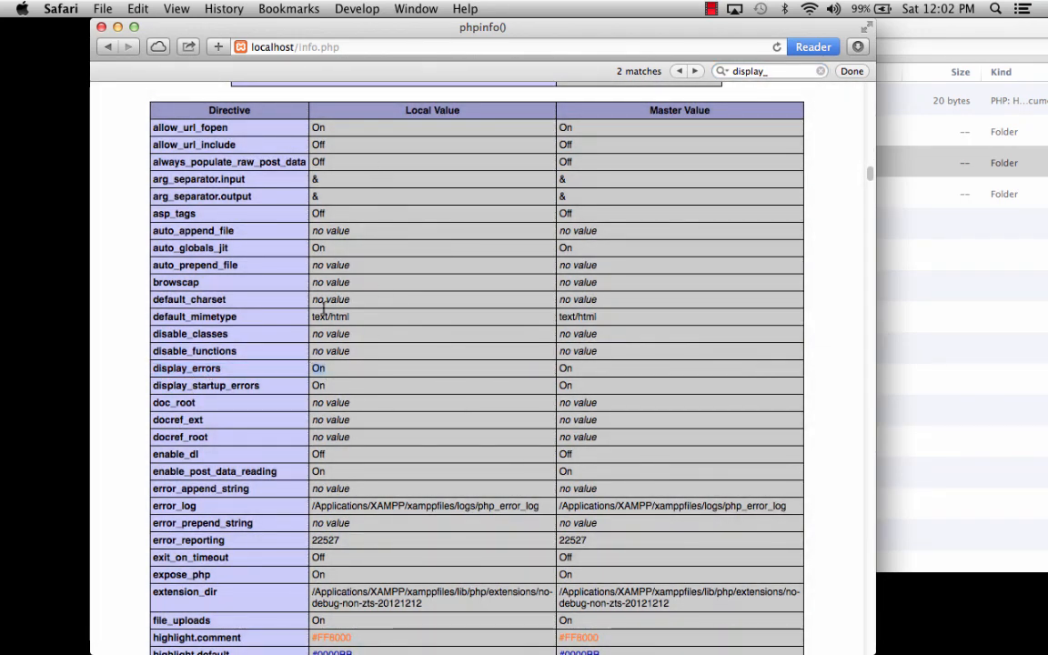
mouse_move(589, 371)
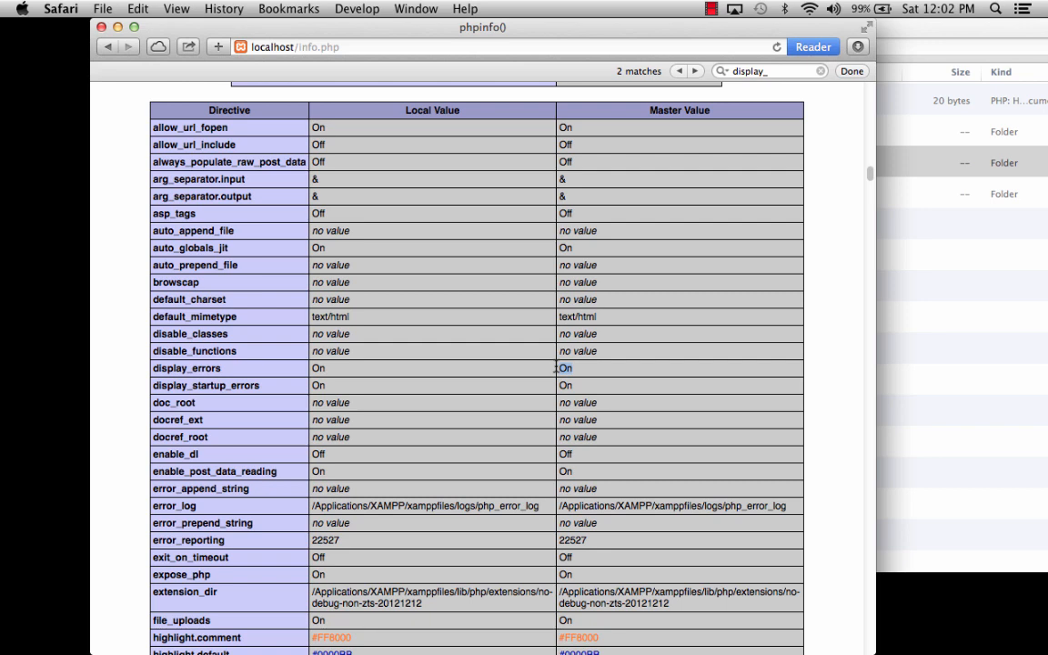
mouse_move(418, 35)
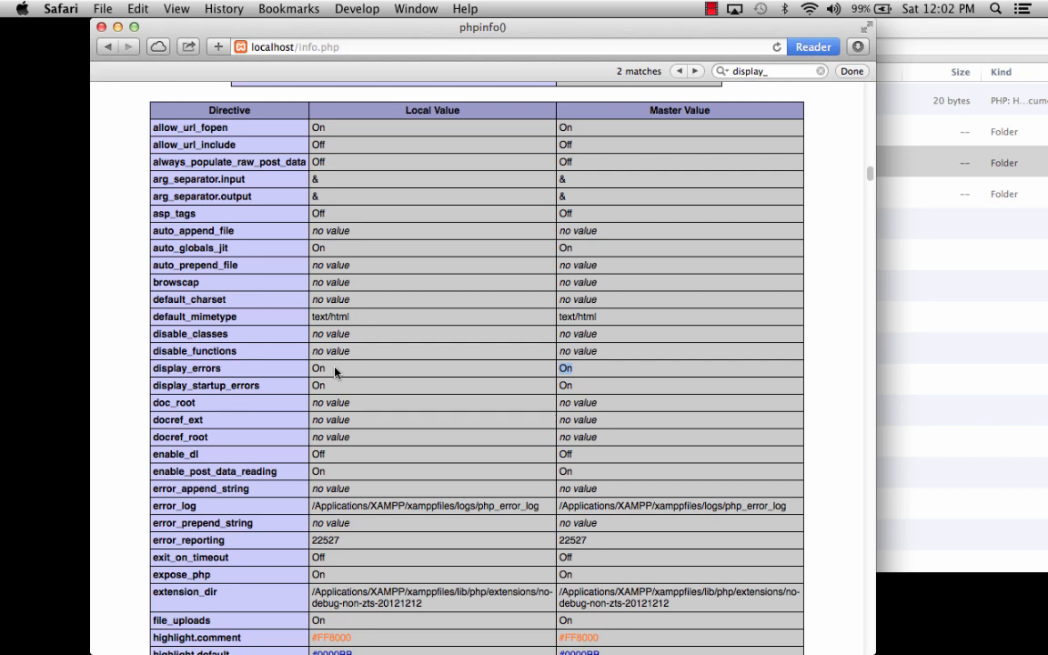
mouse_move(365, 419)
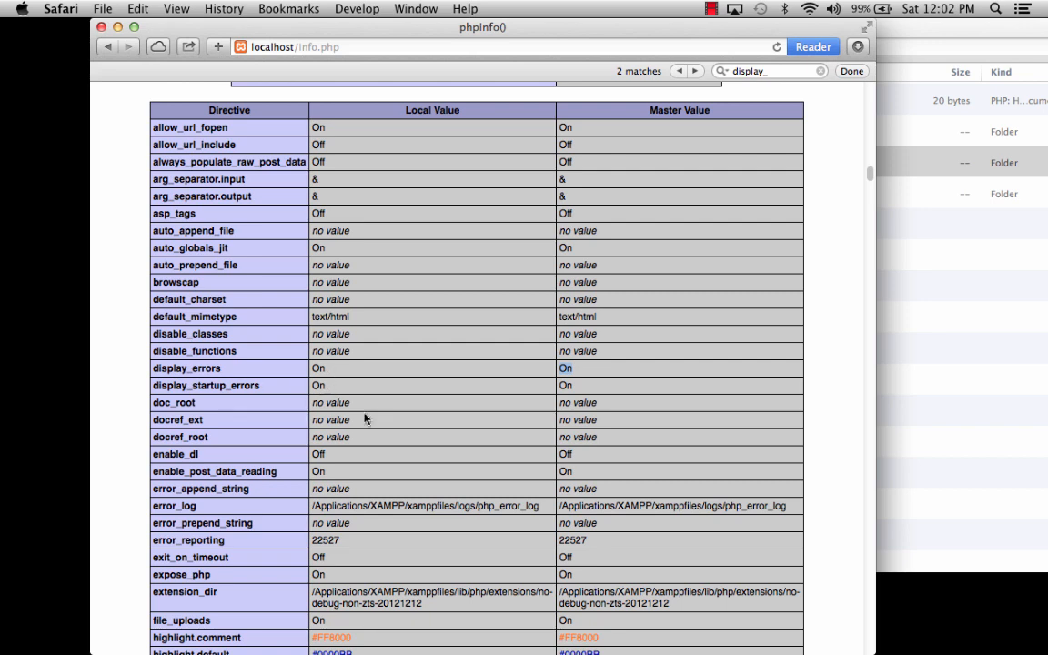
mouse_move(319, 385)
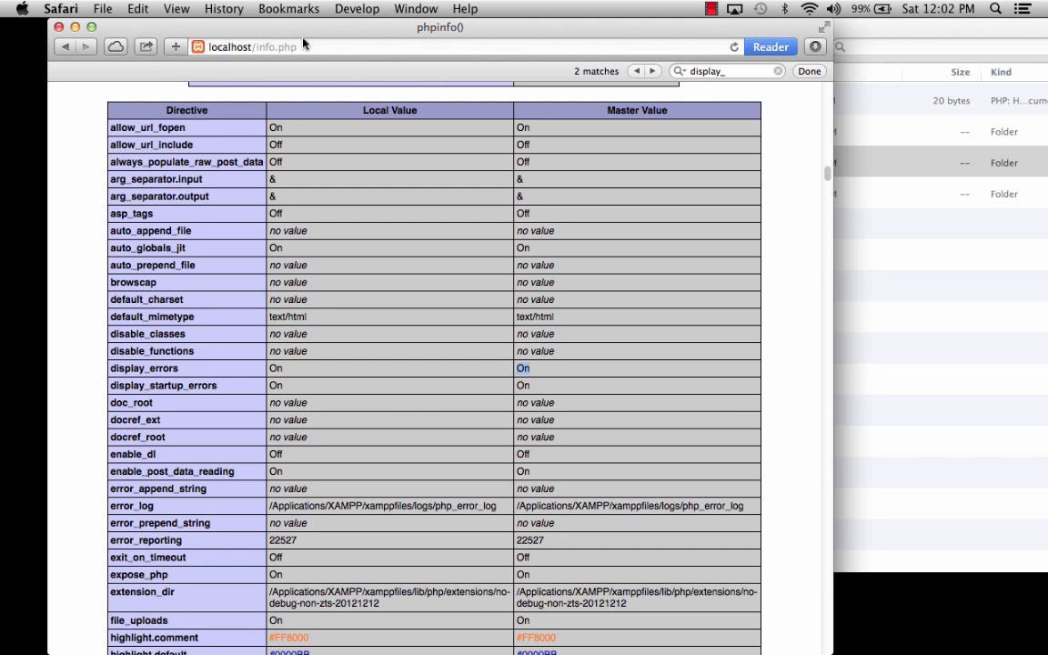
mouse_move(132, 30)
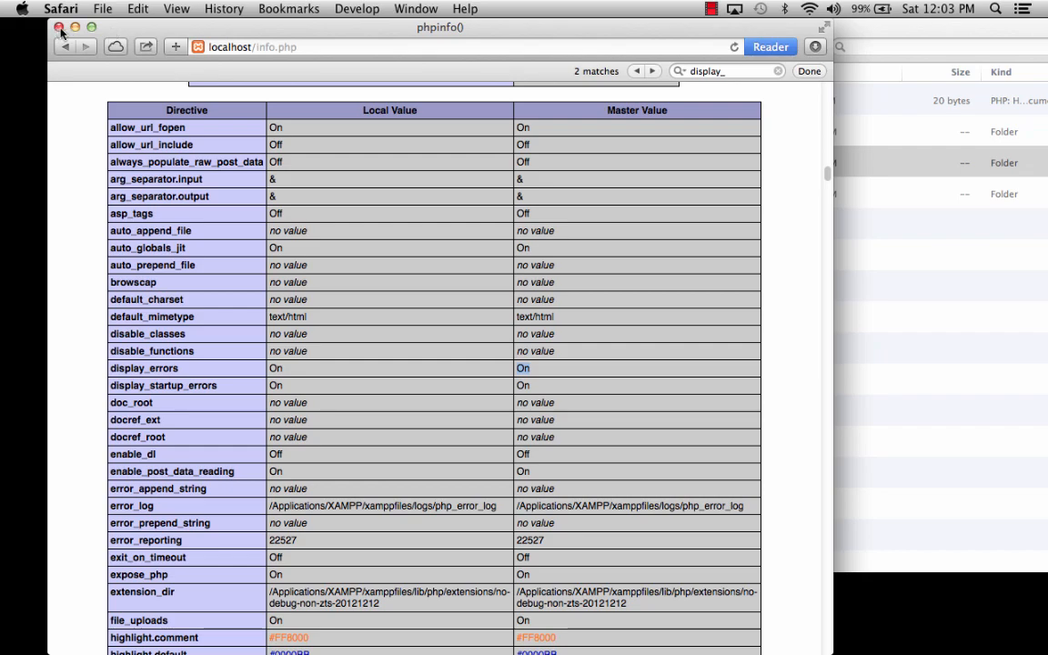
scroll(down, 3)
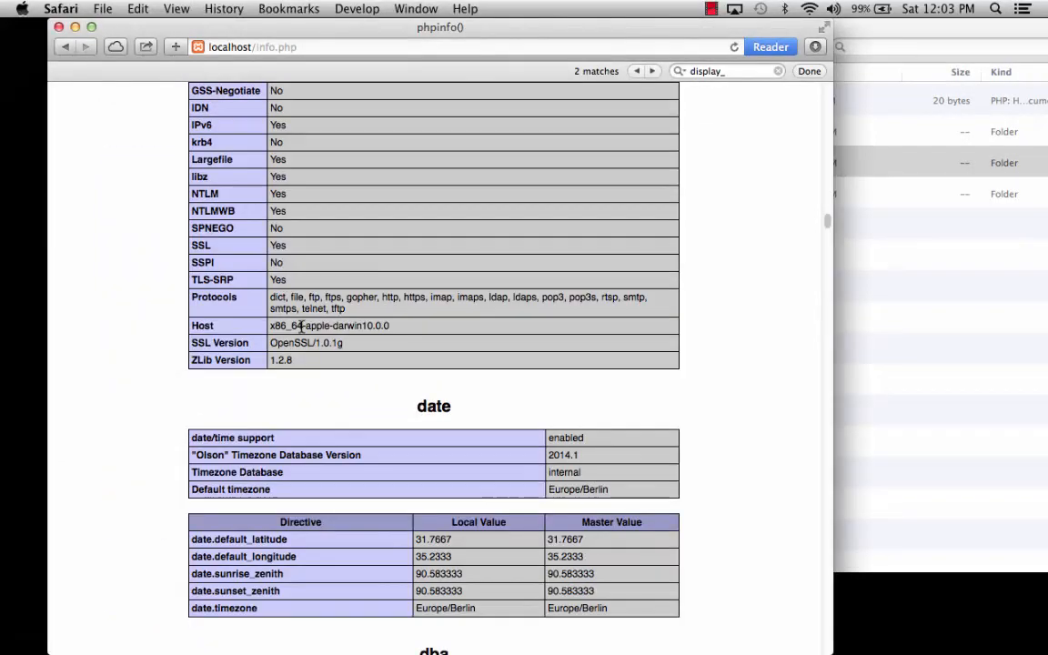
scroll(down, 3)
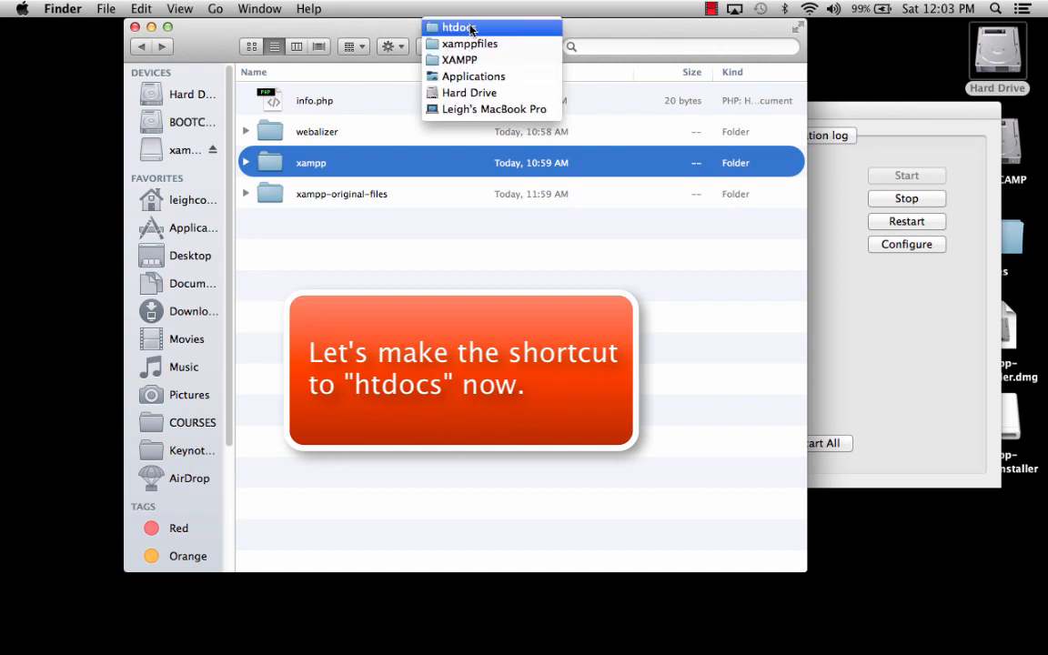
Use the Finder path menu to go from xamppfiles up to Applications.
click(469, 44)
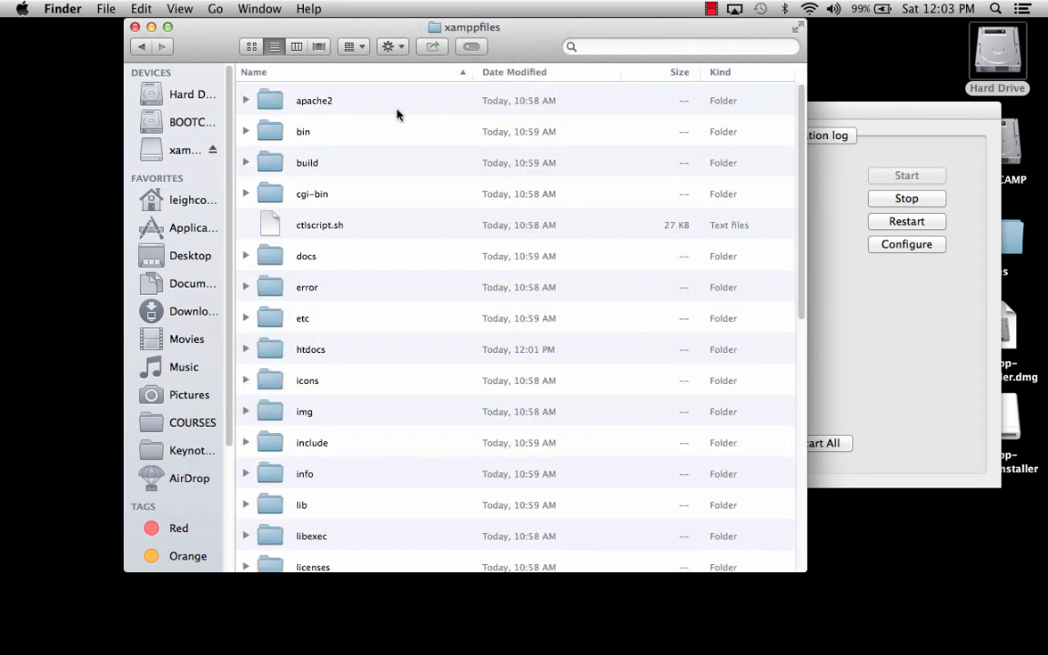
scroll(down, 3)
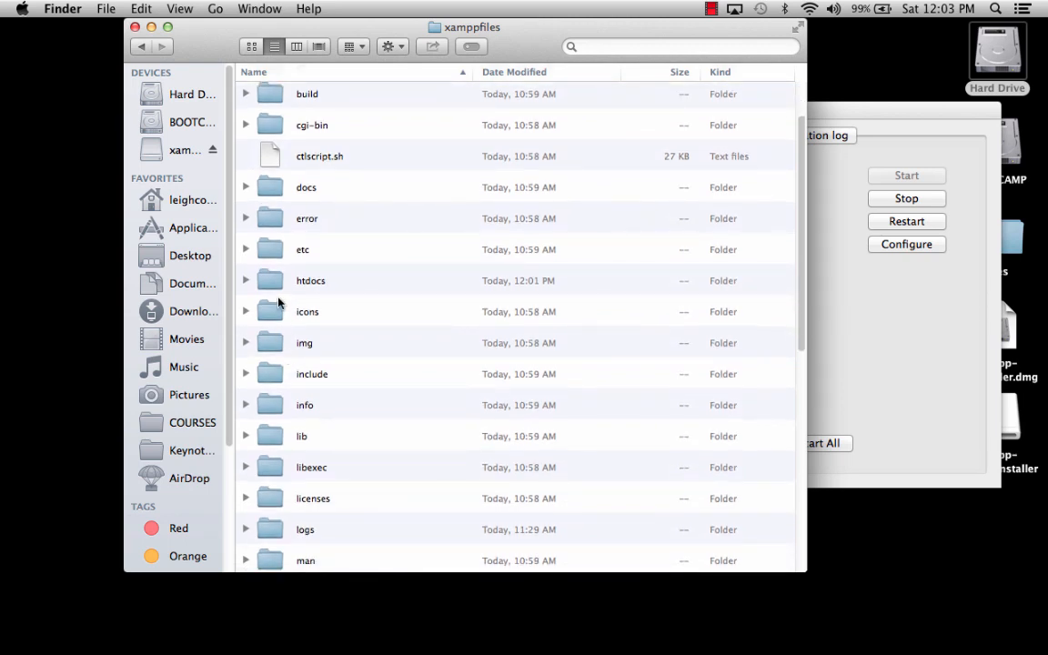
click(310, 280)
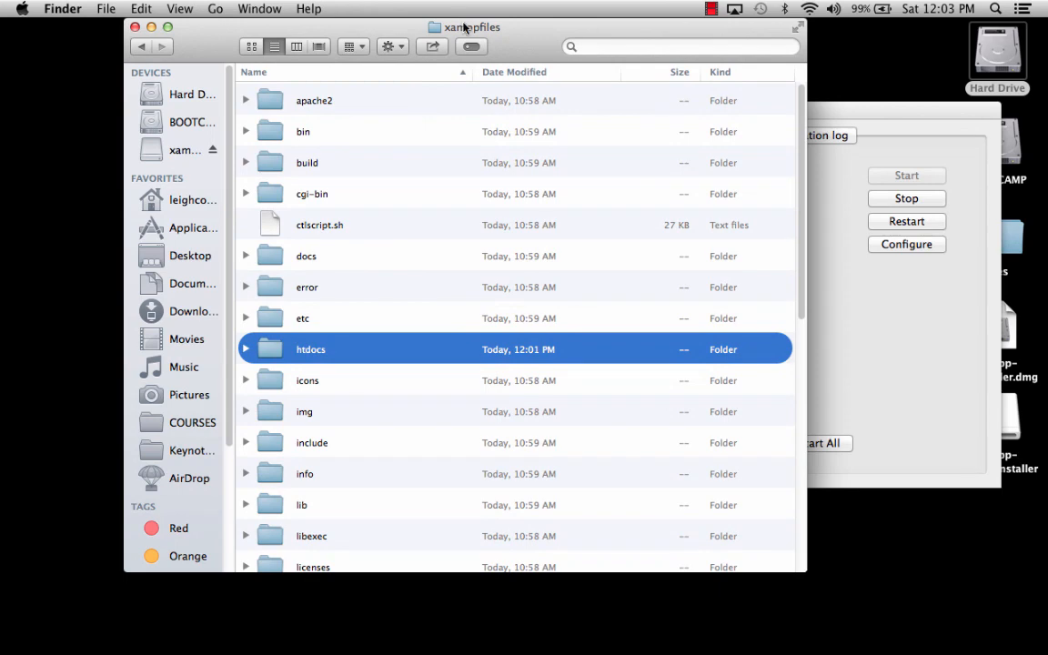
click(471, 27)
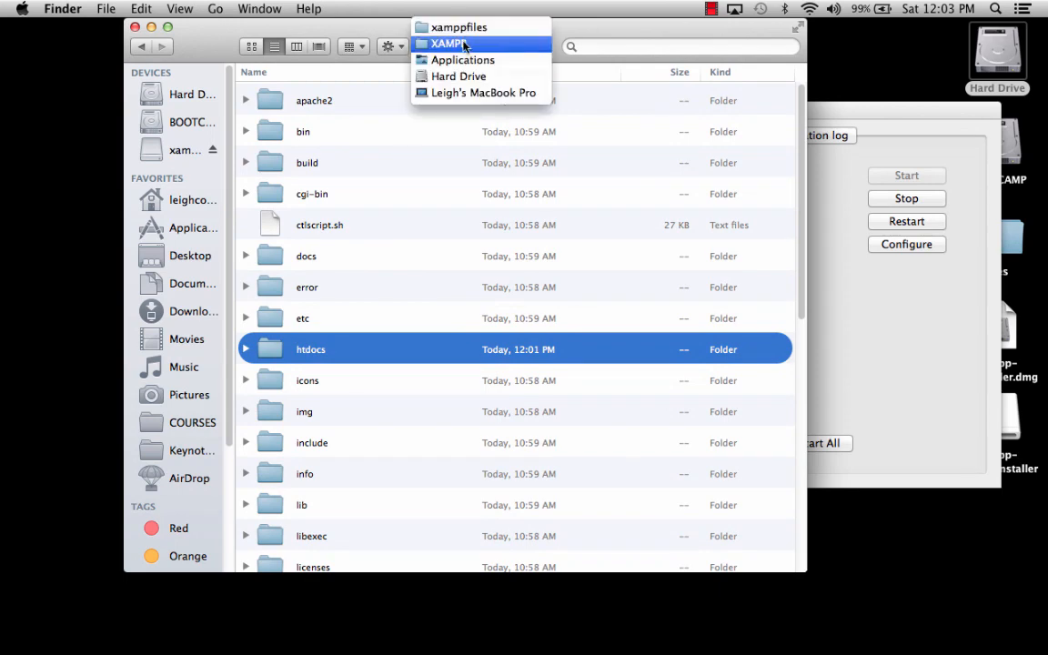
click(463, 60)
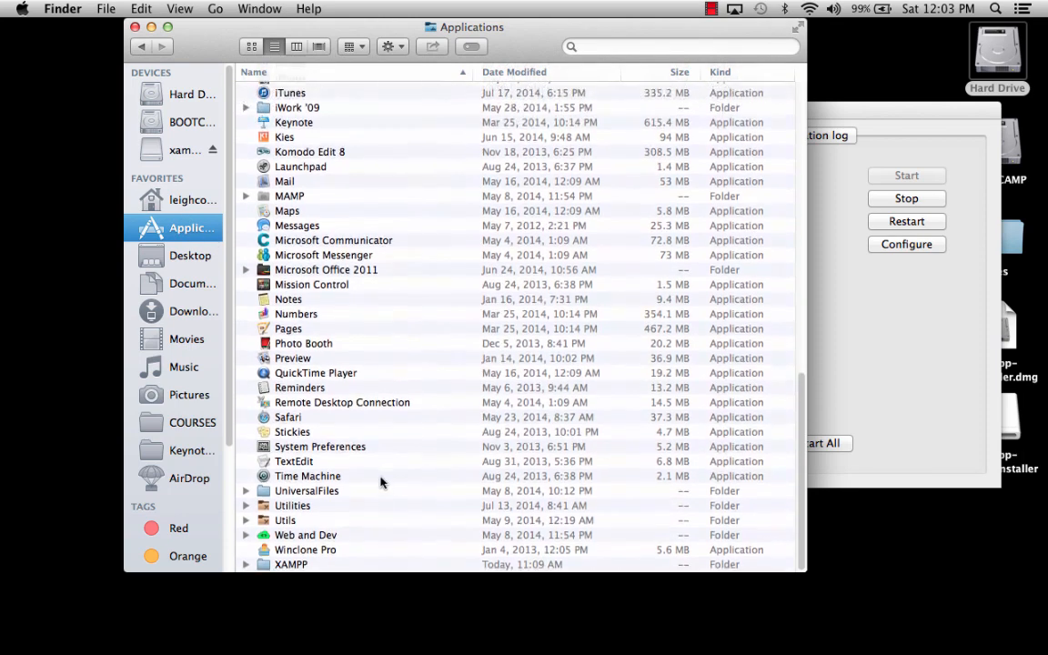
Open the XAMPP folder and add the htdocs alias to the sidebar Favorites.
double_click(291, 564)
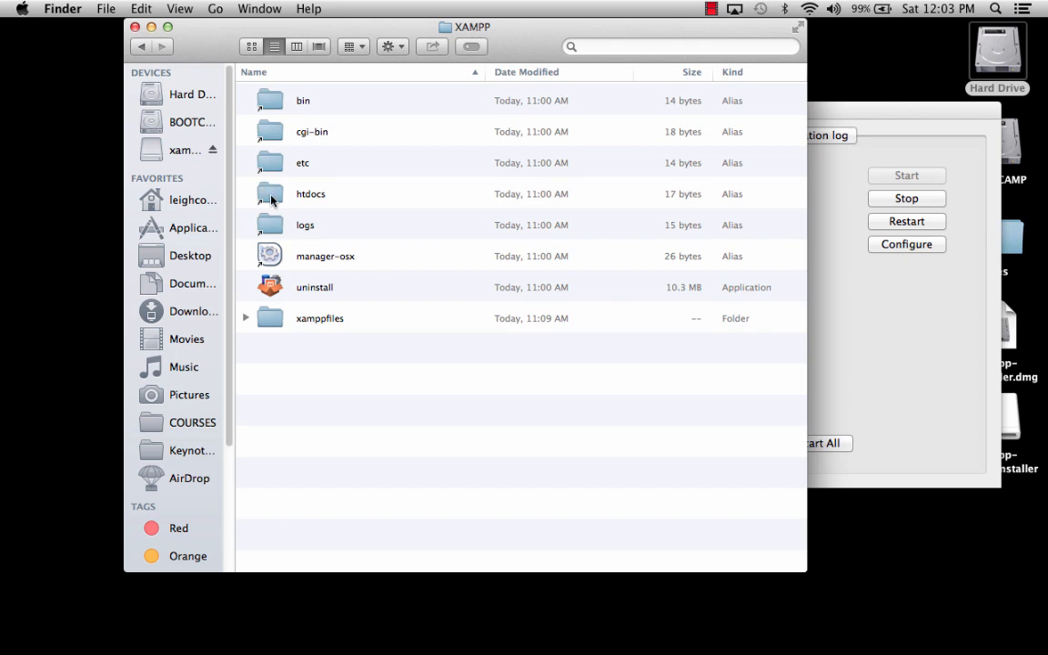
click(310, 193)
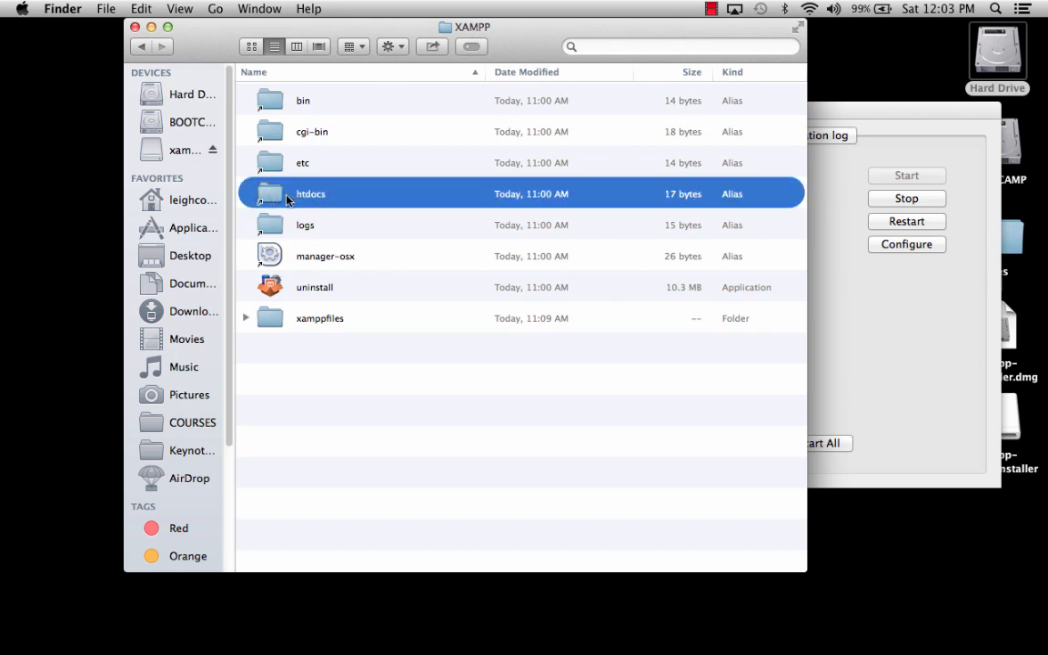
double_click(311, 193)
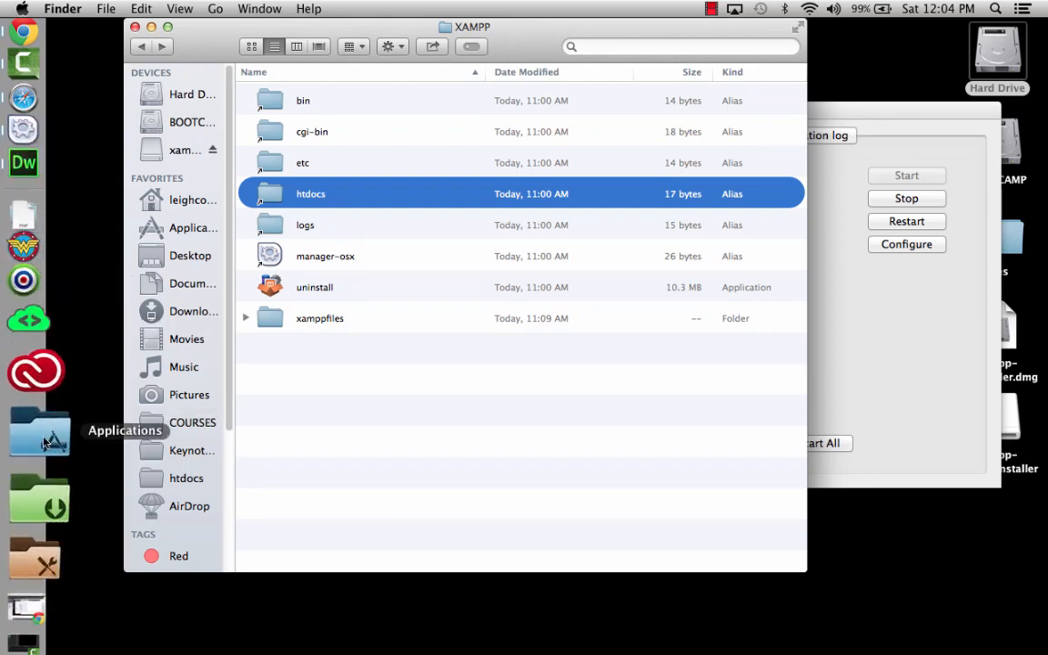
mouse_move(39, 279)
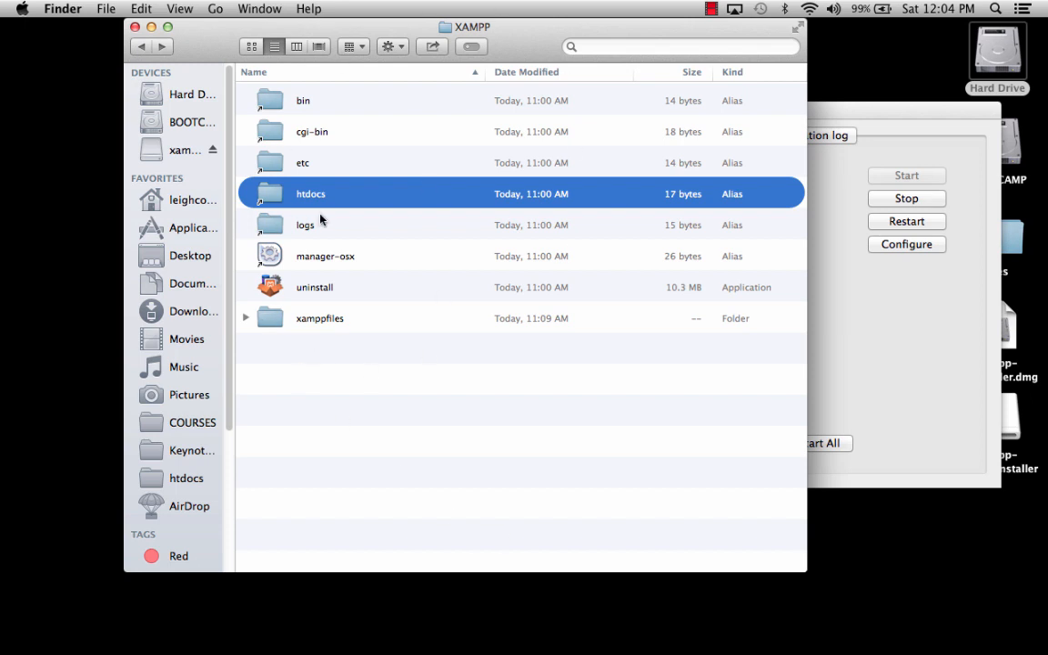
mouse_move(316, 61)
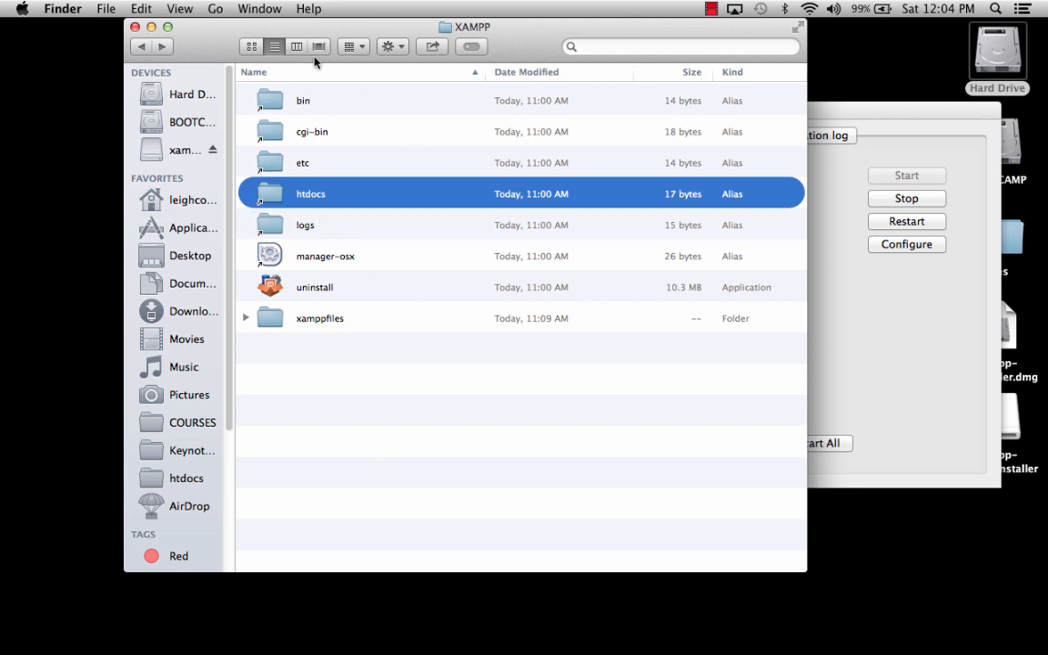
mouse_move(319, 201)
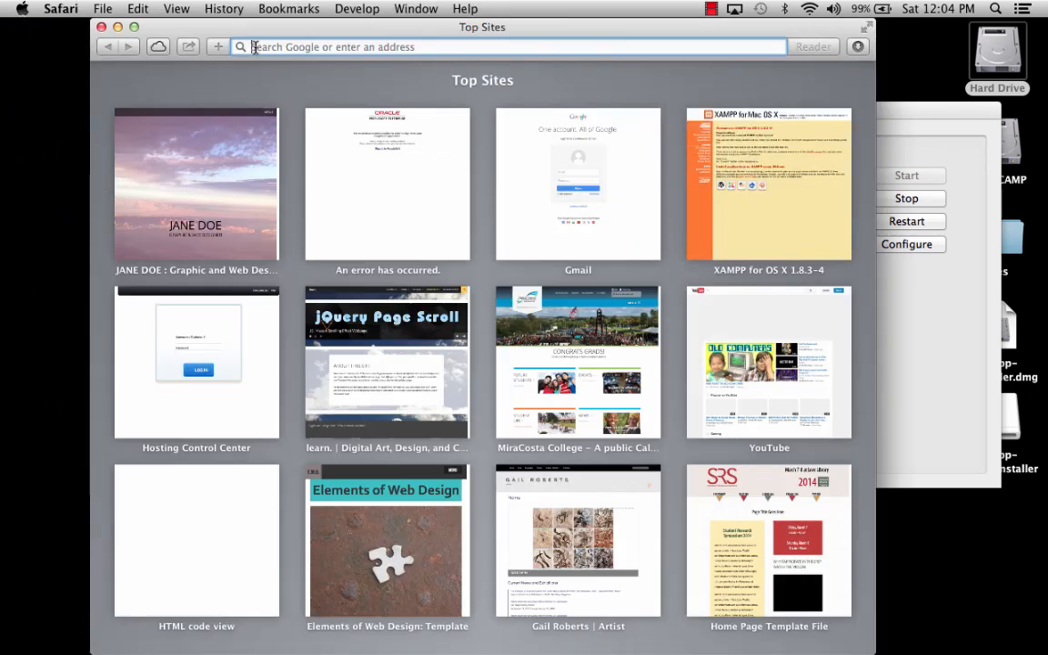
Load localhost in Safari from the address bar's Top Hit suggestion.
text(loh)
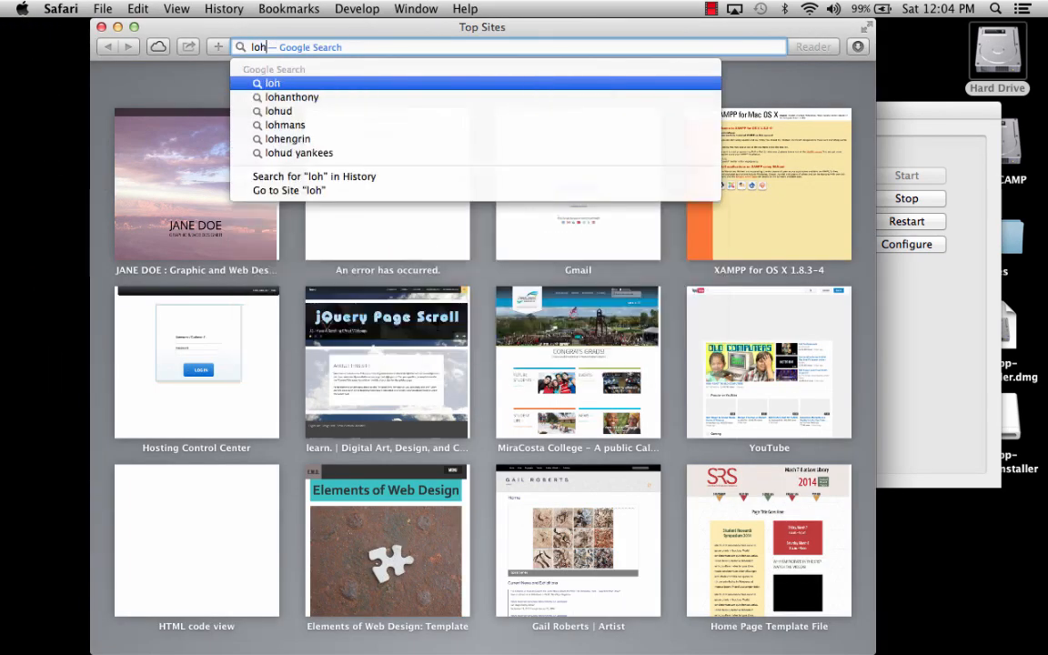
text(loco)
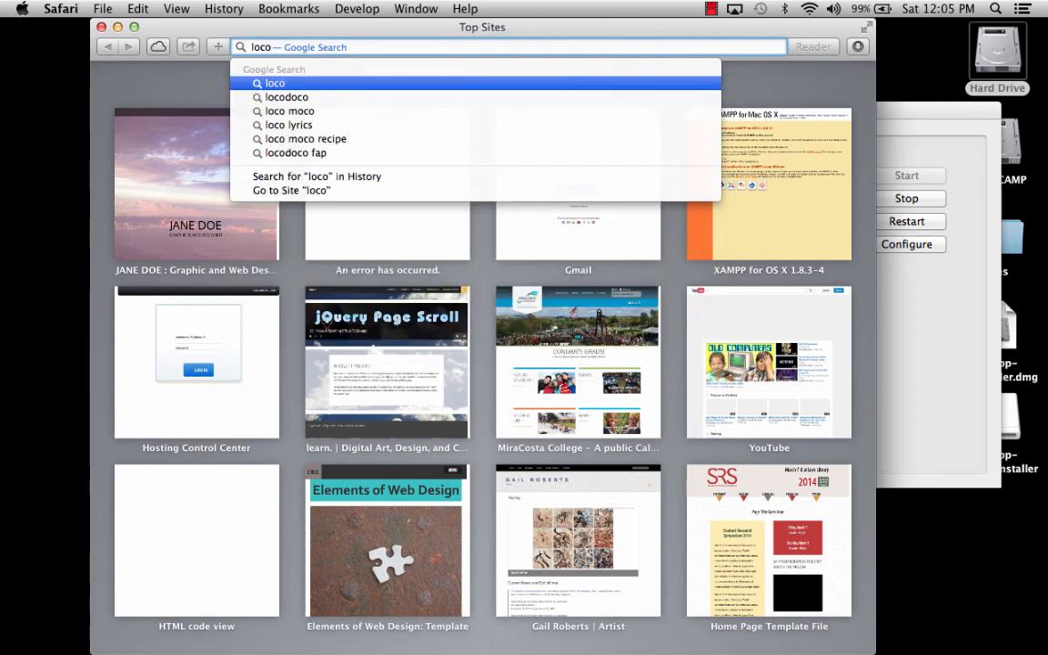
text(localhost)
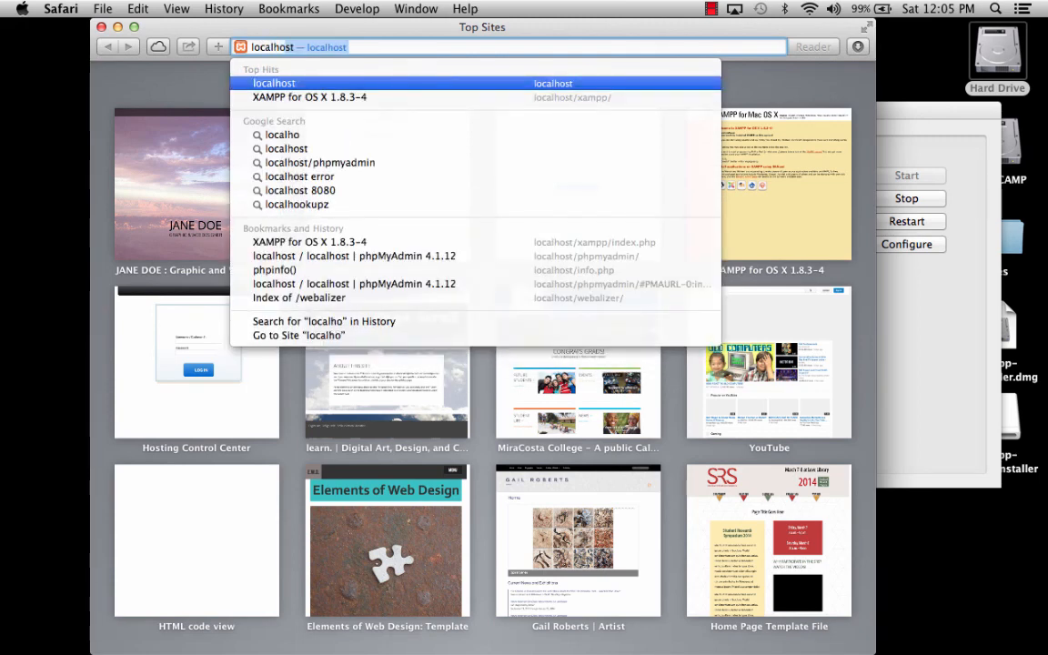
click(273, 83)
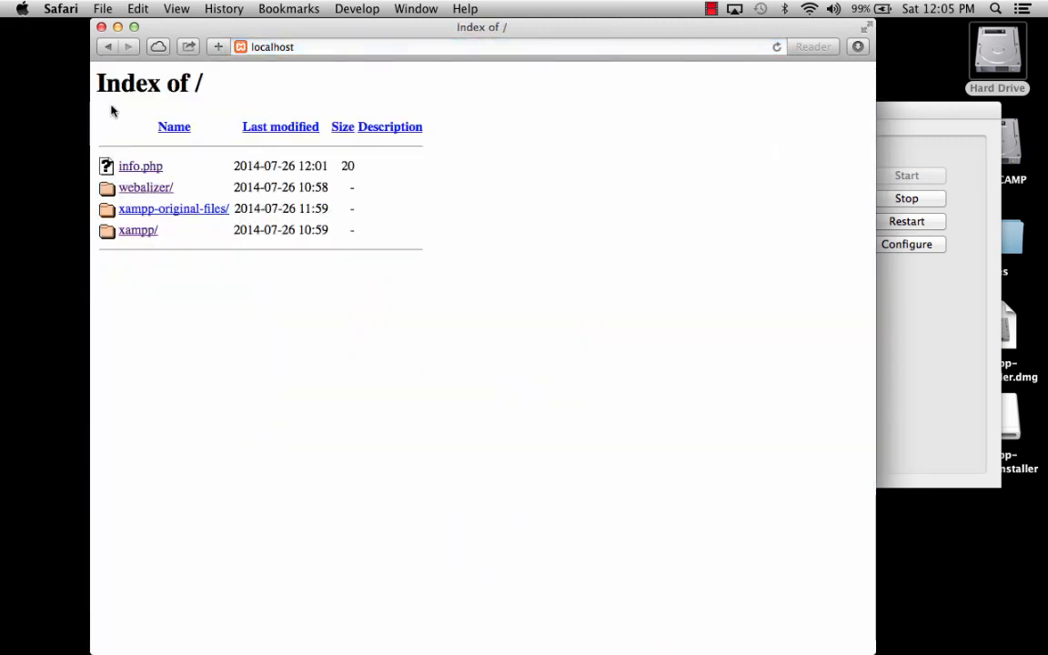